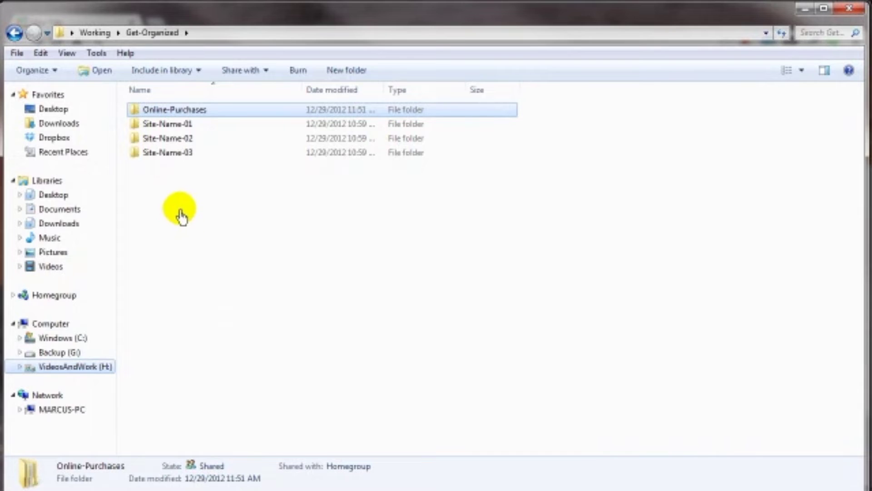
mouse_move(174, 210)
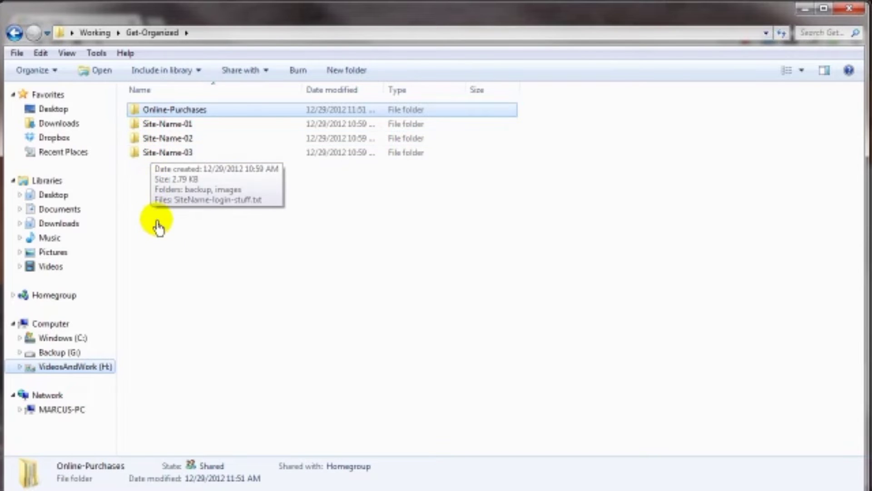
mouse_move(186, 217)
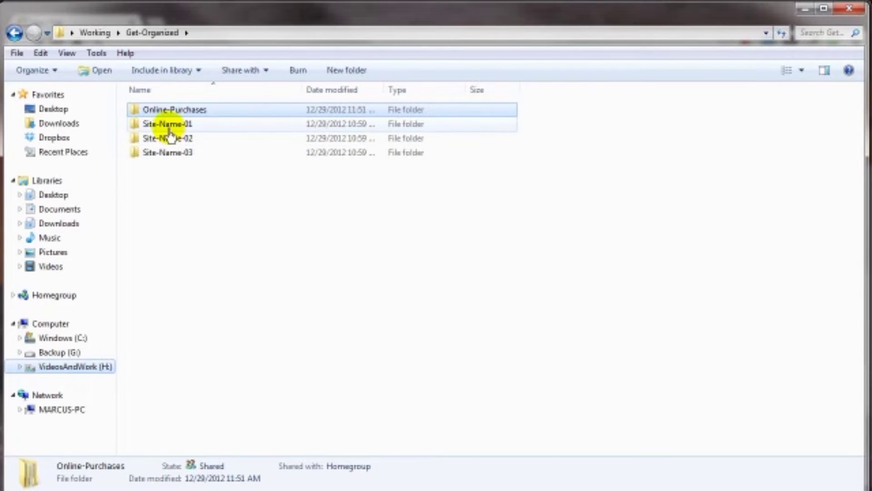
mouse_move(173, 124)
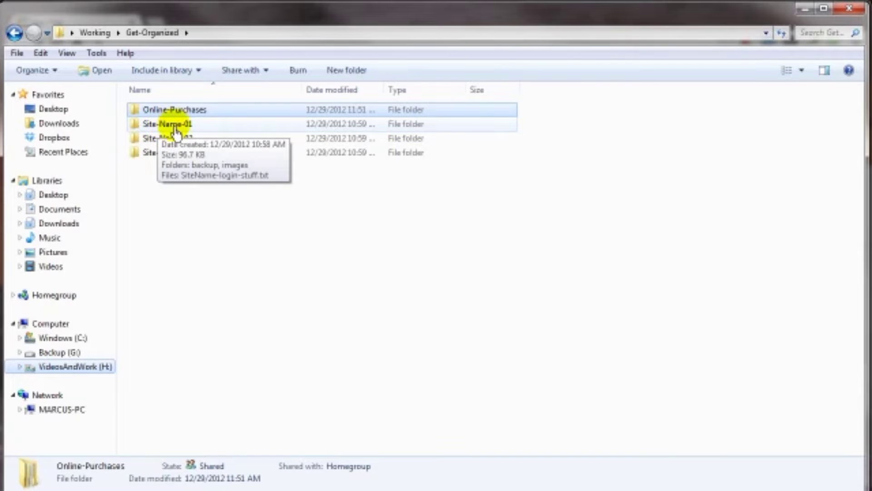
mouse_move(161, 143)
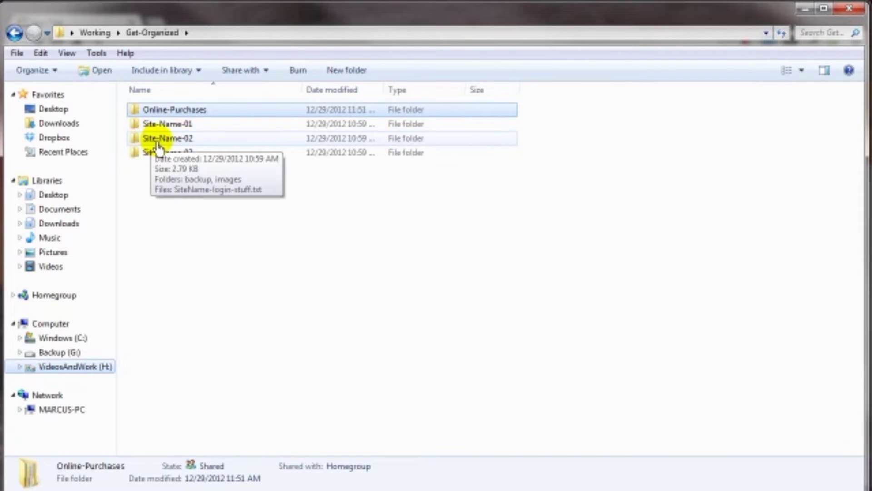
mouse_move(191, 184)
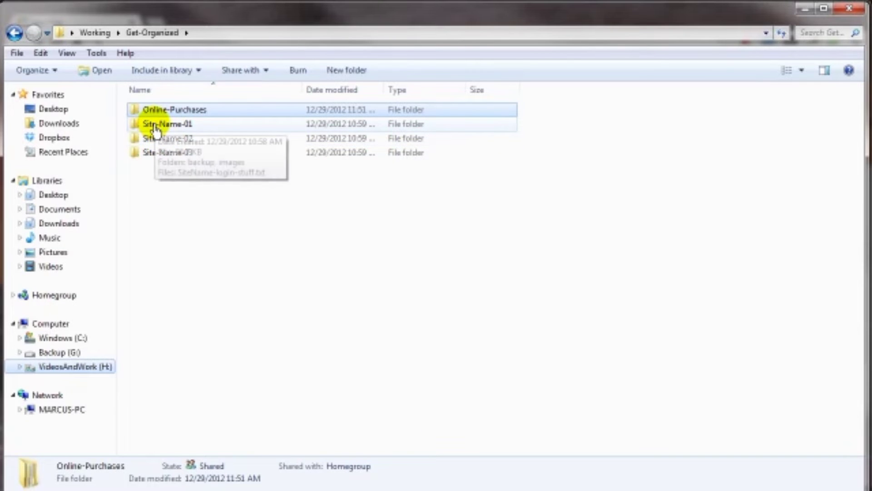
- Open the Site-Name-01 folder to show backup, images and SiteName-login-stuff.txt
double_click(168, 123)
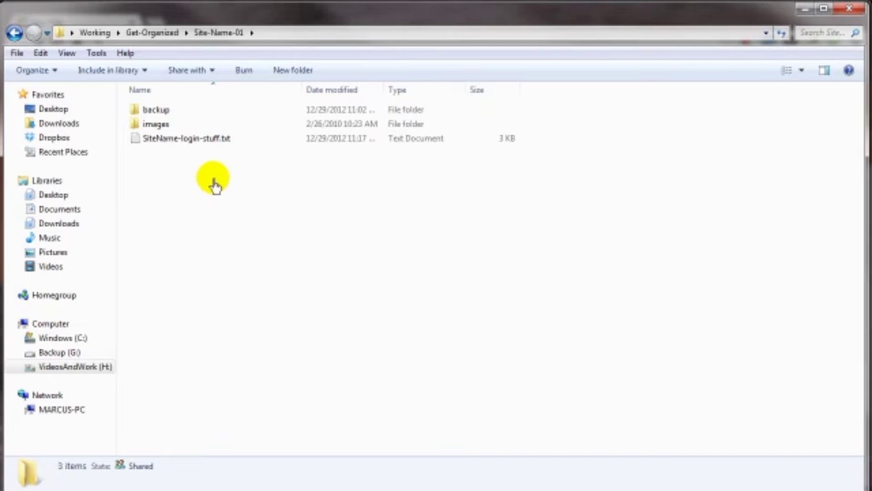
mouse_move(196, 199)
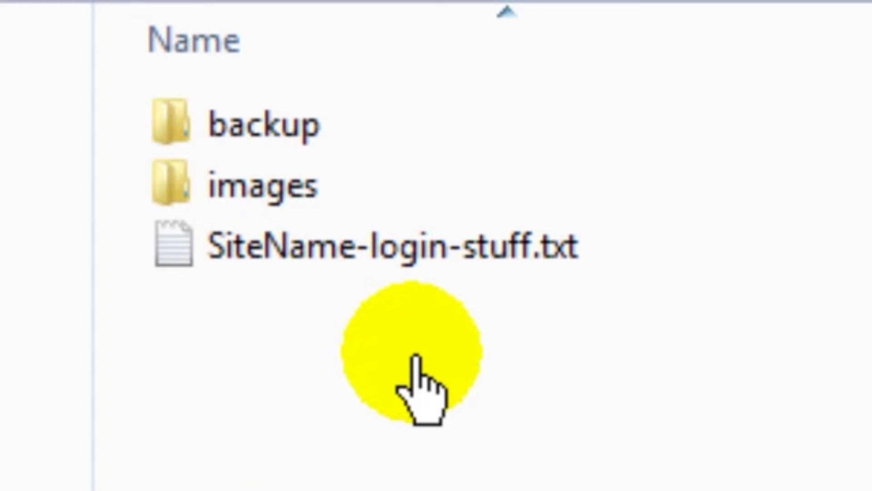
mouse_move(395, 423)
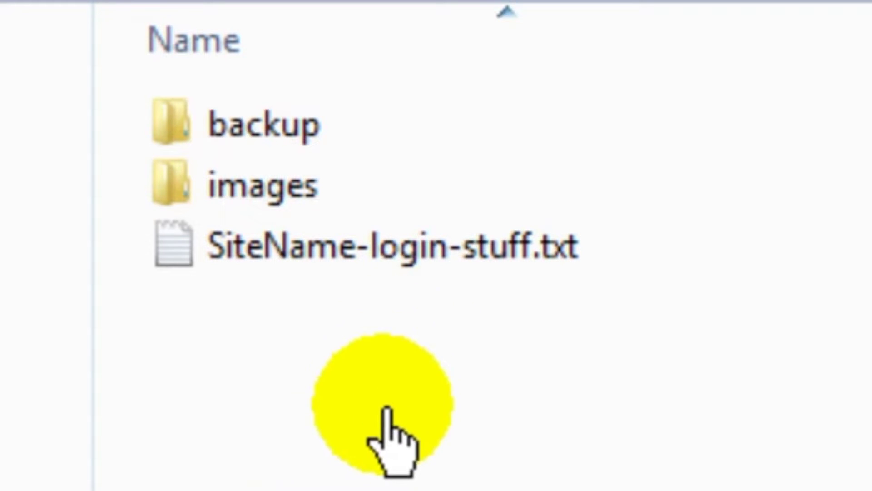
mouse_move(312, 445)
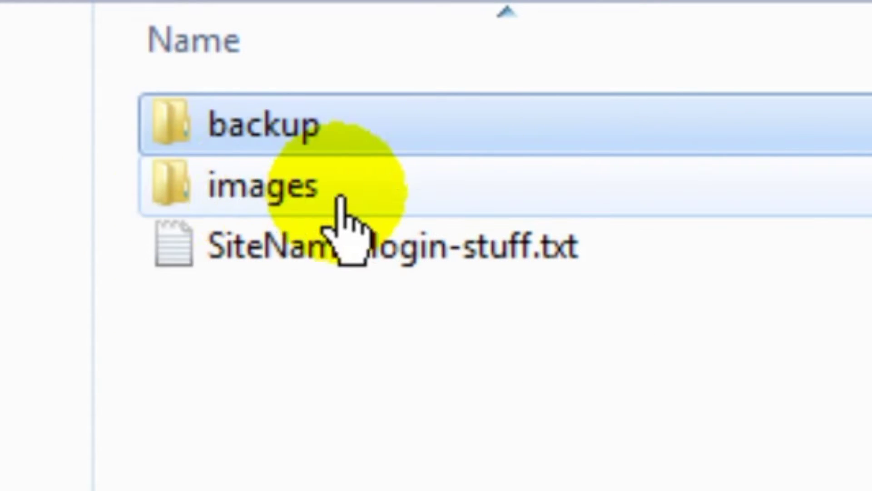
mouse_move(262, 189)
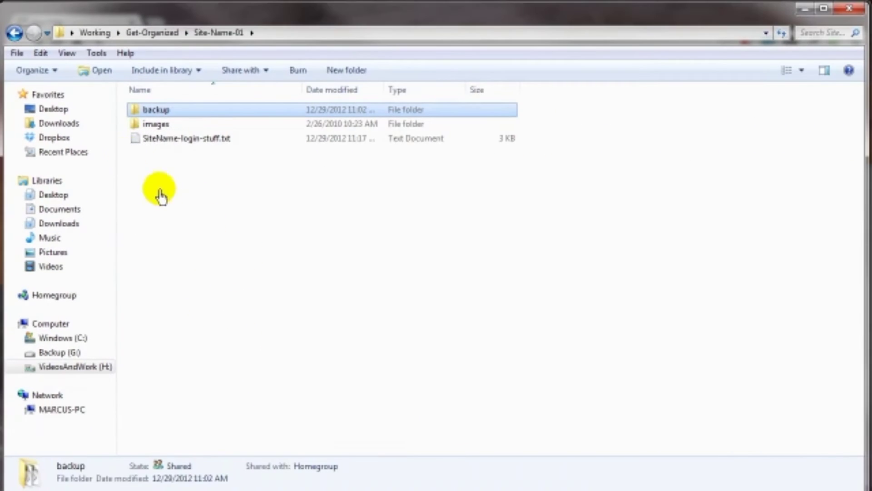
mouse_move(170, 144)
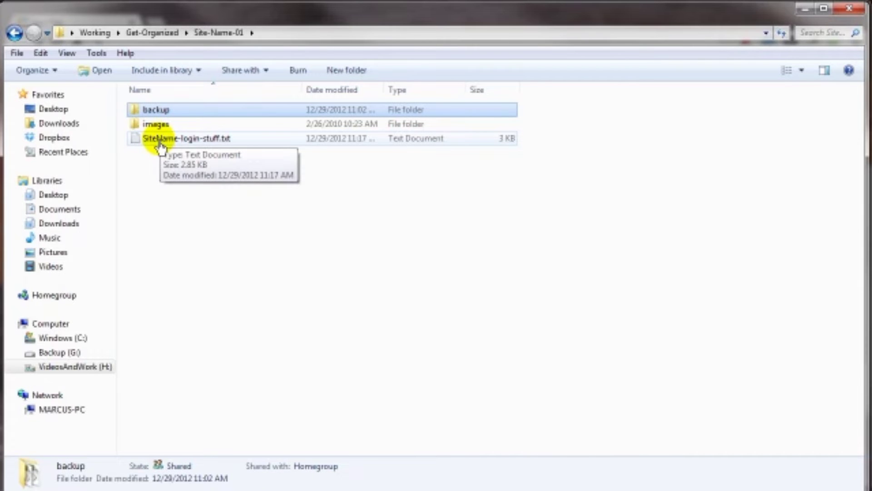
- Open SiteName-login-stuff.txt in Notepad to read the cPanel, FTP and database notes
double_click(187, 139)
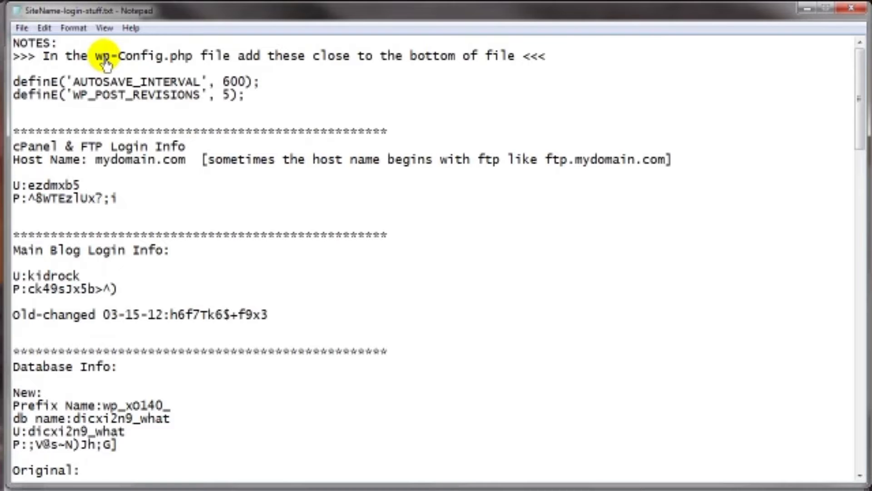
mouse_move(188, 218)
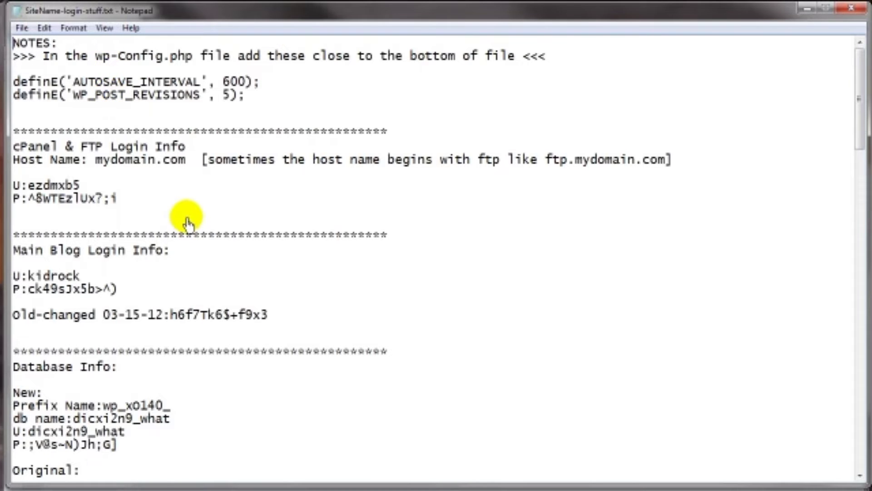
mouse_move(159, 208)
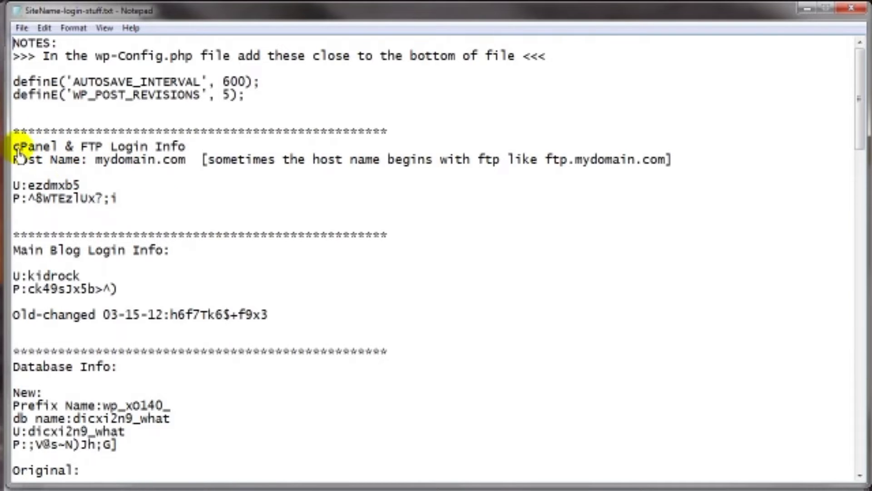
mouse_move(56, 154)
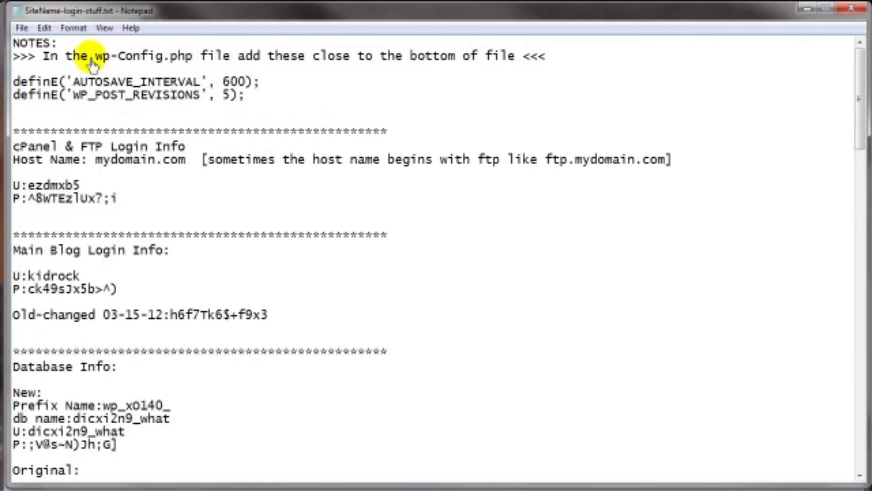
mouse_move(225, 91)
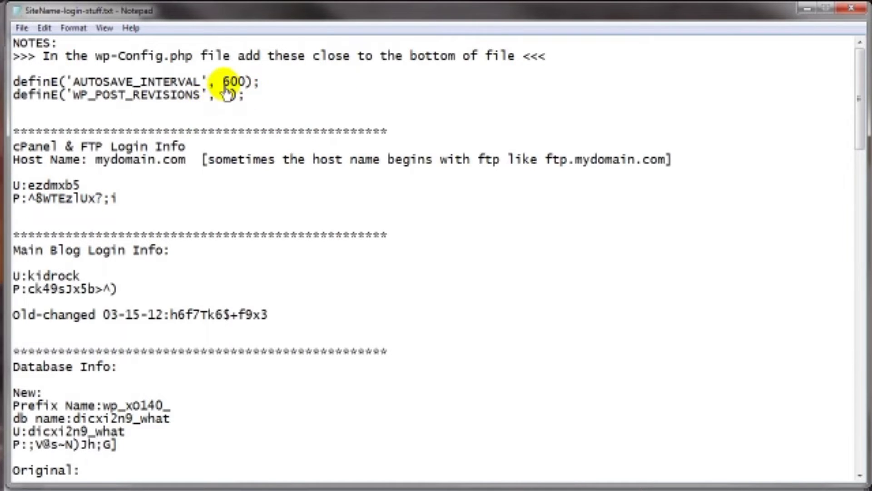
text(5)
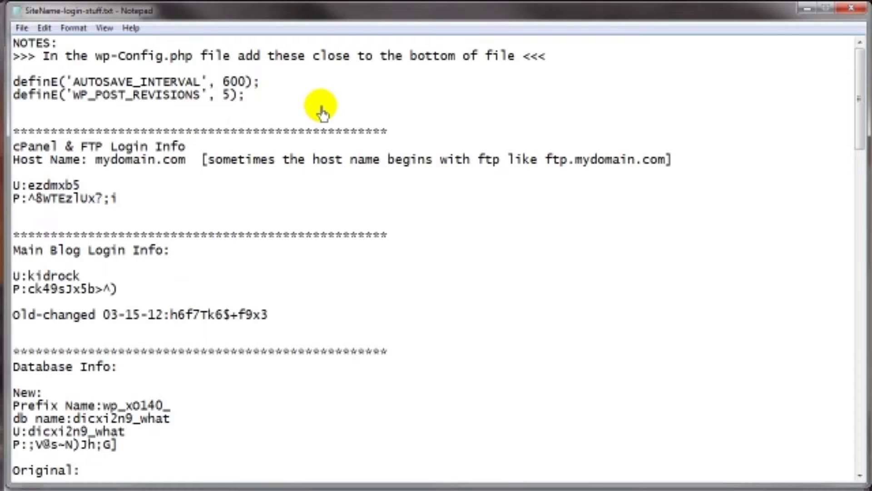
mouse_move(114, 117)
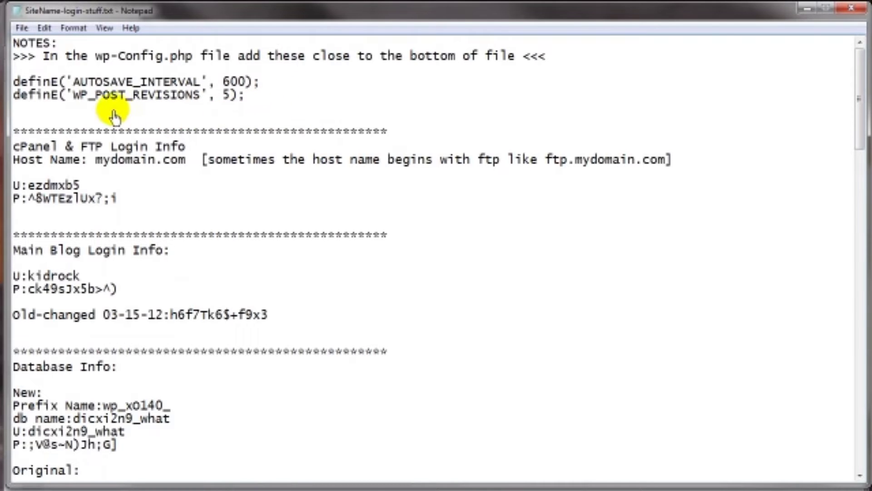
mouse_move(112, 56)
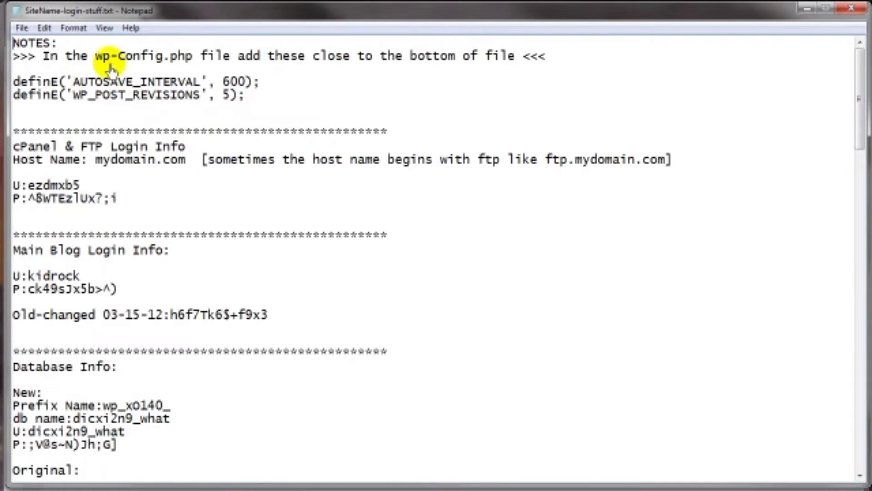
mouse_move(139, 64)
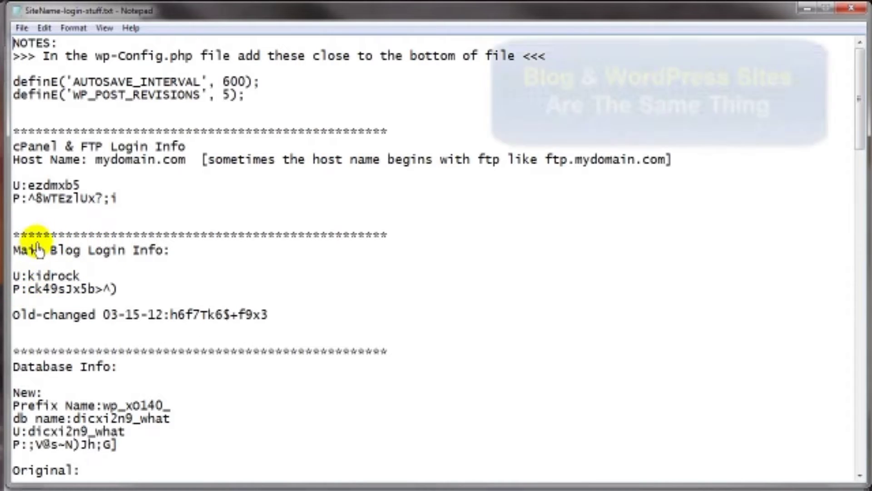
scroll(down, 3)
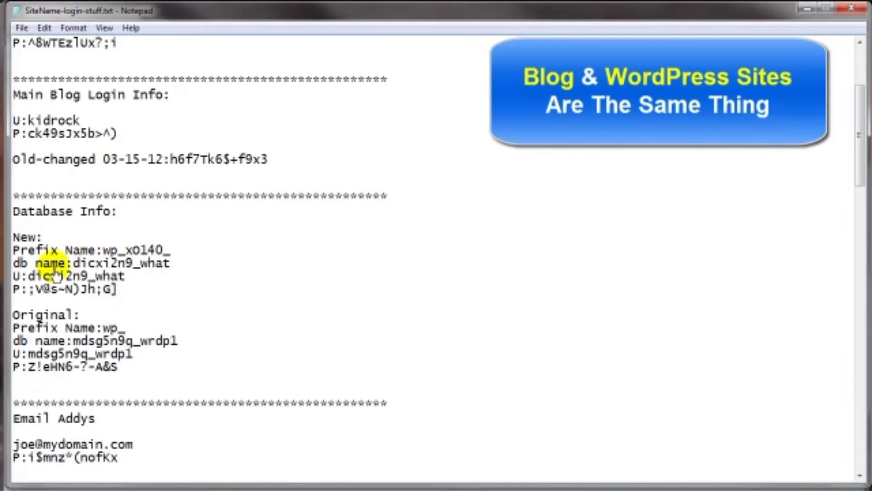
scroll(down, 3)
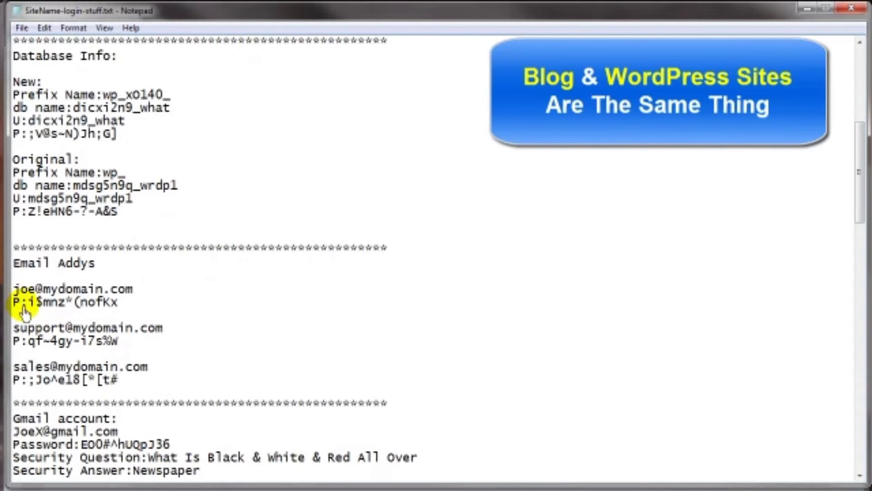
scroll(down, 3)
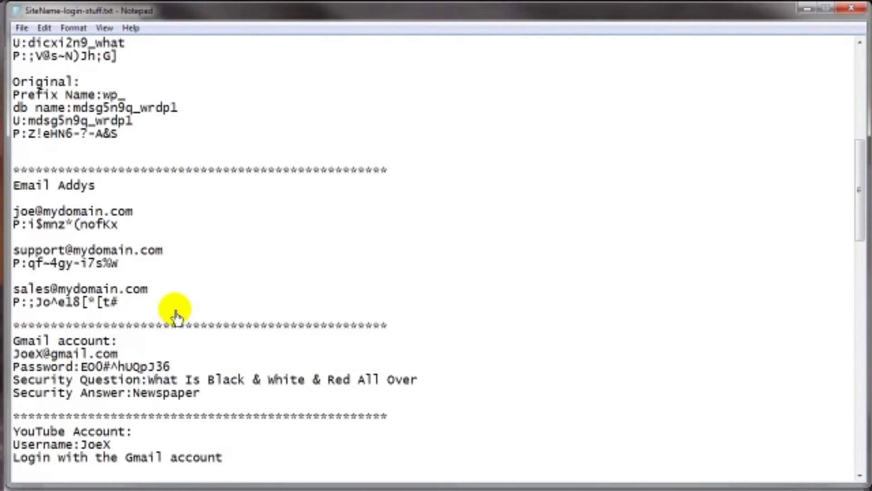
scroll(down, 3)
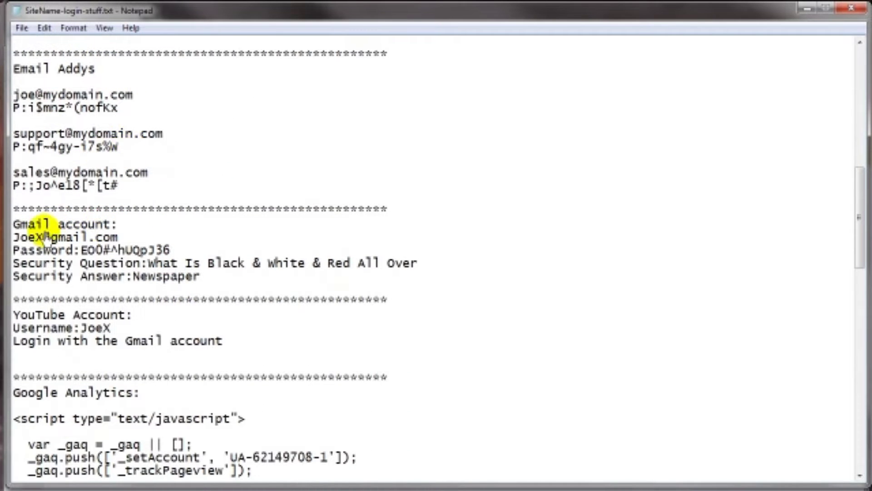
mouse_move(47, 134)
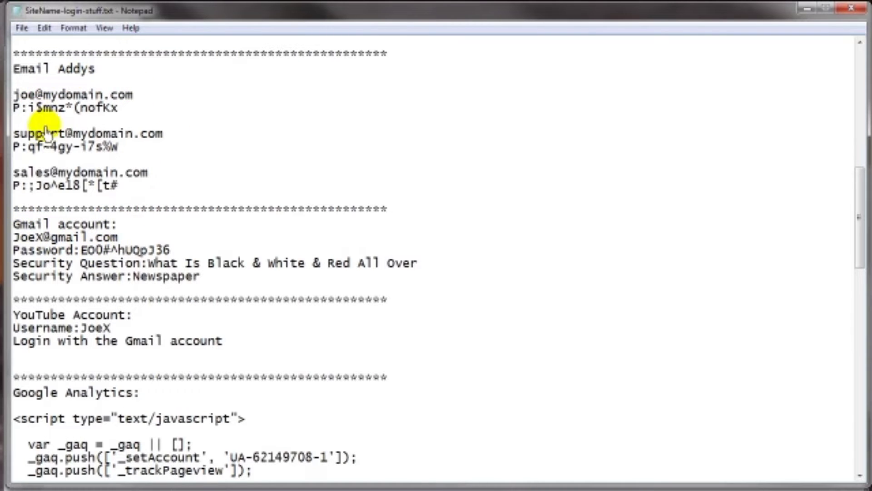
mouse_move(67, 186)
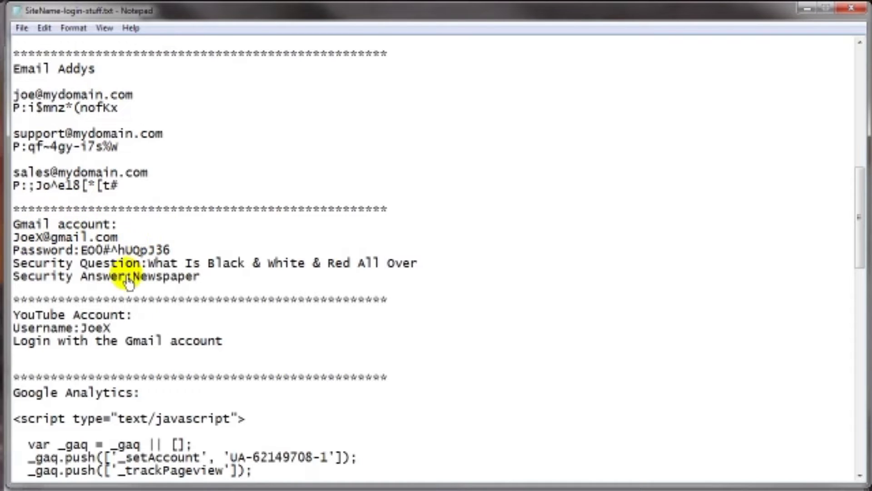
mouse_move(53, 328)
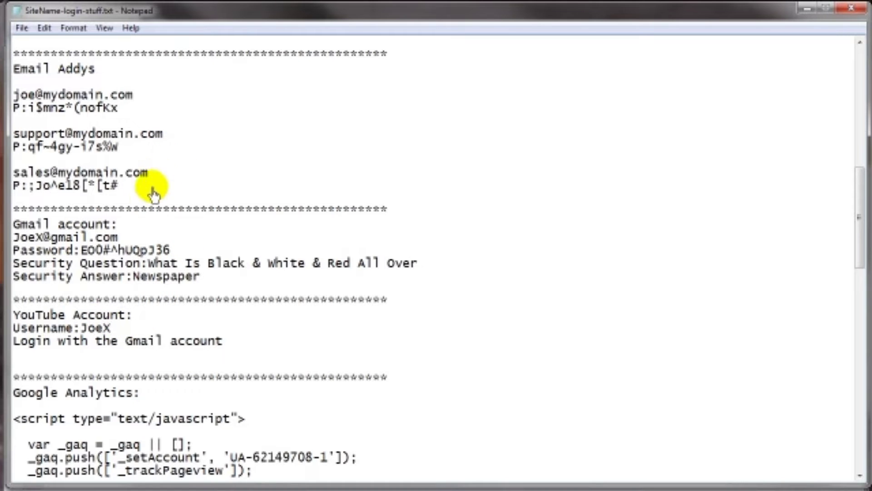
scroll(down, 3)
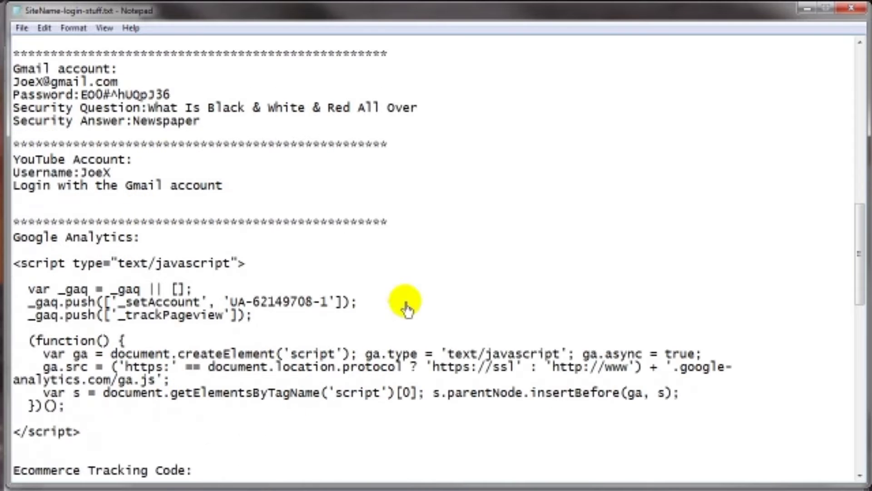
mouse_move(253, 245)
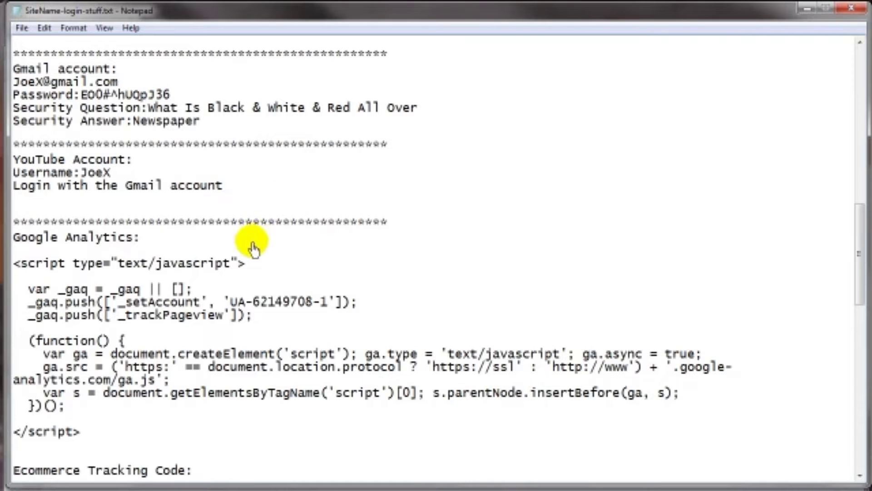
mouse_move(428, 120)
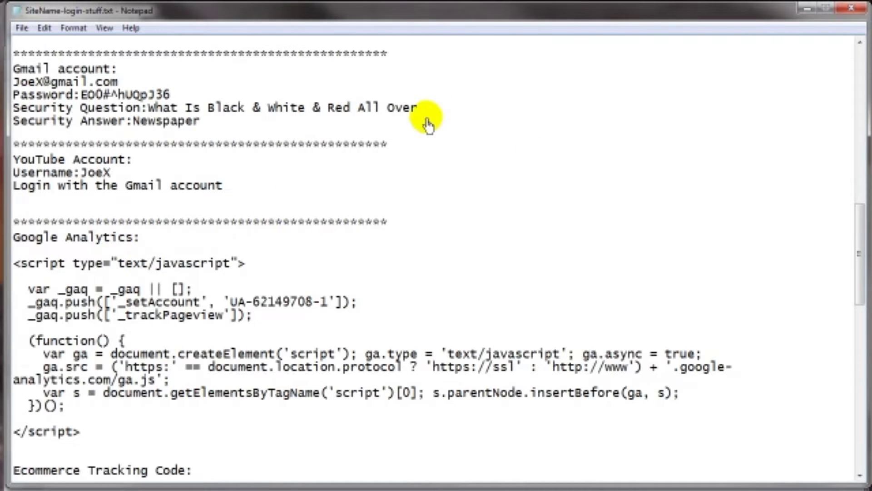
mouse_move(312, 370)
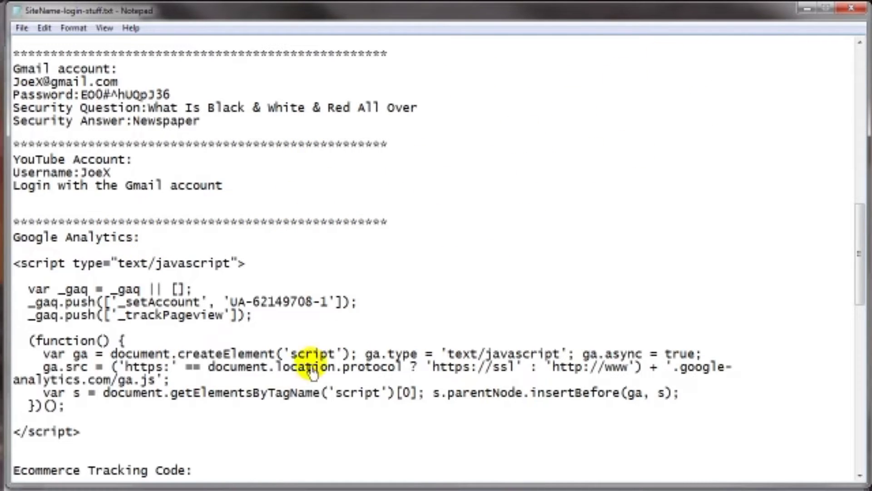
mouse_move(417, 234)
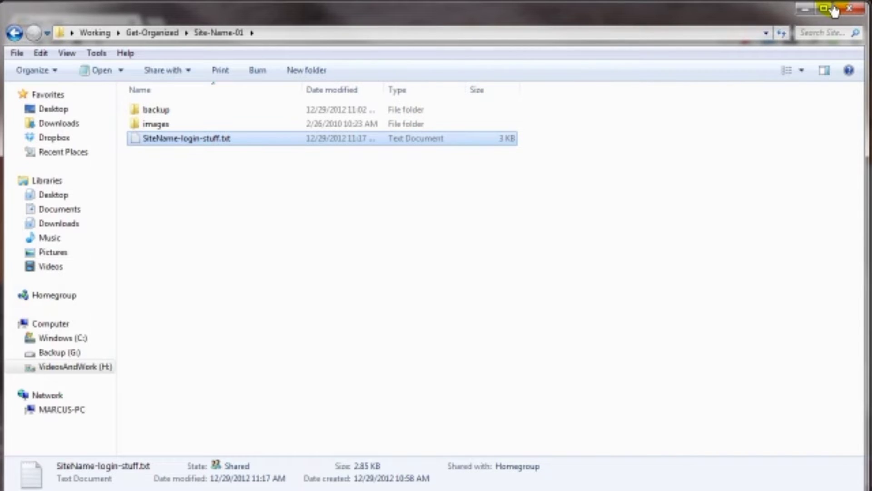
- Close Notepad to return to the Get-Organized folder in Windows Explorer
click(834, 9)
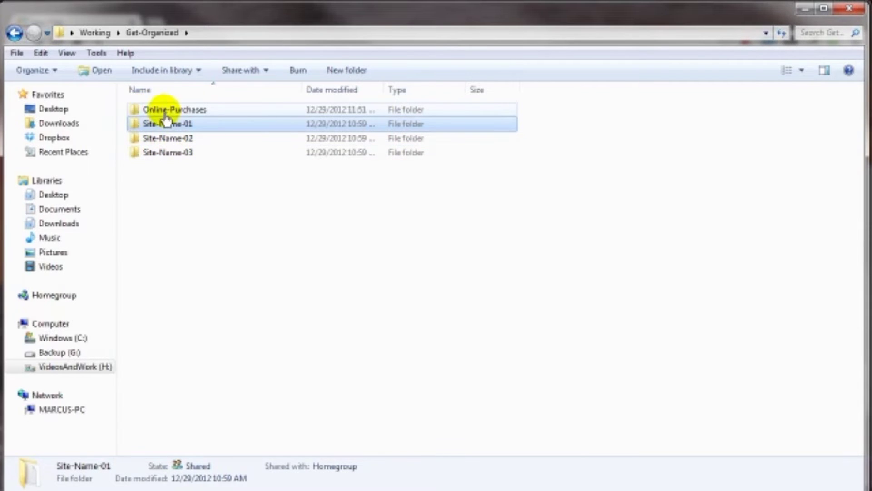
mouse_move(167, 124)
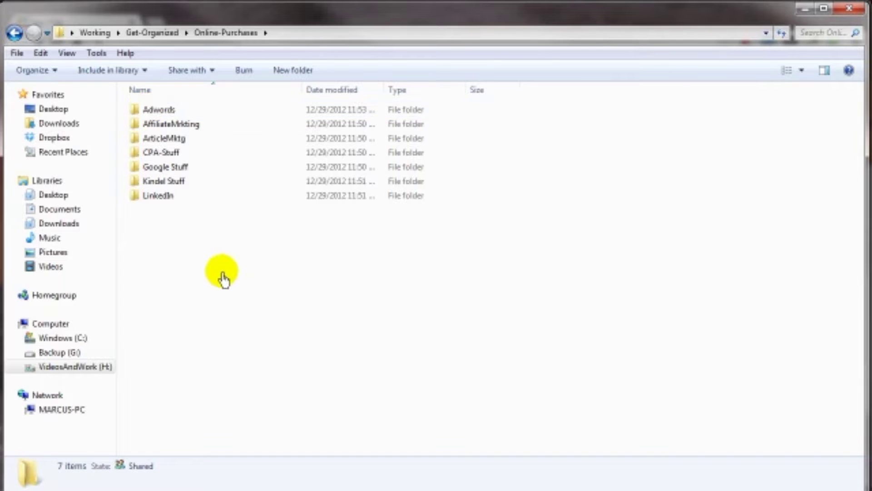
mouse_move(414, 287)
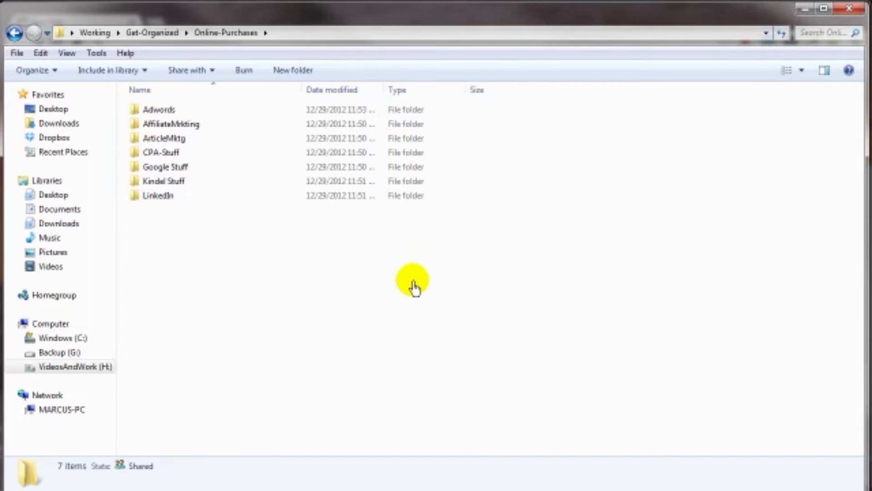
mouse_move(344, 289)
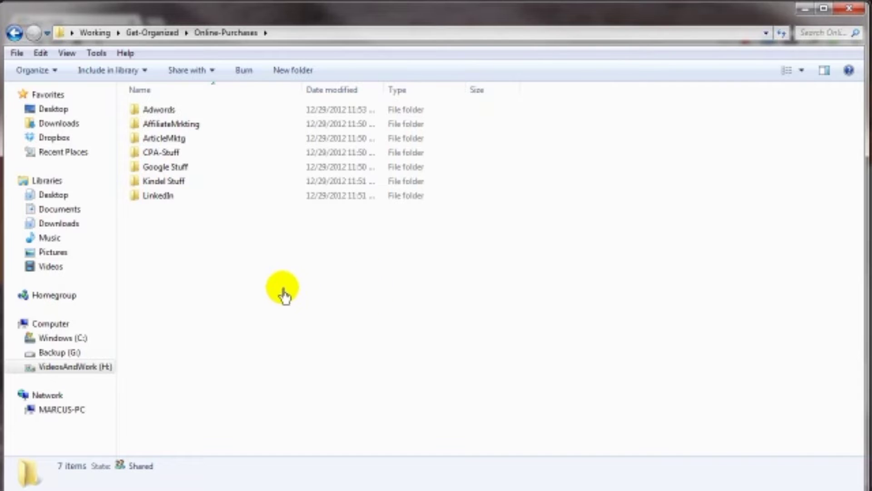
mouse_move(153, 233)
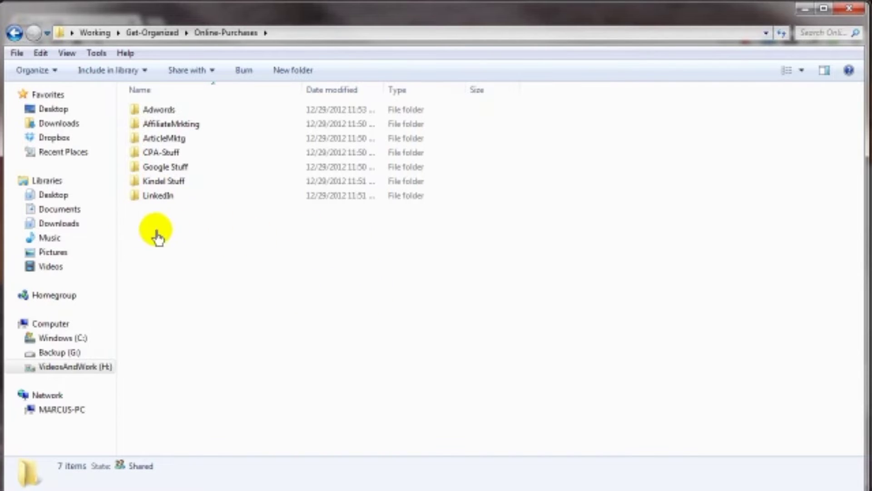
mouse_move(154, 241)
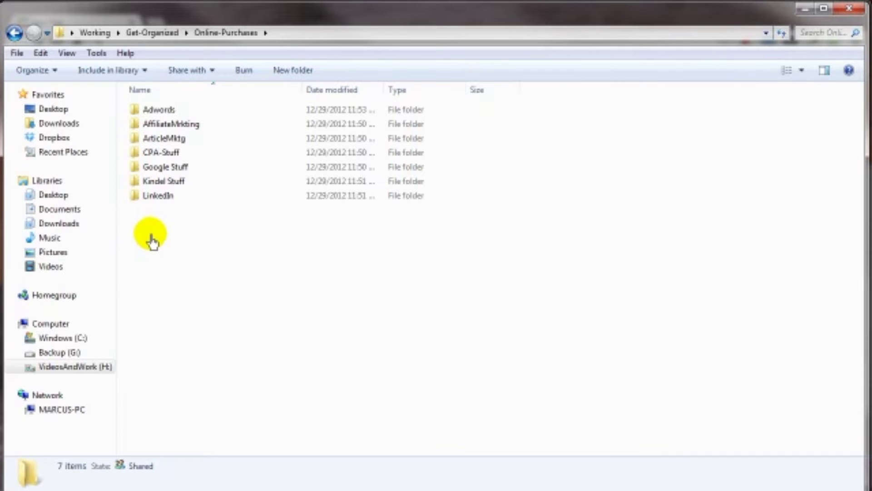
mouse_move(146, 240)
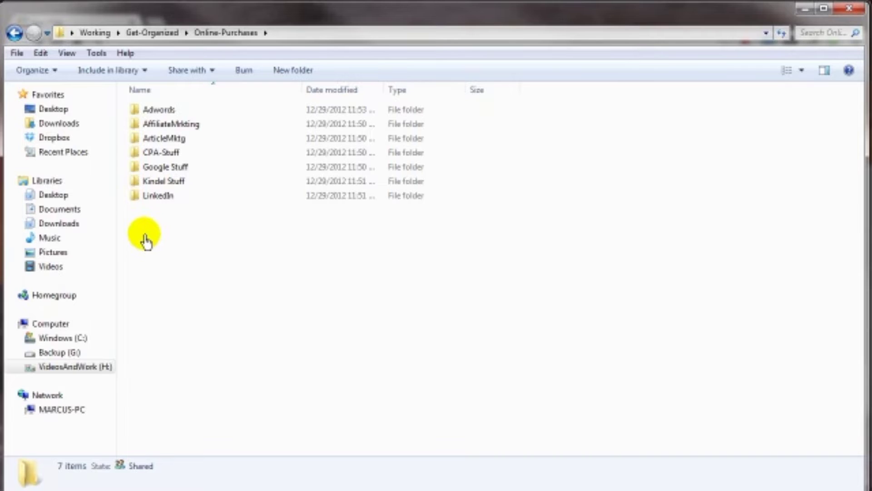
mouse_move(151, 240)
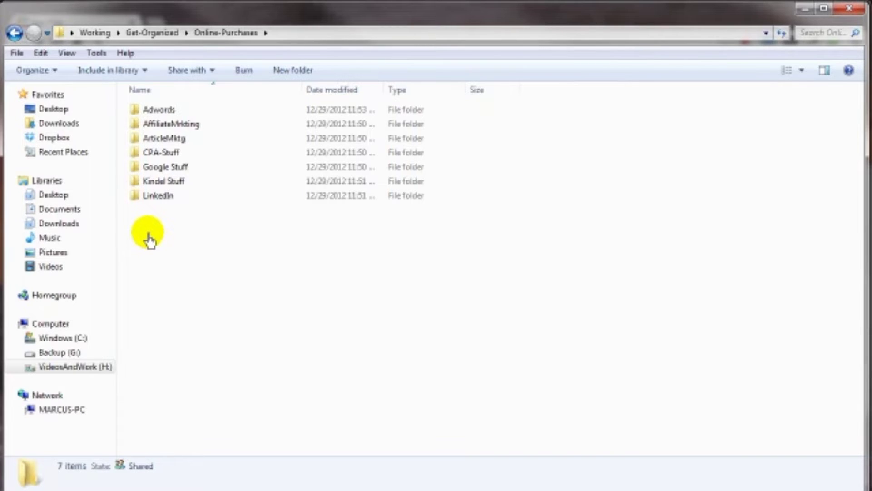
click(159, 196)
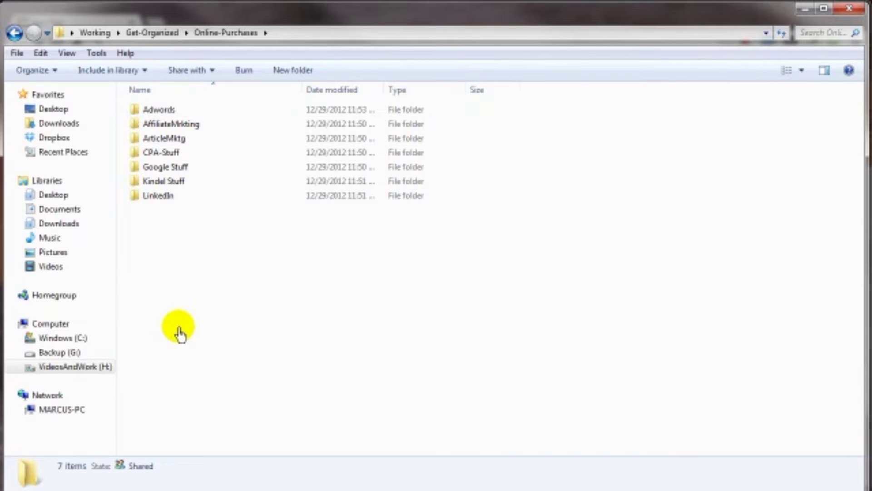
mouse_move(184, 305)
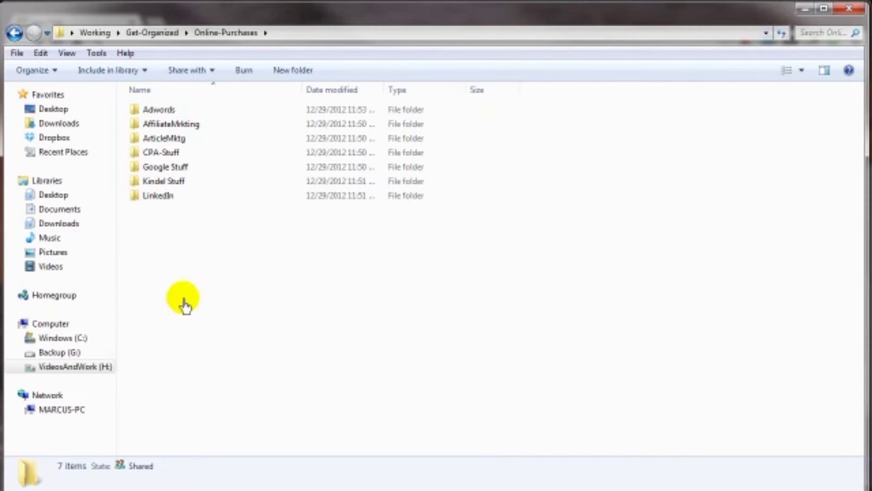
mouse_move(208, 273)
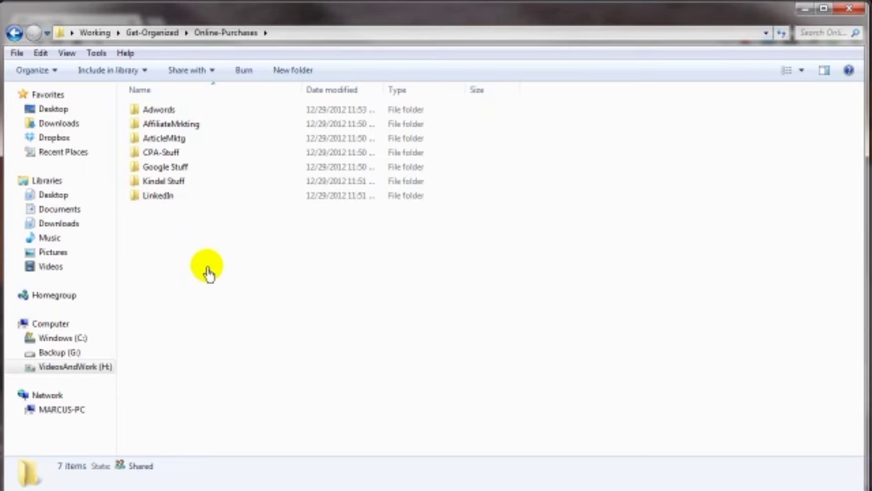
mouse_move(206, 223)
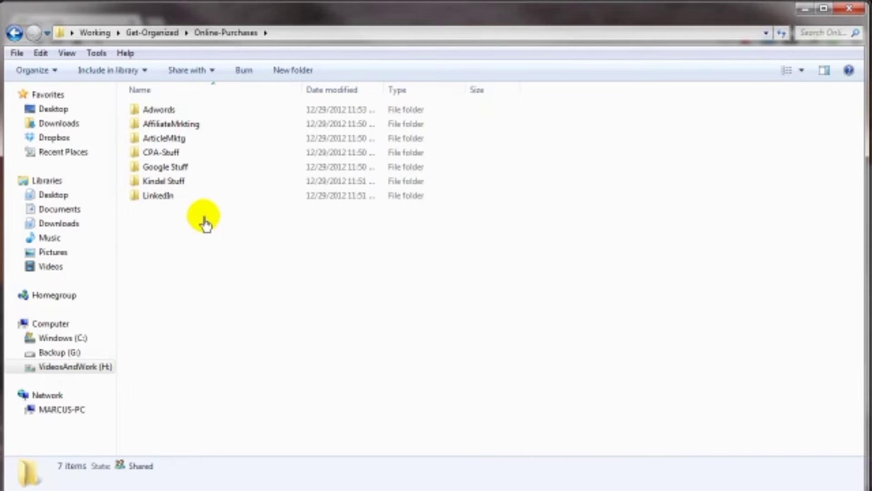
mouse_move(196, 266)
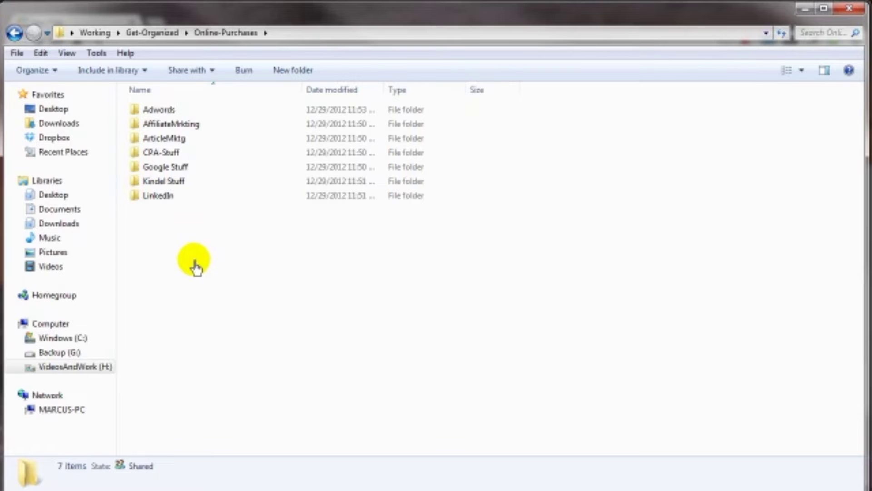
mouse_move(187, 284)
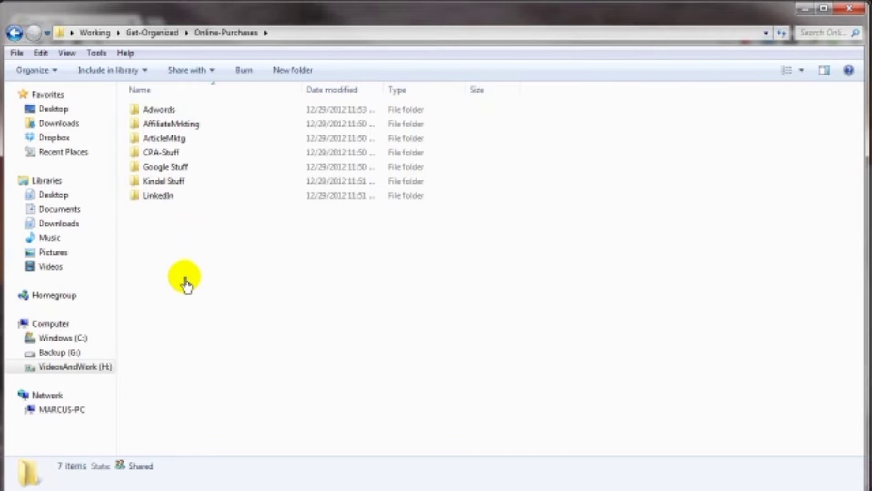
mouse_move(222, 246)
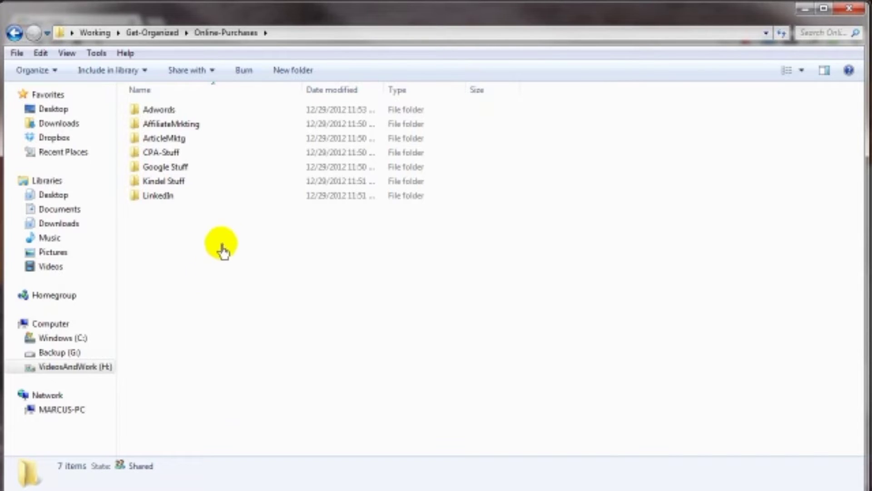
mouse_move(260, 229)
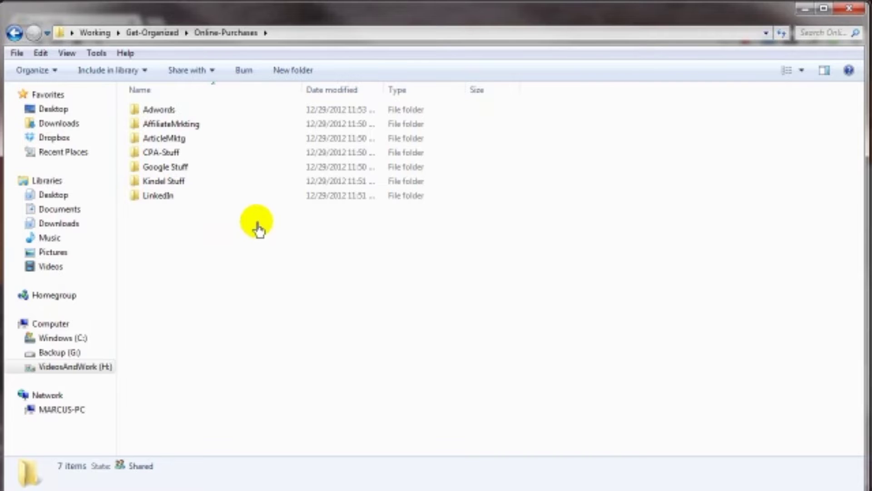
click(171, 124)
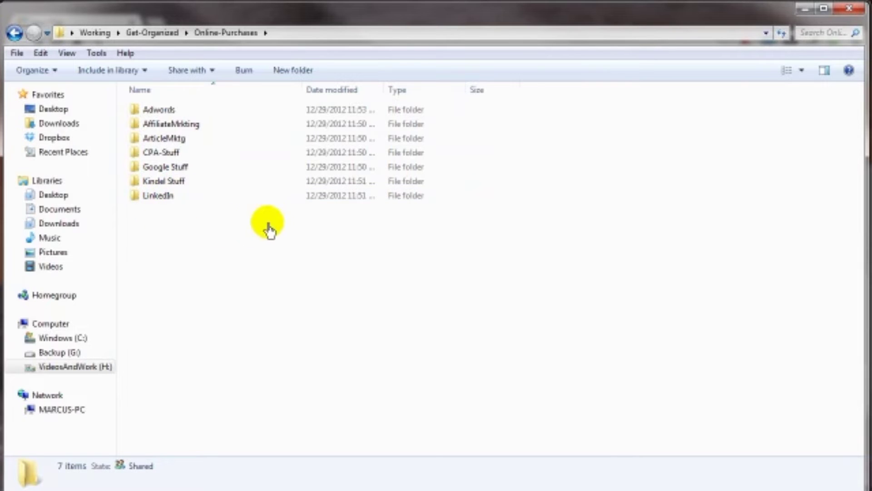
mouse_move(145, 195)
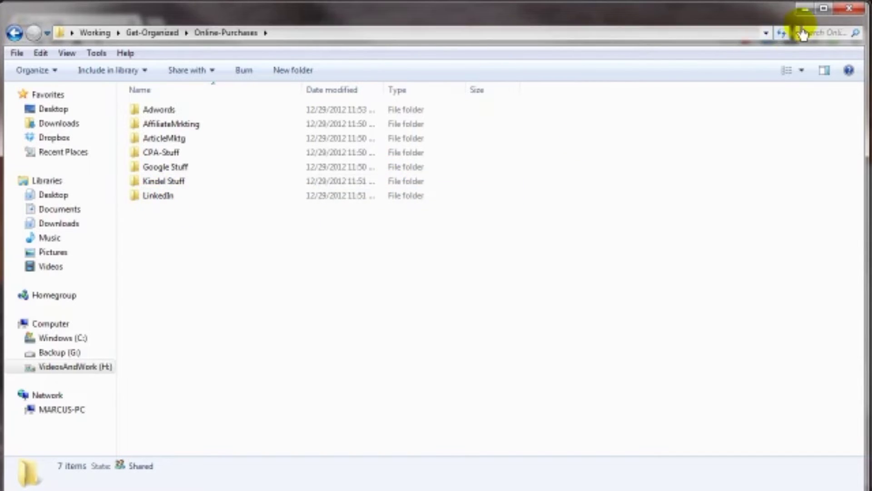
mouse_move(158, 218)
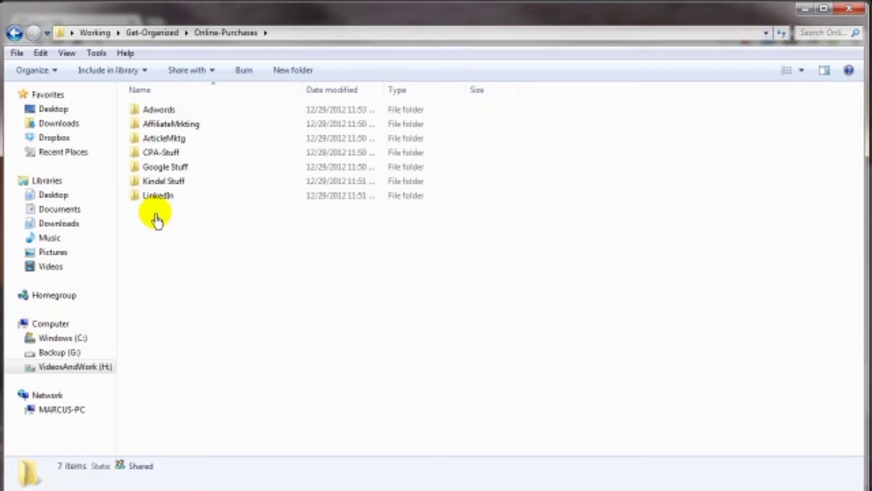
mouse_move(158, 199)
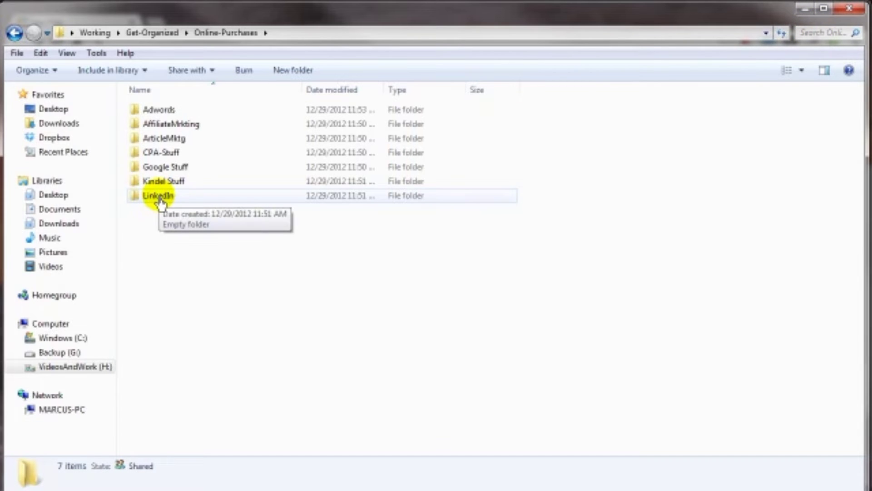
mouse_move(667, 58)
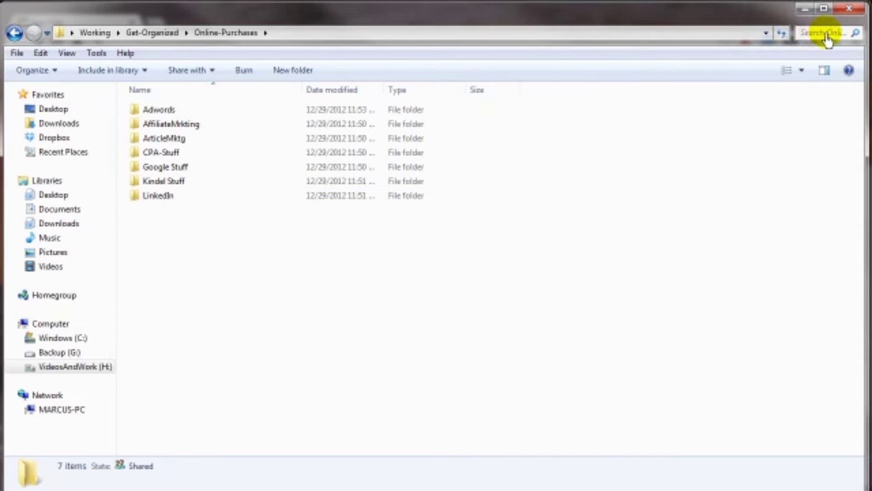
mouse_move(173, 195)
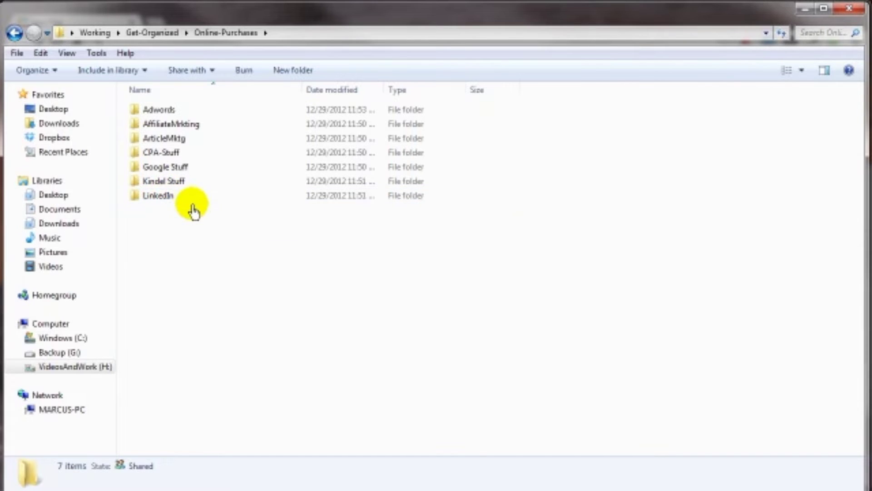
mouse_move(198, 238)
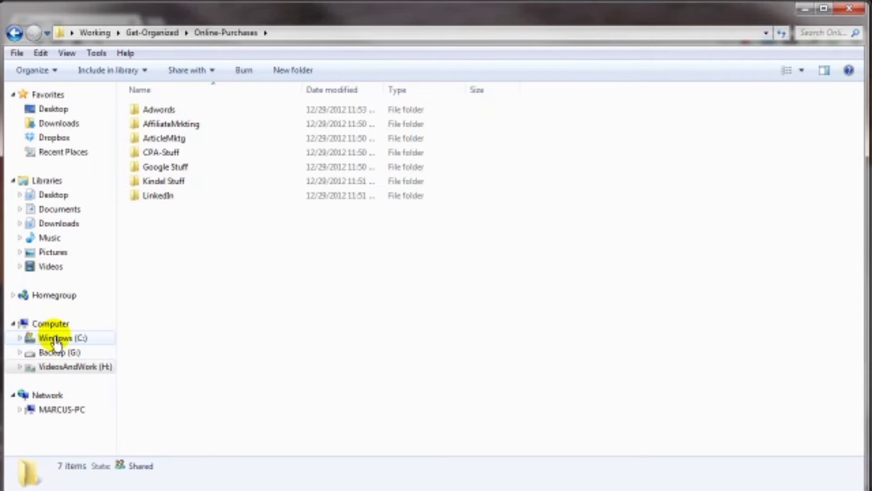
- Switch from Windows Explorer to Google Chrome on the Google homepage
click(59, 352)
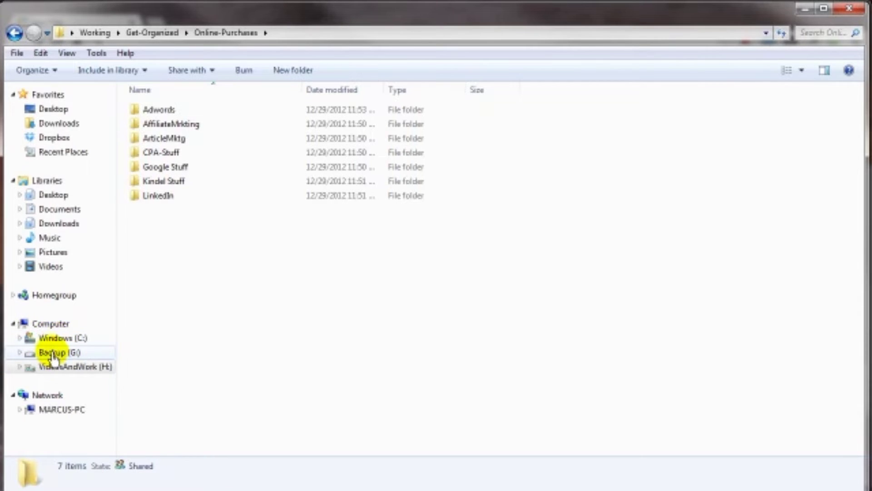
click(72, 366)
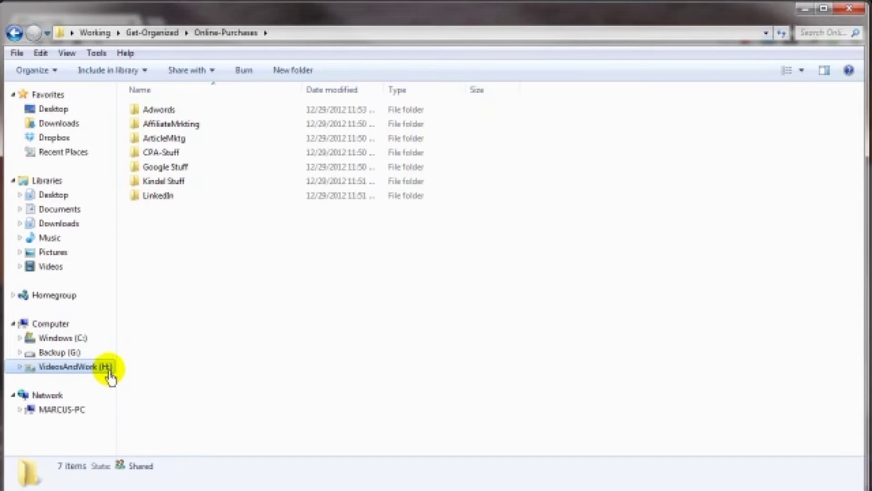
mouse_move(89, 373)
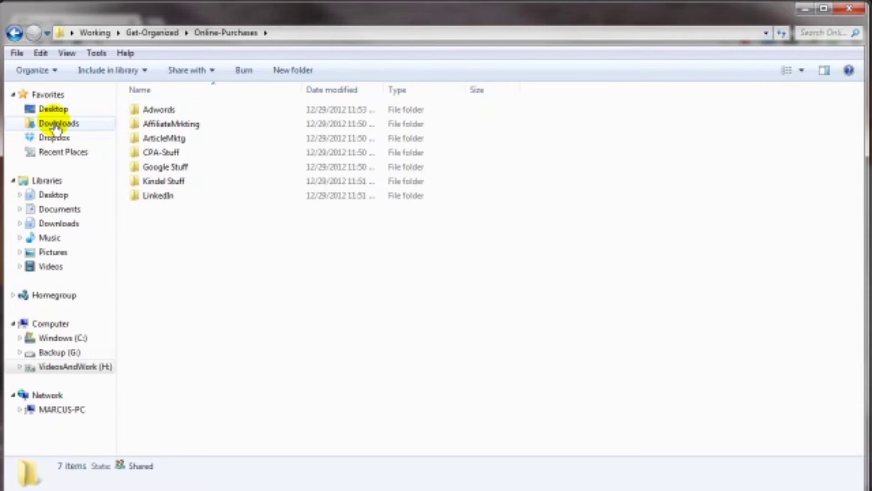
click(73, 366)
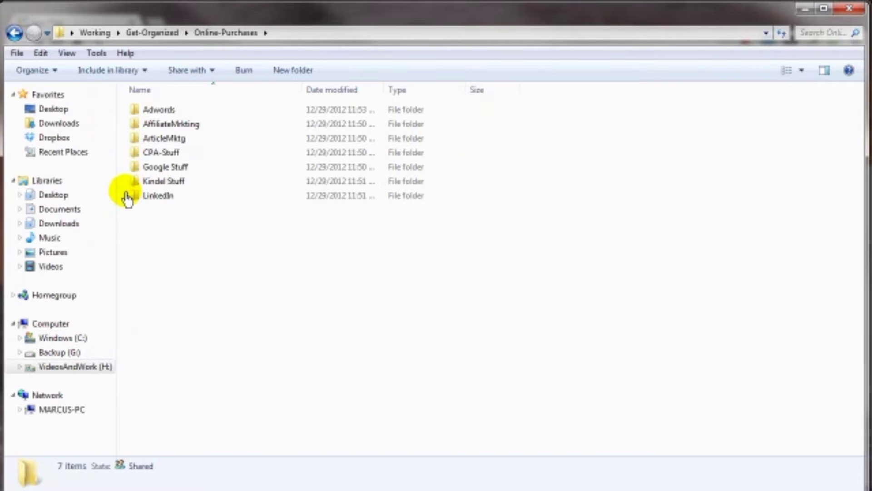
click(58, 366)
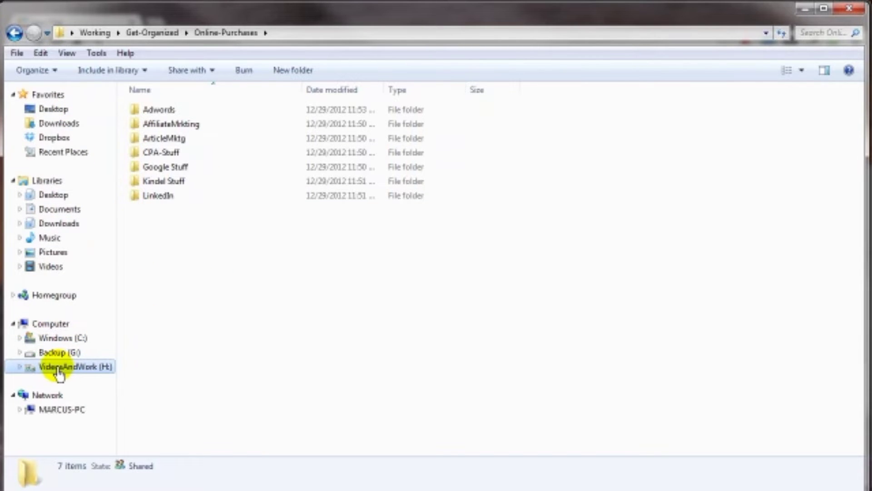
mouse_move(158, 372)
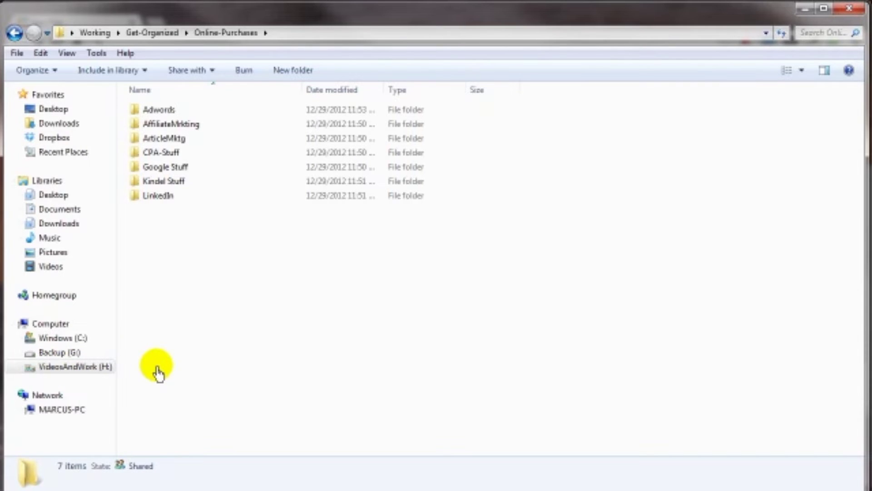
click(74, 366)
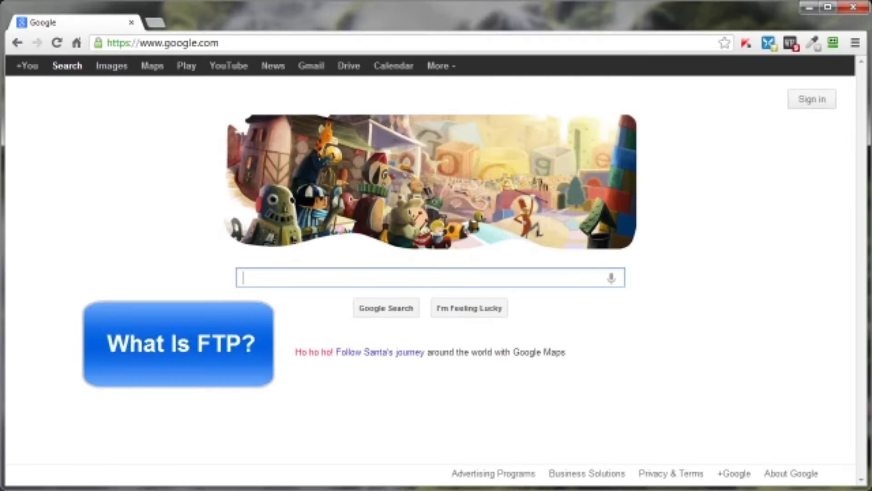
- Open the Wikipedia File Transfer Protocol article and scroll through its sections
click(178, 343)
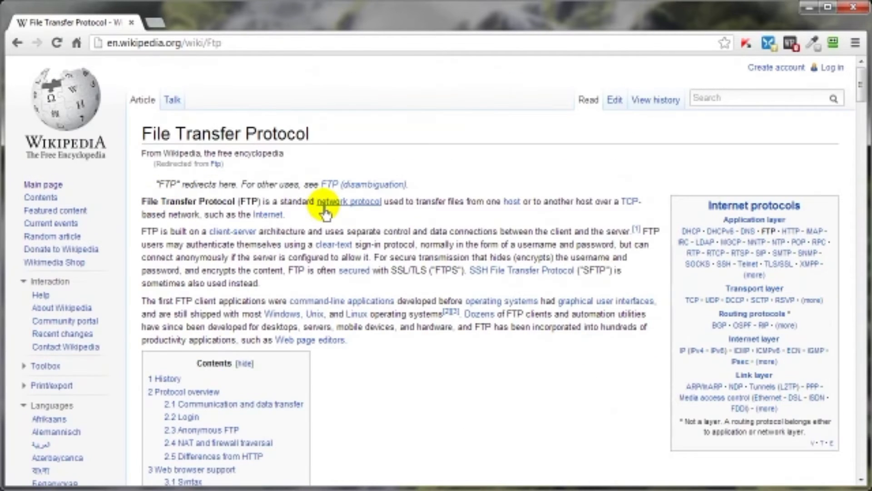
mouse_move(353, 262)
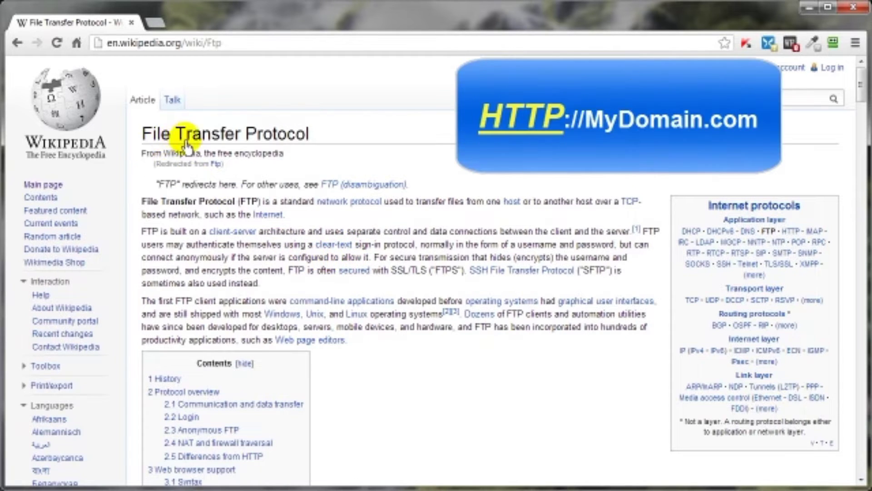
scroll(down, 3)
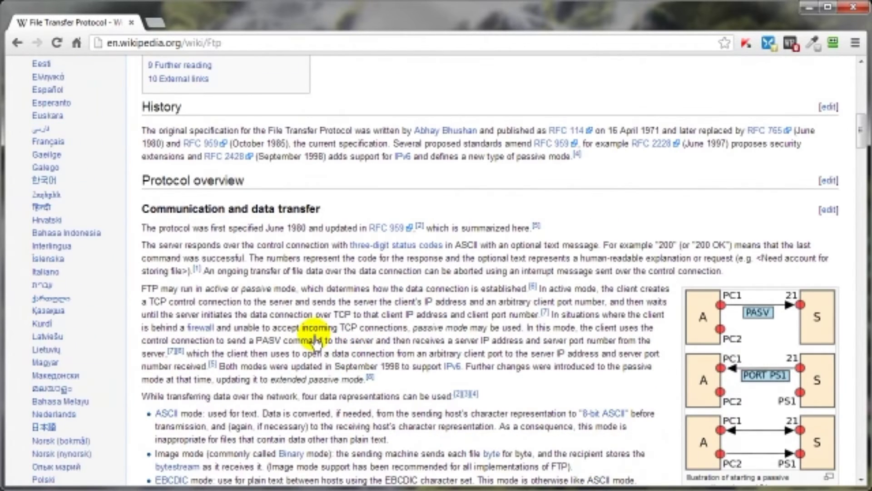
scroll(down, 3)
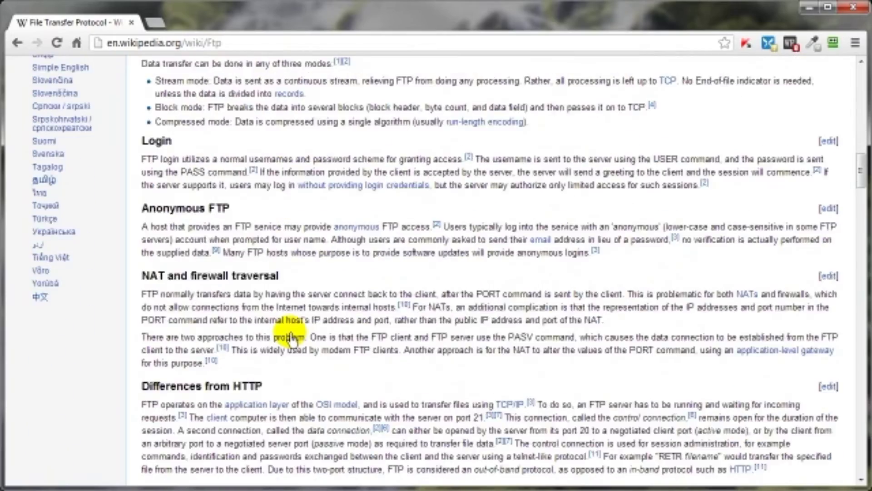
scroll(down, 3)
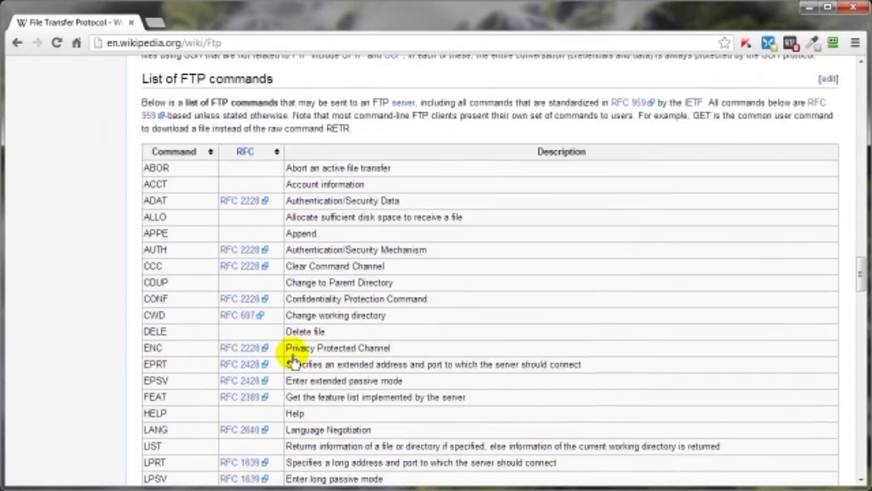
scroll(down, 3)
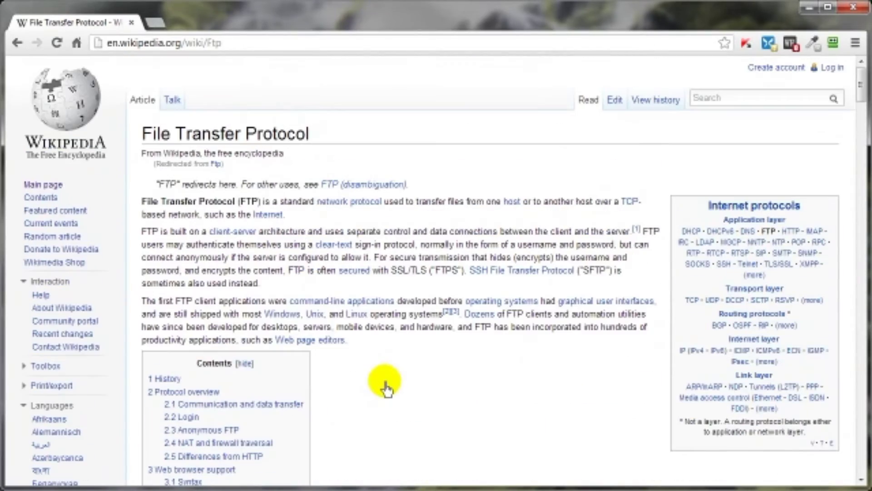
mouse_move(406, 245)
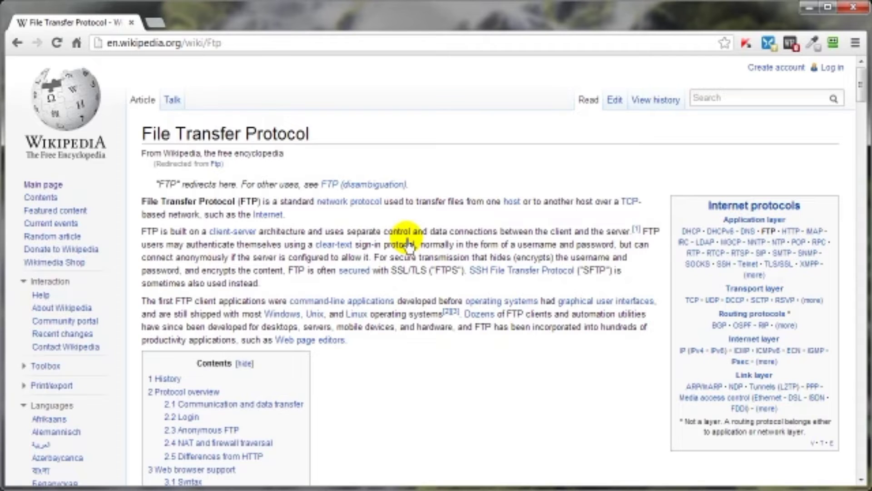
mouse_move(406, 246)
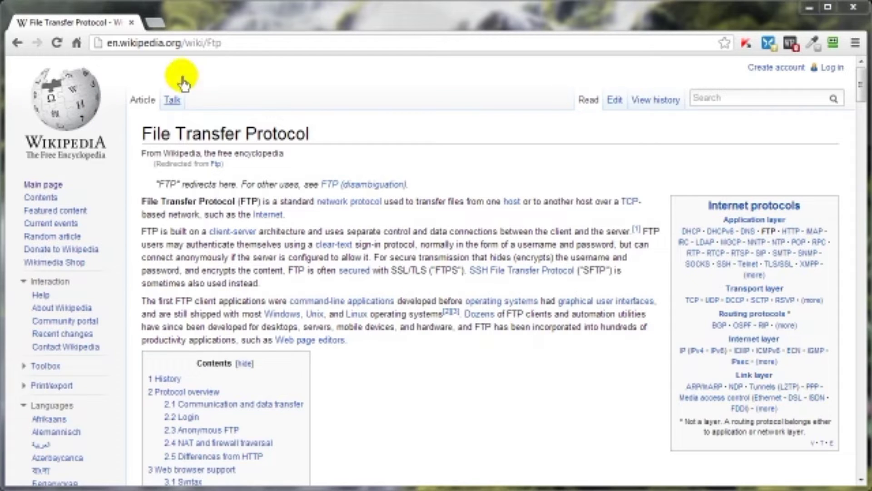
mouse_move(232, 49)
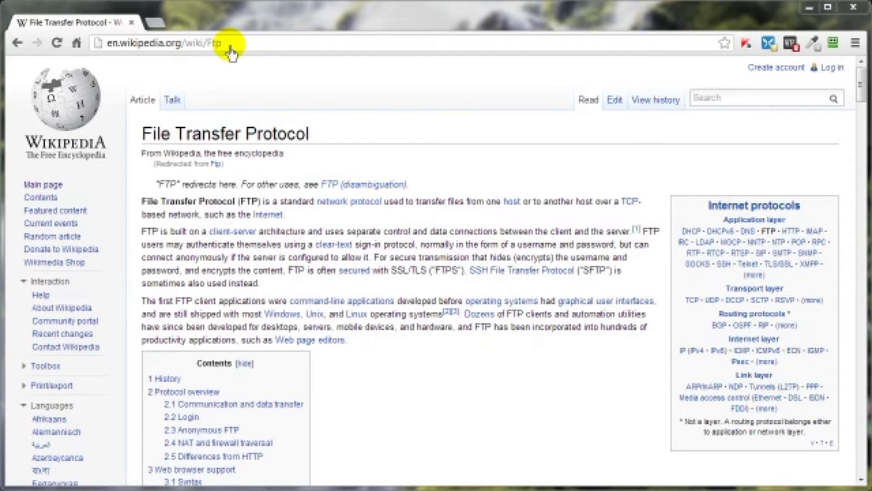
- Browse to ftp://ftp.adobe.com/ to view its Index of / directory listing
click(161, 44)
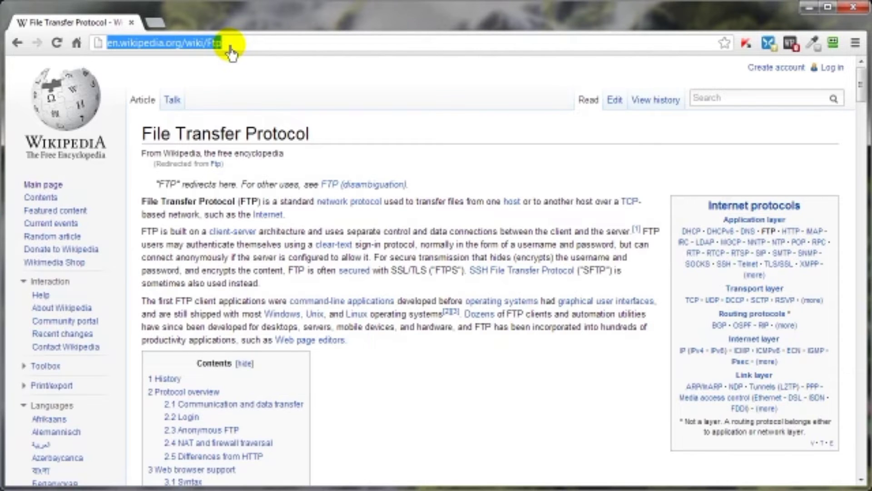
text(ftp://ftp.adobe.com/)
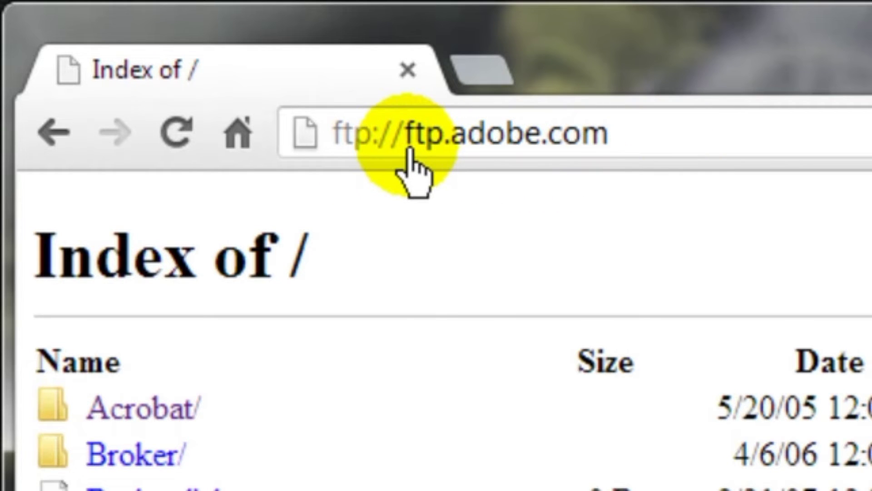
mouse_move(628, 173)
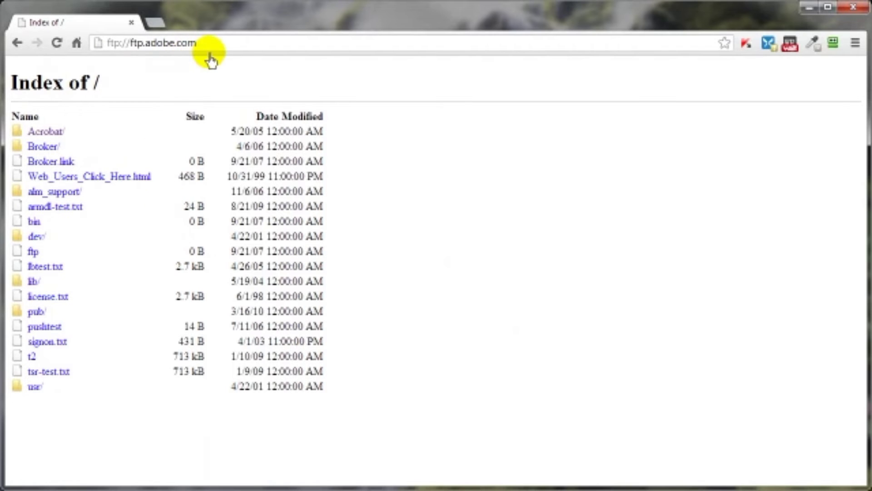
mouse_move(71, 234)
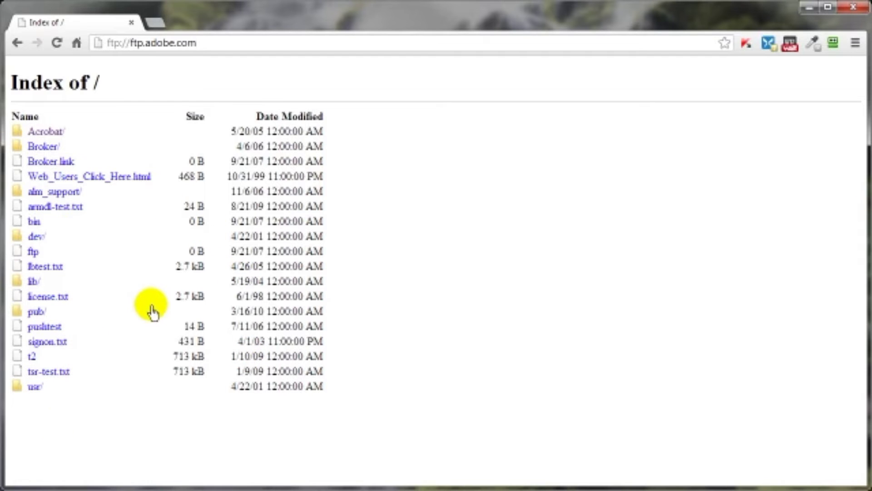
mouse_move(143, 117)
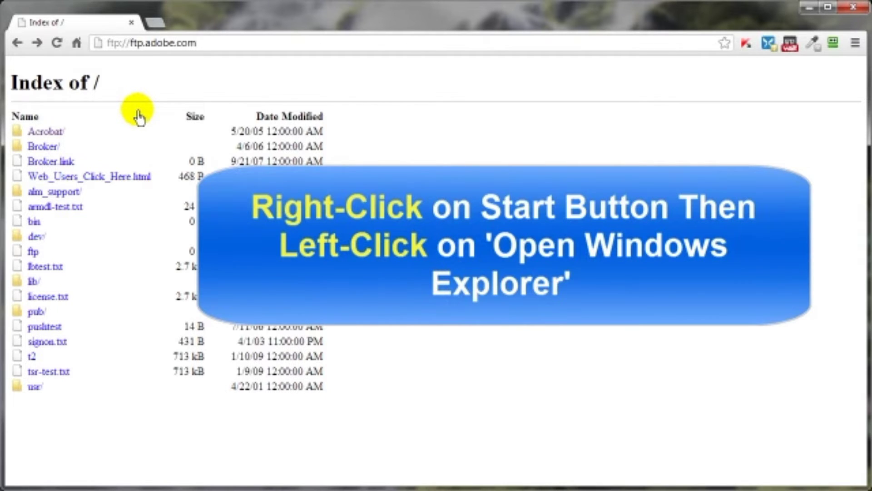
mouse_move(97, 128)
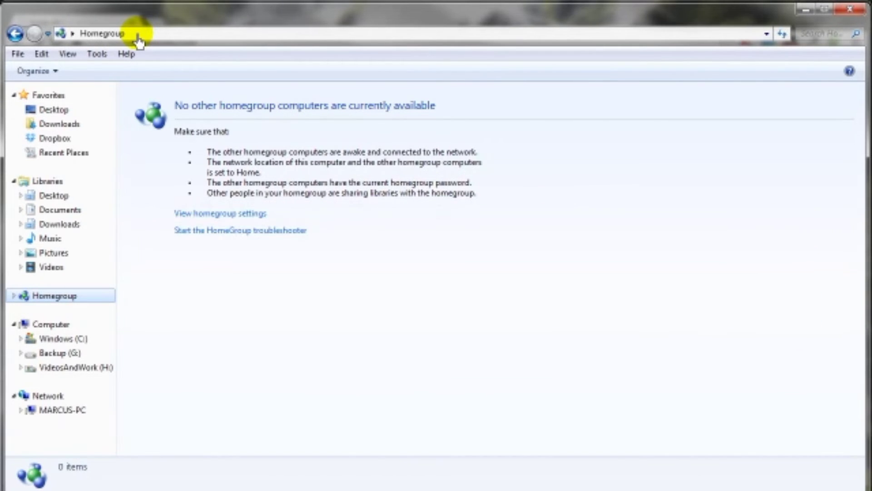
text(ftp://username@domain.com)
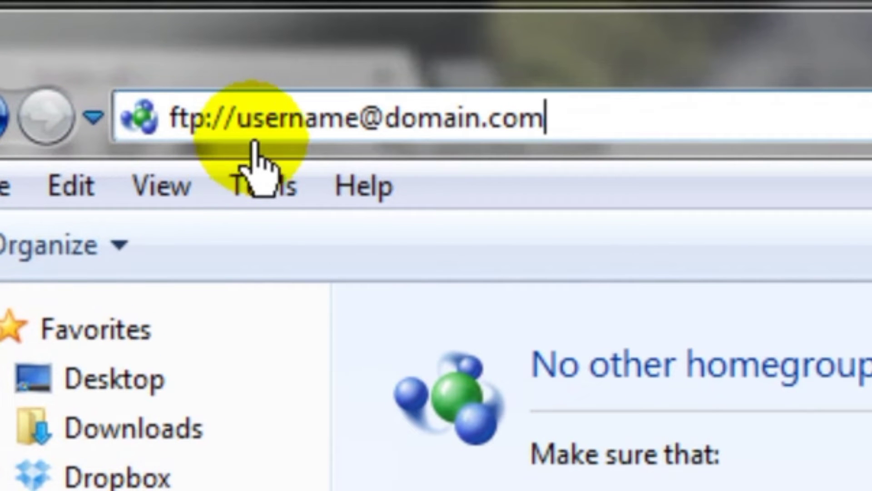
mouse_move(361, 139)
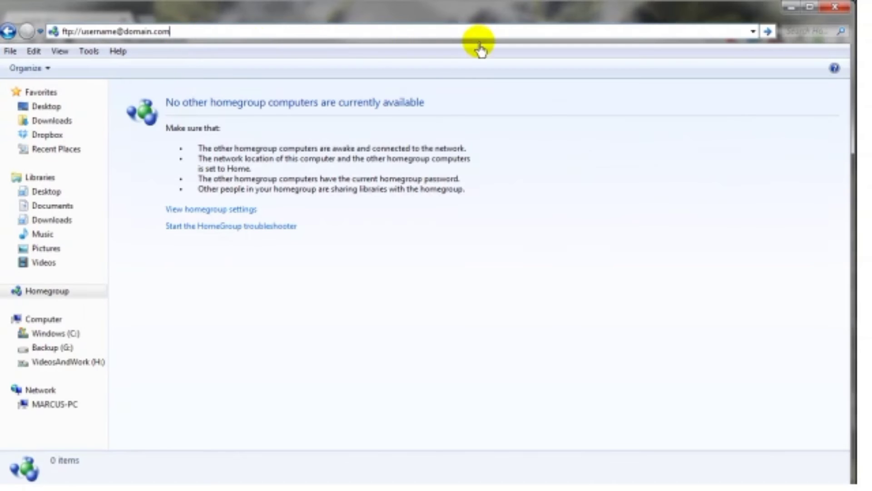
mouse_move(408, 295)
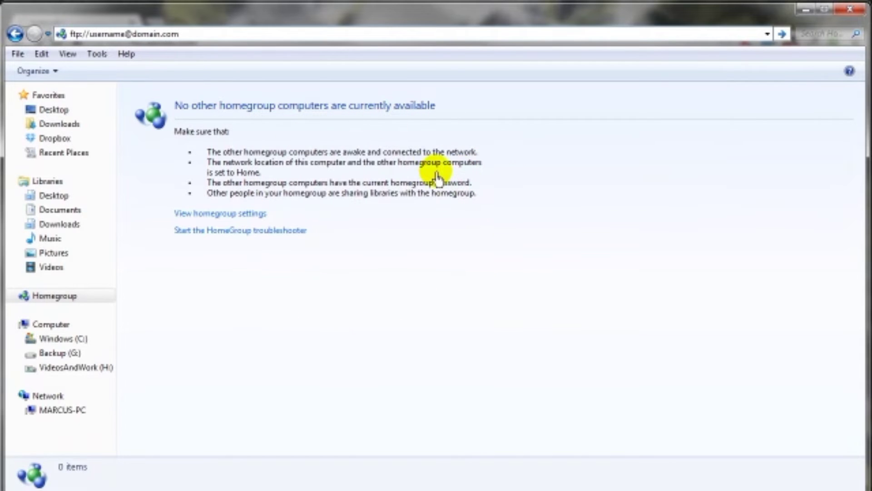
mouse_move(408, 195)
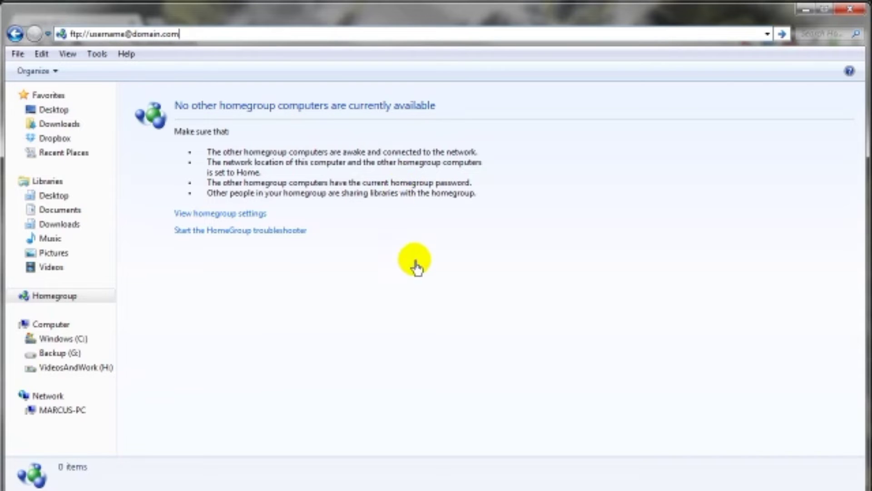
mouse_move(449, 198)
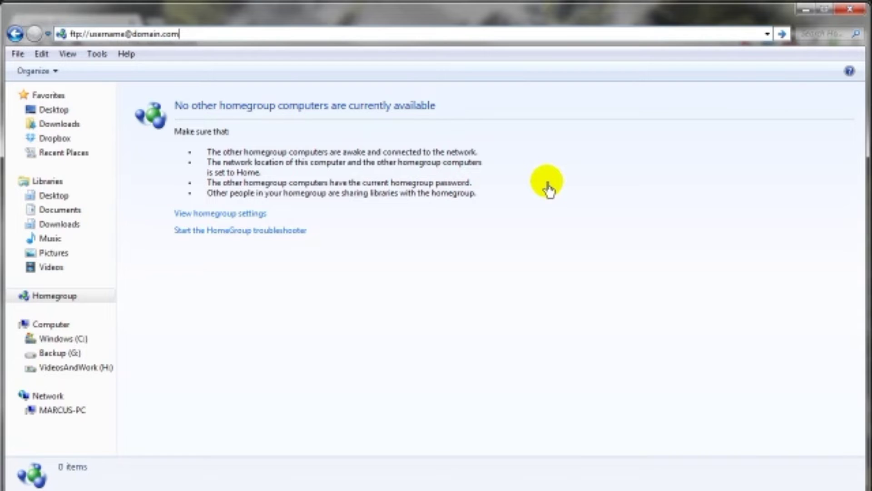
mouse_move(482, 231)
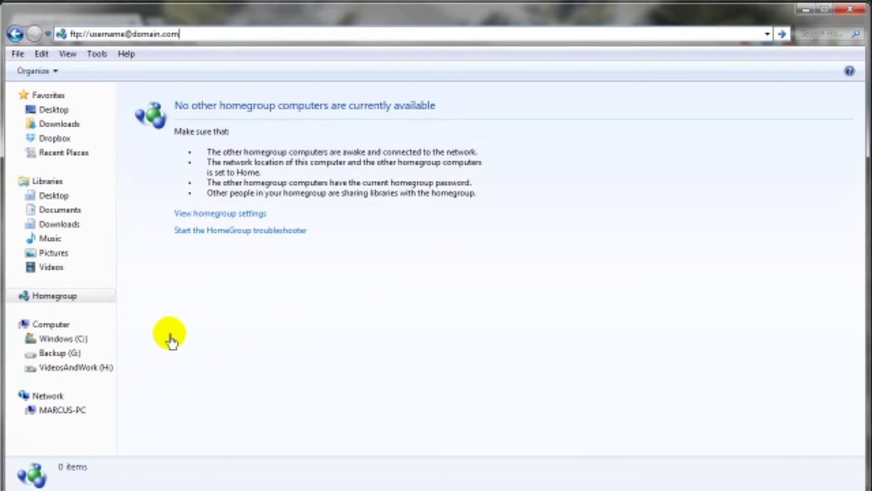
mouse_move(195, 353)
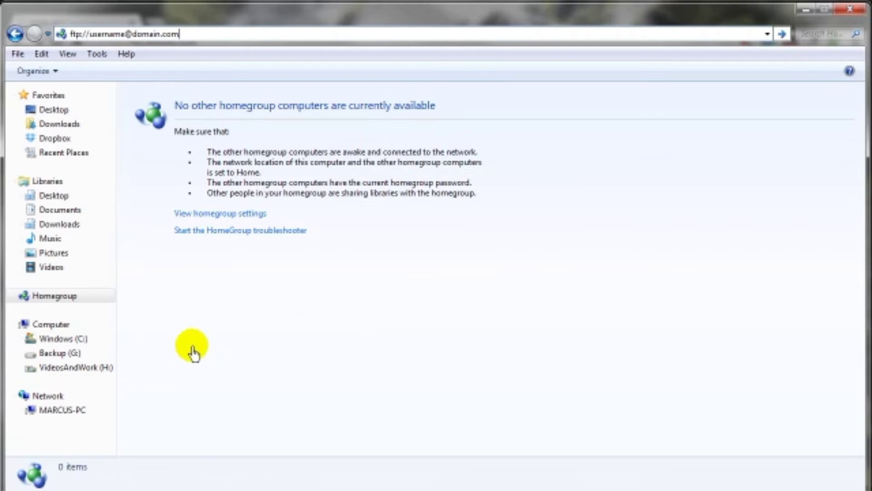
mouse_move(386, 292)
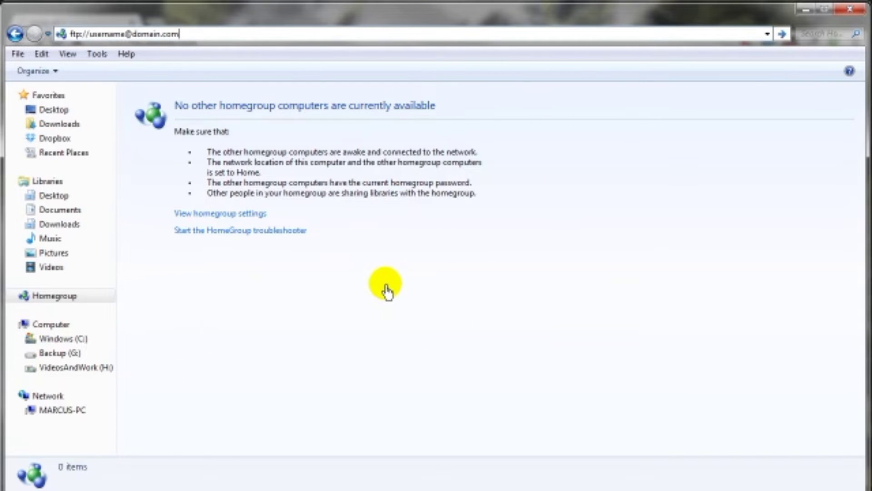
mouse_move(473, 276)
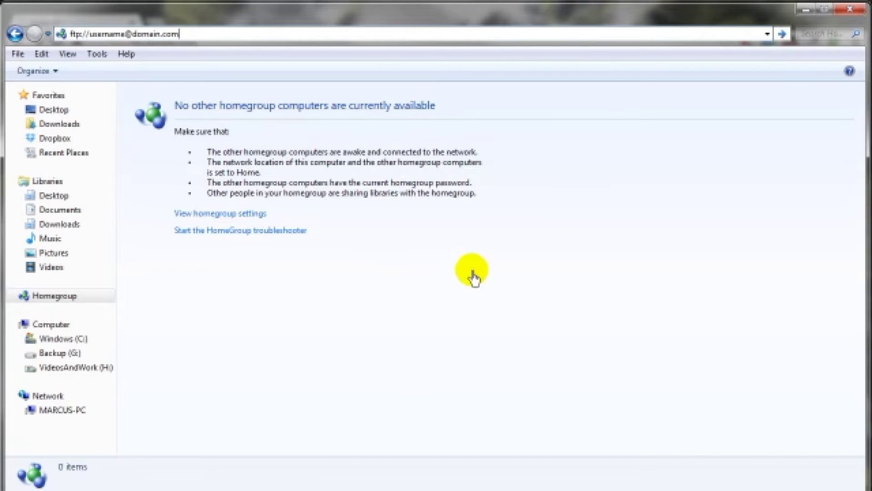
mouse_move(399, 256)
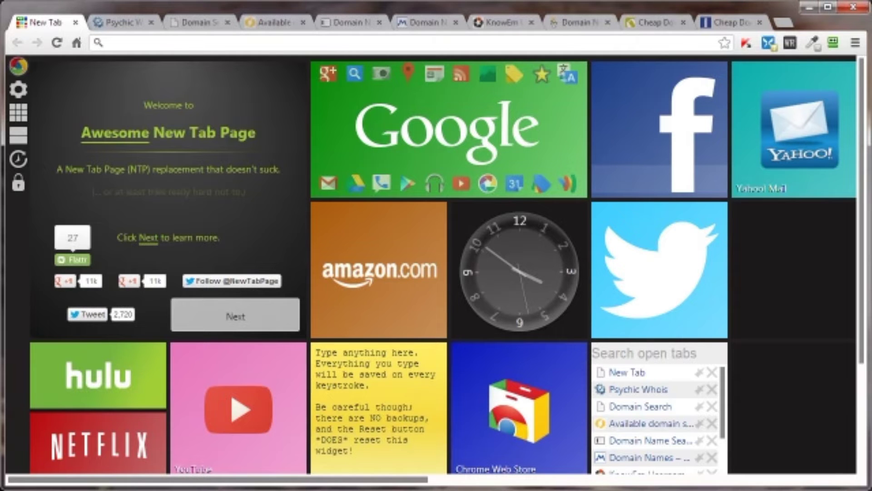
- Switch to the Psychic Whois tab at psychicwhois.com
click(119, 22)
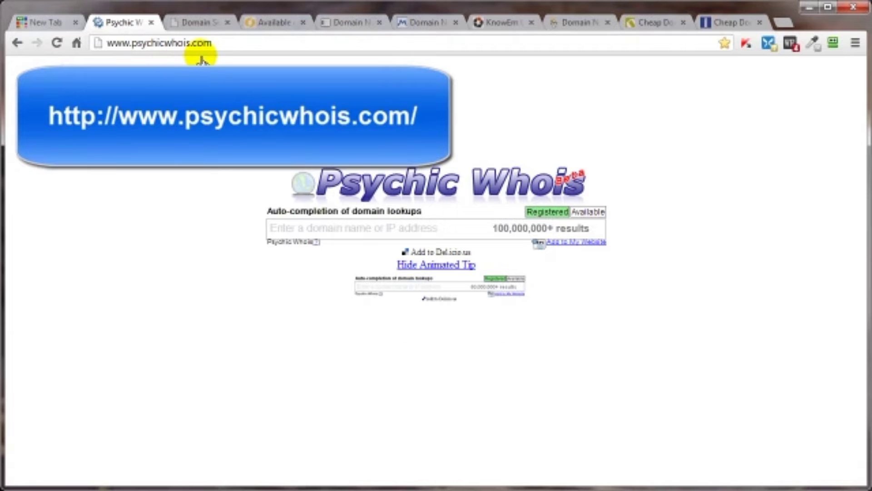
- Search Psychic Whois for 'seattle', then 'apple recipe', to view extension availability
text(seattle)
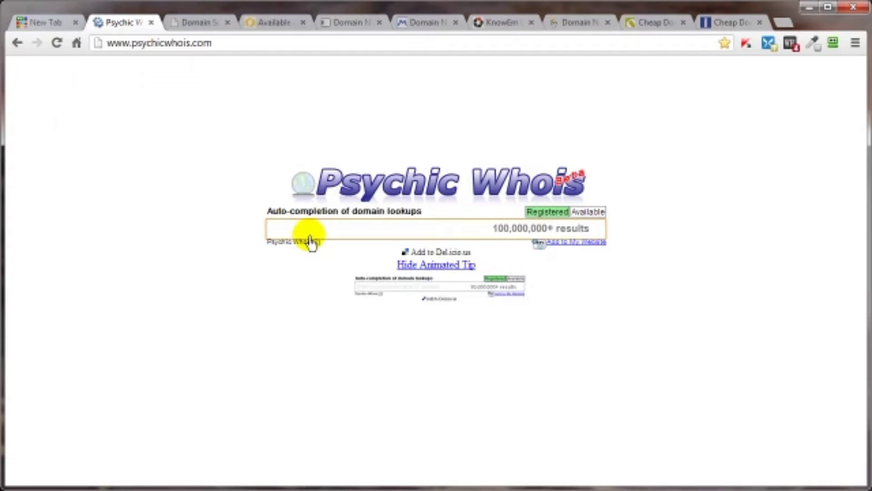
text(seattlehomeshow.com)
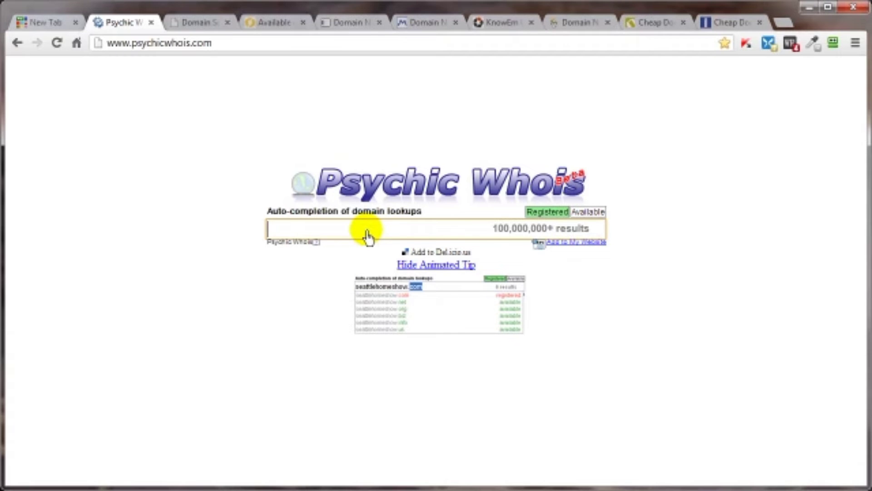
text(apple recipe)
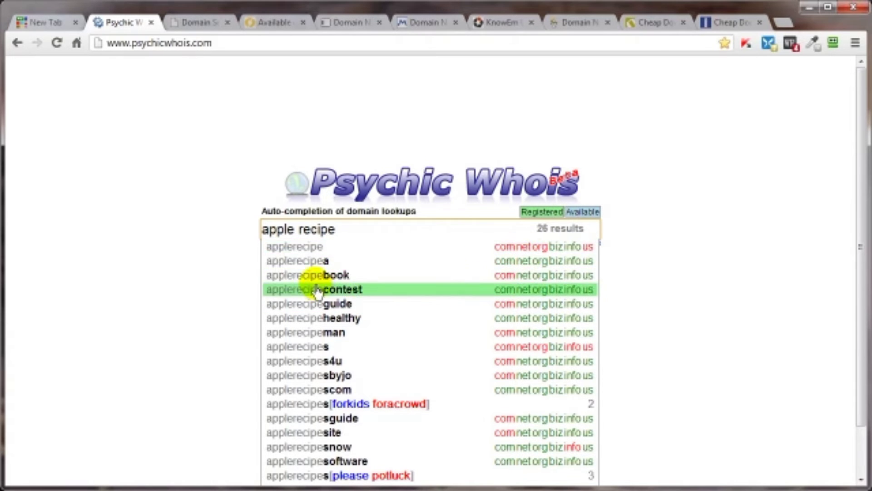
mouse_move(540, 246)
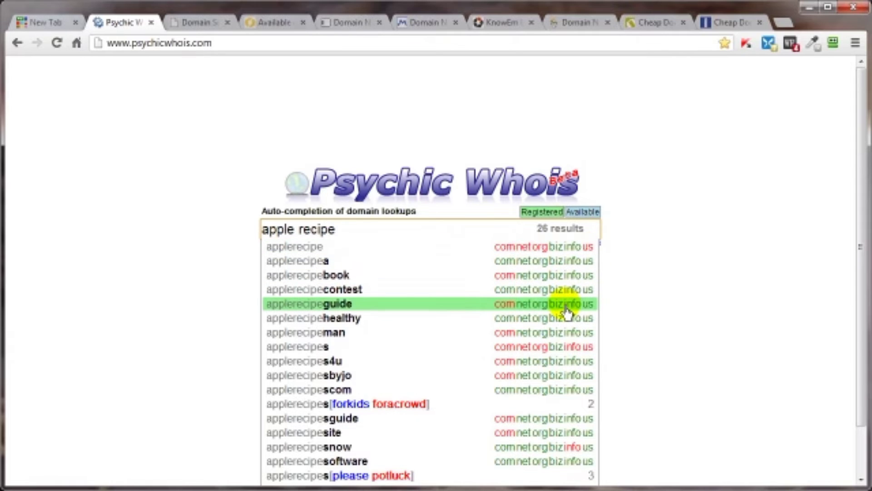
mouse_move(331, 317)
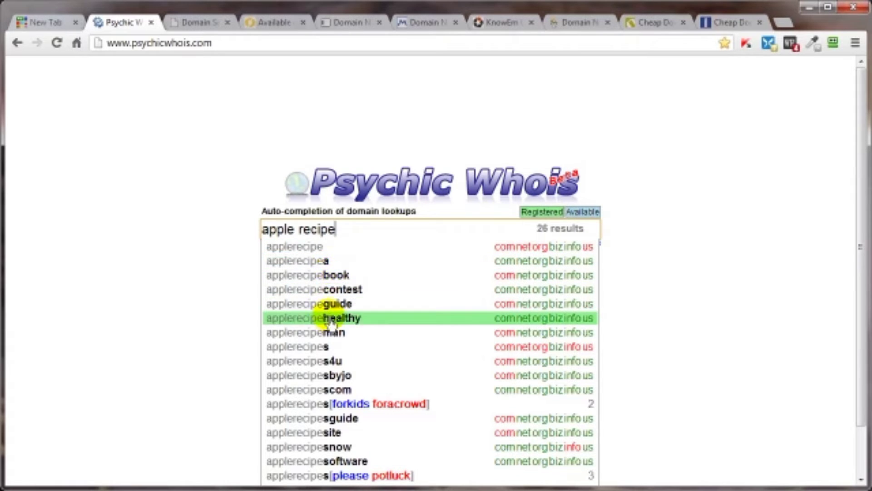
mouse_move(331, 332)
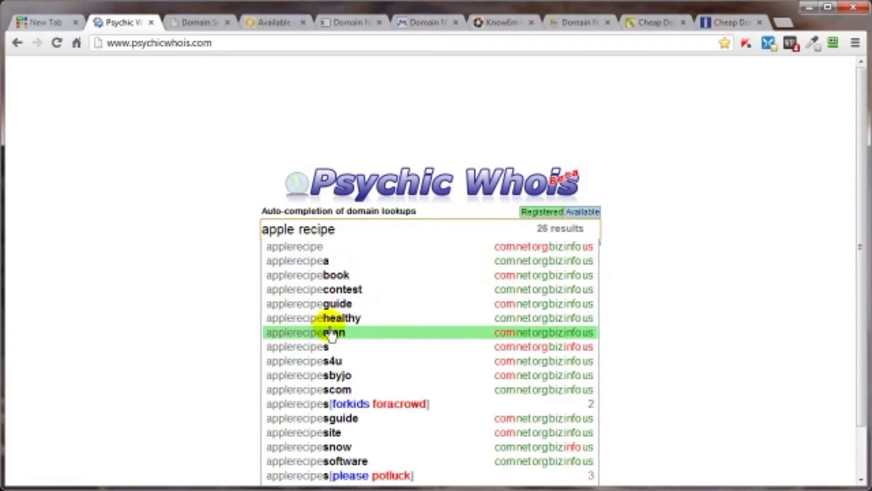
mouse_move(553, 384)
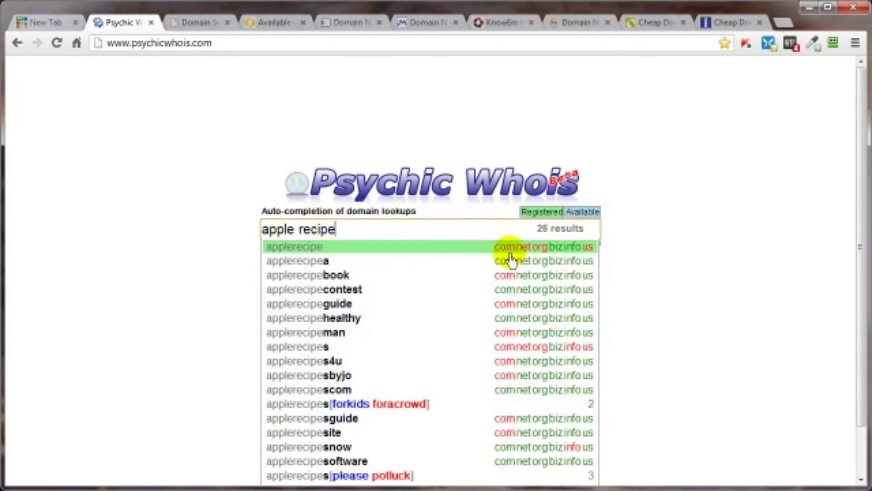
mouse_move(197, 22)
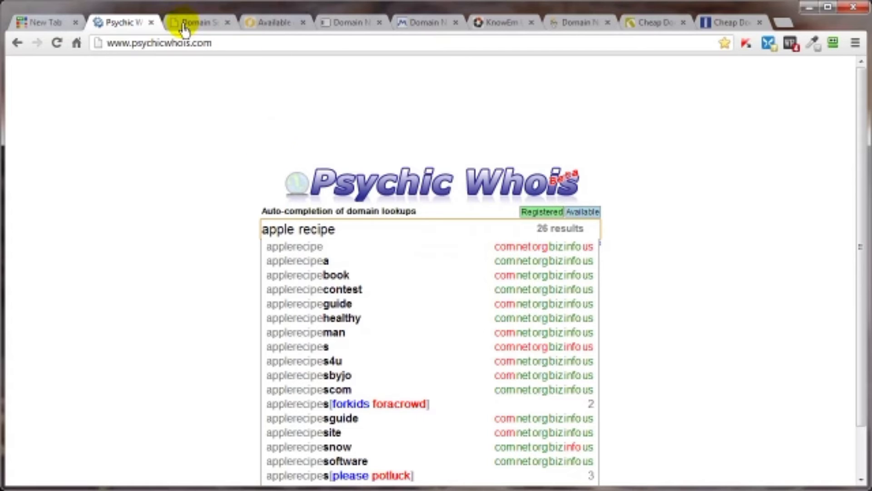
- Switch to the Bust A Name tab with its Word Combiner and Quick Domain Check
click(196, 22)
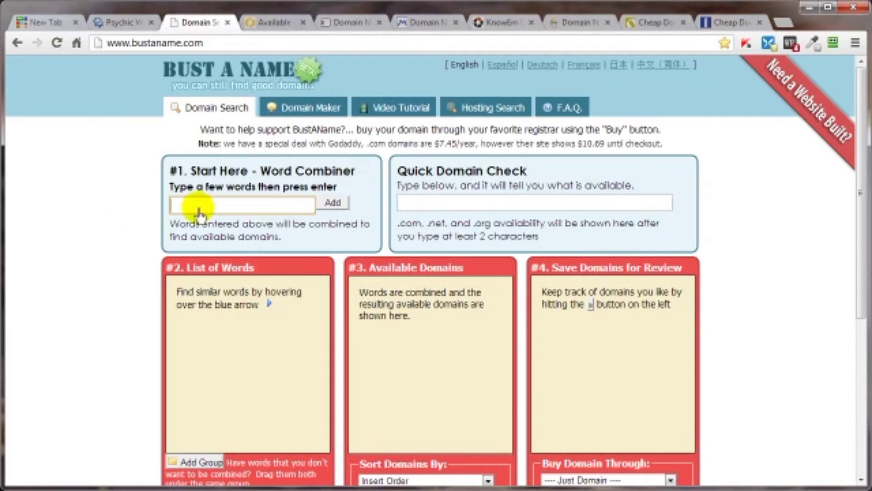
mouse_move(468, 255)
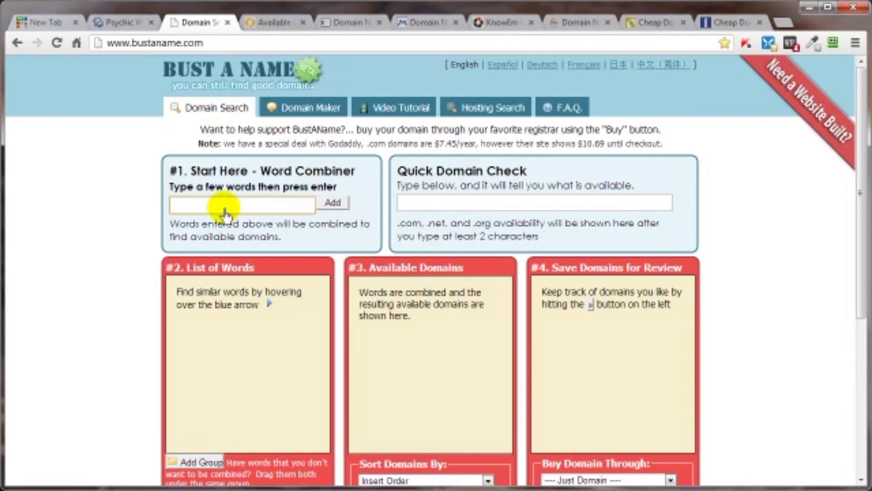
mouse_move(394, 107)
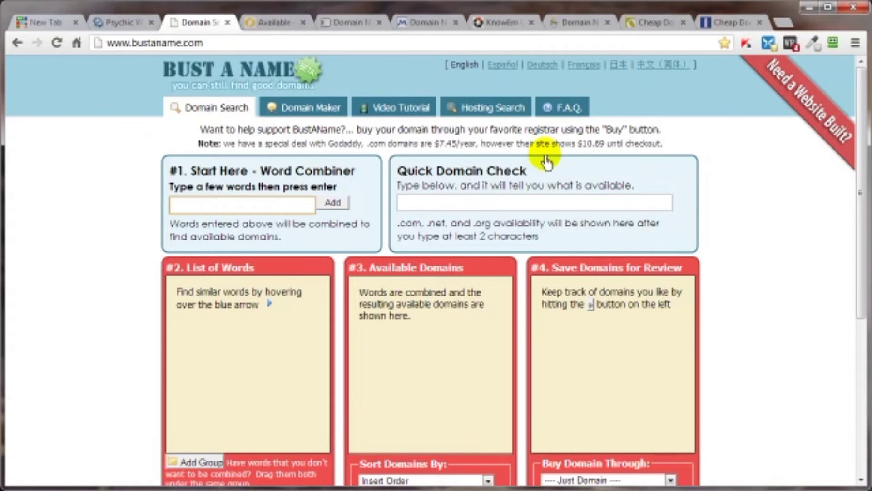
mouse_move(394, 106)
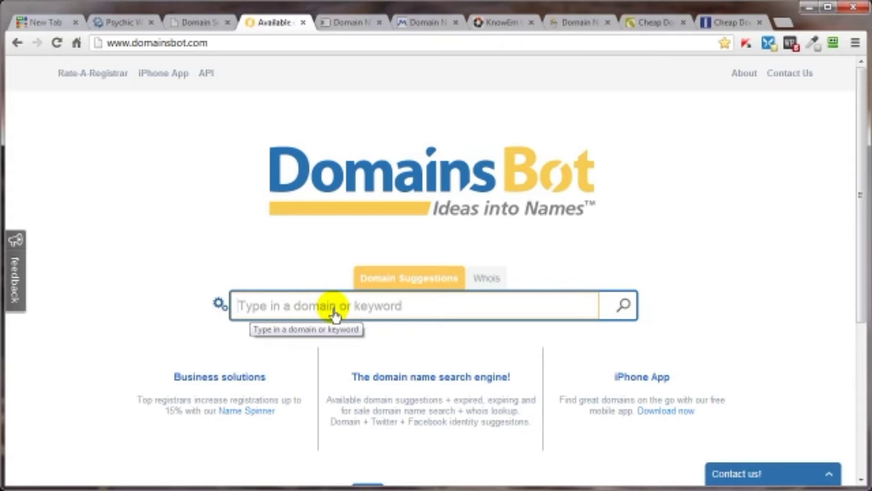
- Search DomainsBot for 'apple recipe' and scroll through the availability results
text(apple recipe)
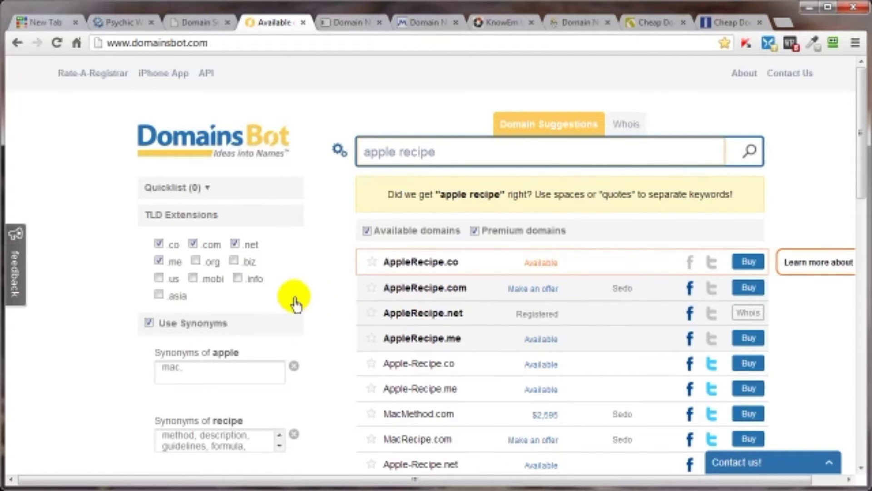
mouse_move(124, 388)
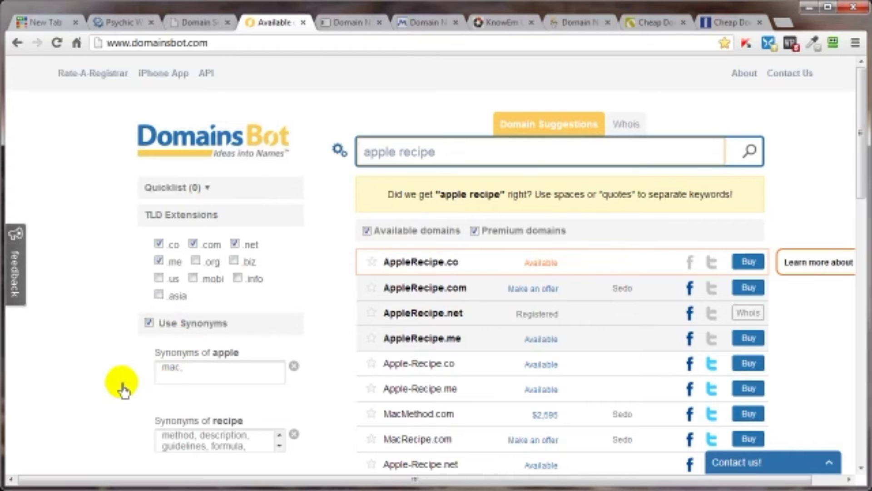
scroll(down, 3)
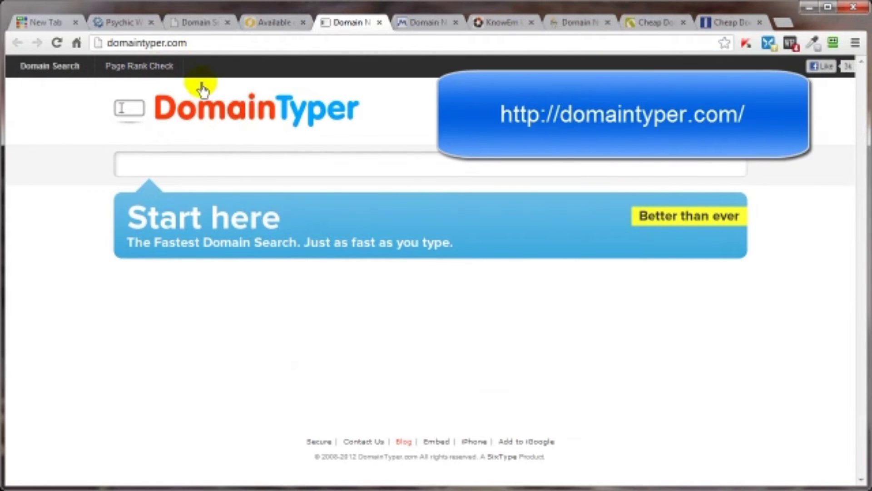
- Search DomainTyper for 'apple recipe' and scroll through extensions, name ideas and domain hacks
text(apple recipe)
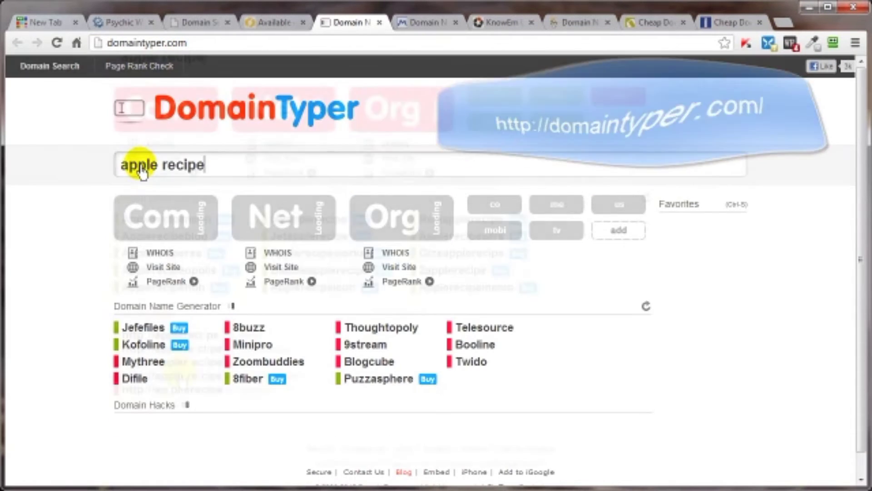
scroll(down, 3)
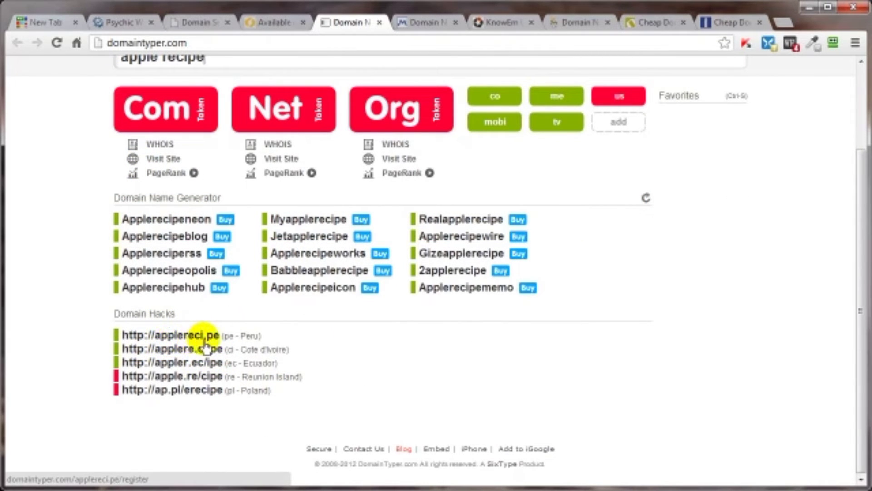
mouse_move(179, 319)
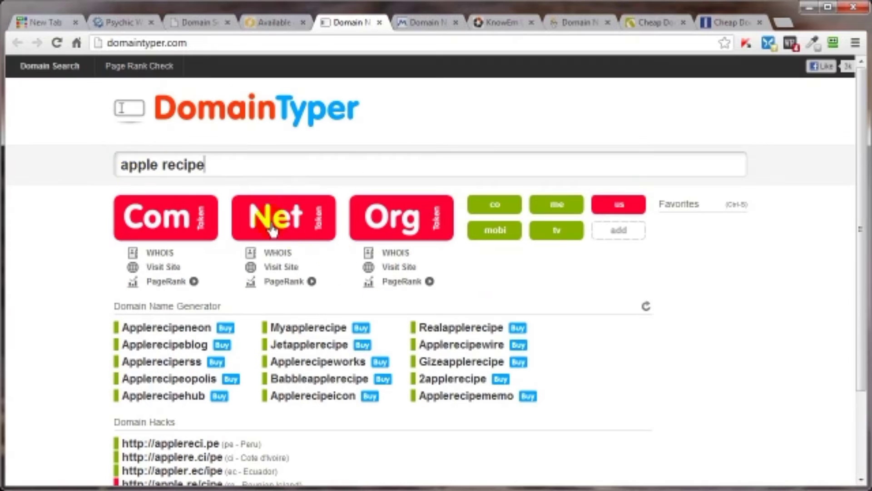
mouse_move(431, 232)
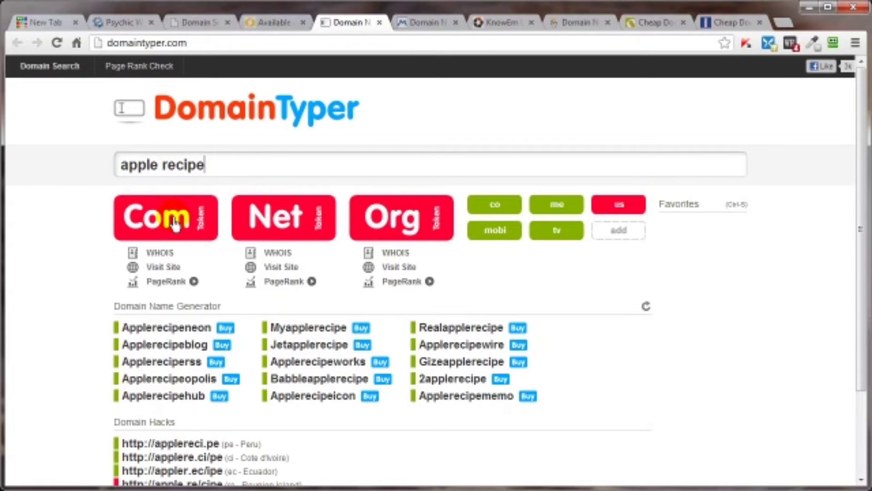
mouse_move(281, 225)
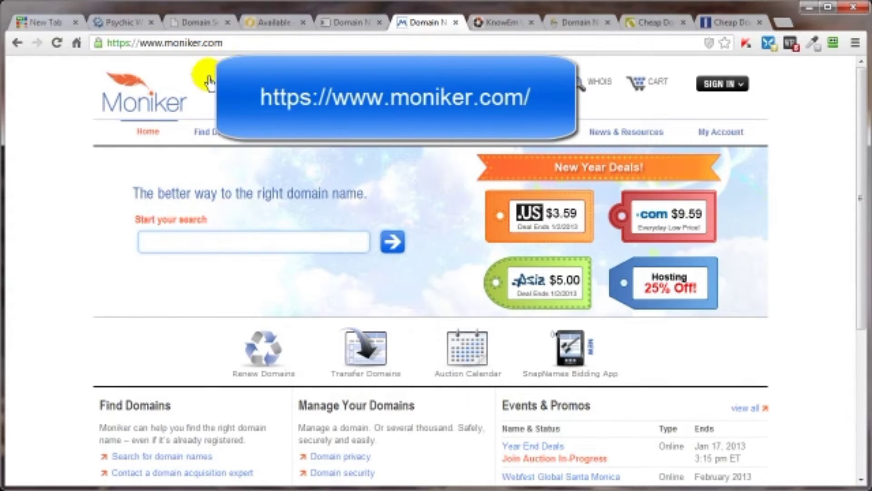
mouse_move(215, 260)
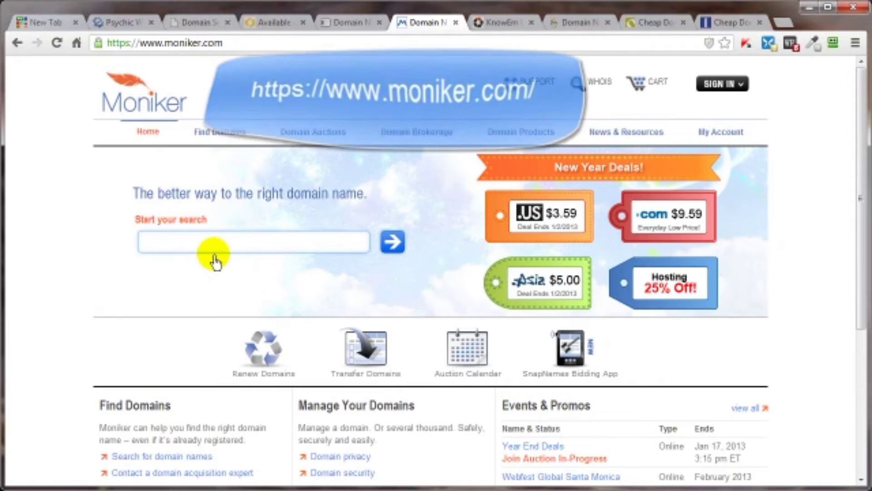
mouse_move(238, 262)
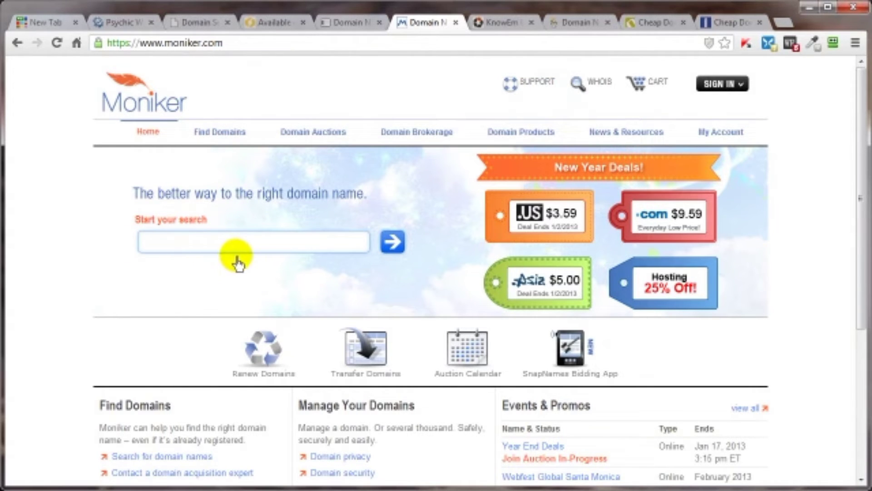
- Switch to the Moniker tab showing its domain search and New Year deals
click(500, 23)
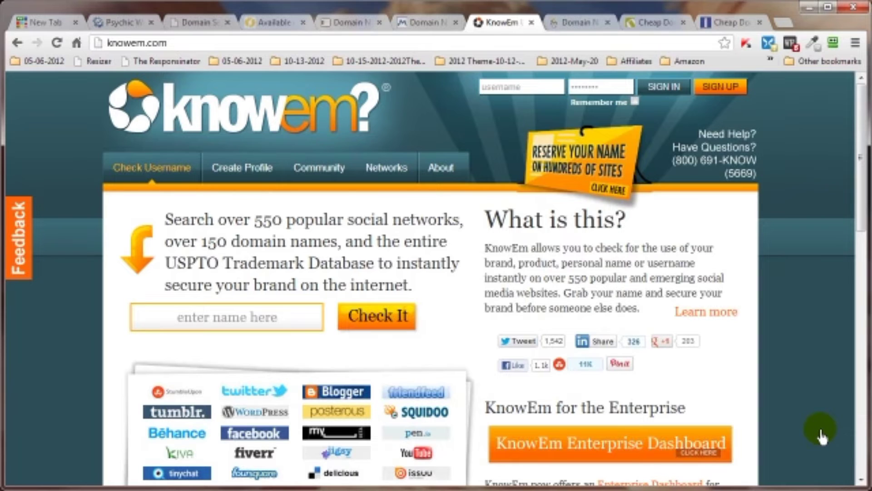
mouse_move(823, 438)
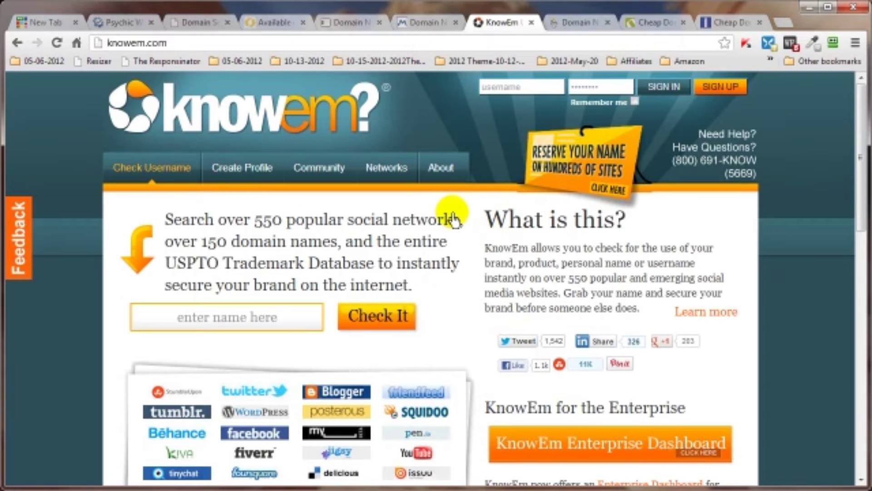
mouse_move(301, 240)
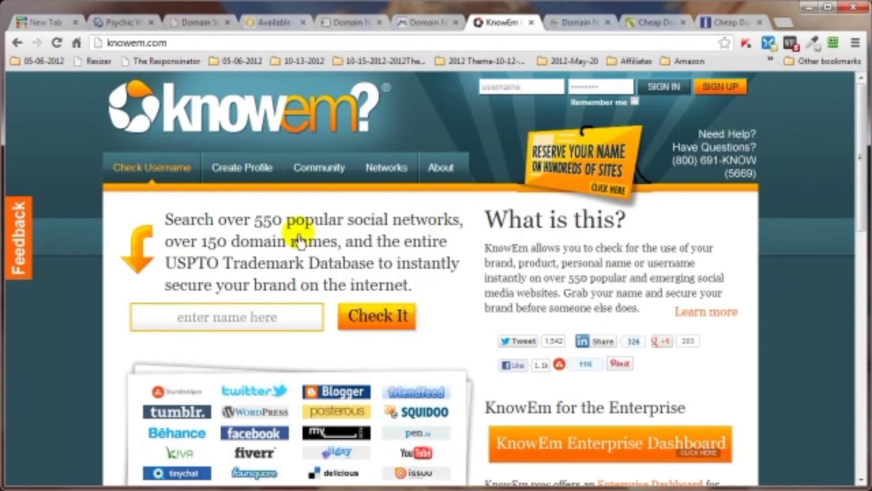
mouse_move(448, 332)
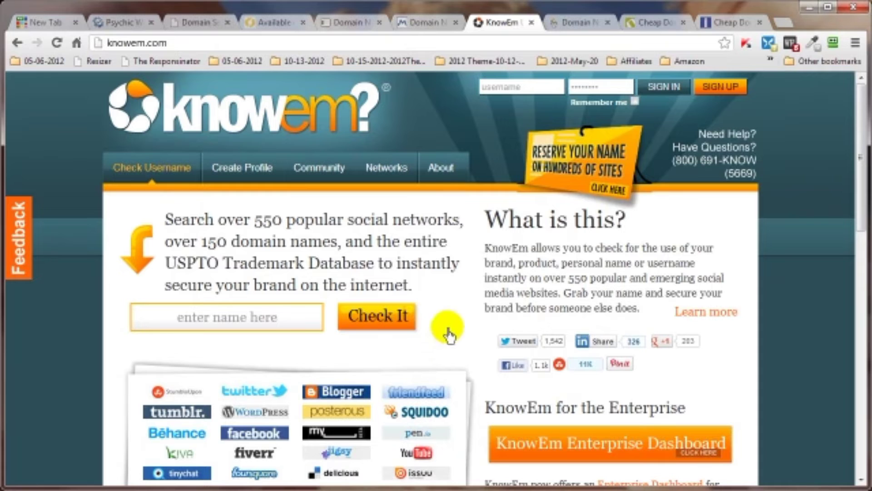
mouse_move(238, 122)
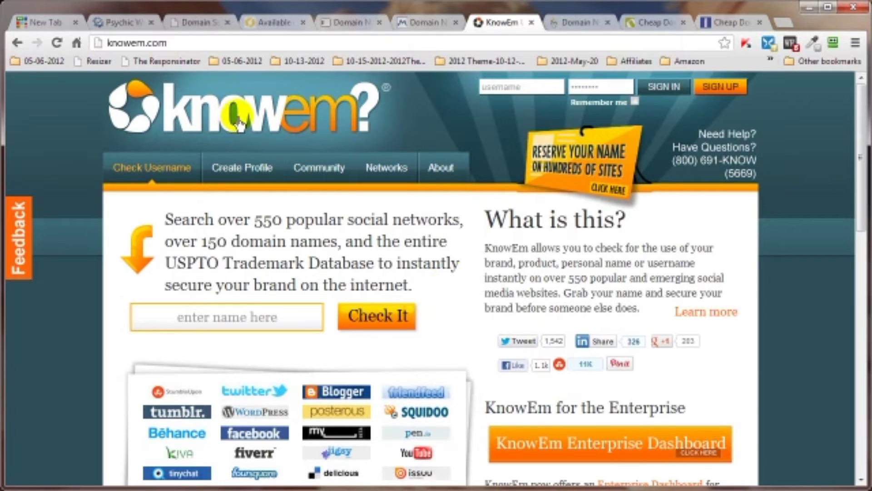
- Scroll the KnowEm username checker, then switch to the NameSilo tab
scroll(down, 3)
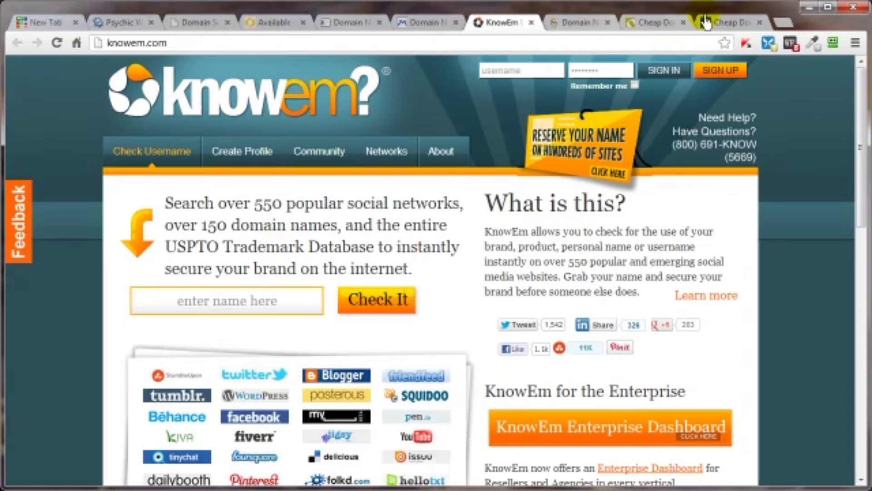
click(729, 21)
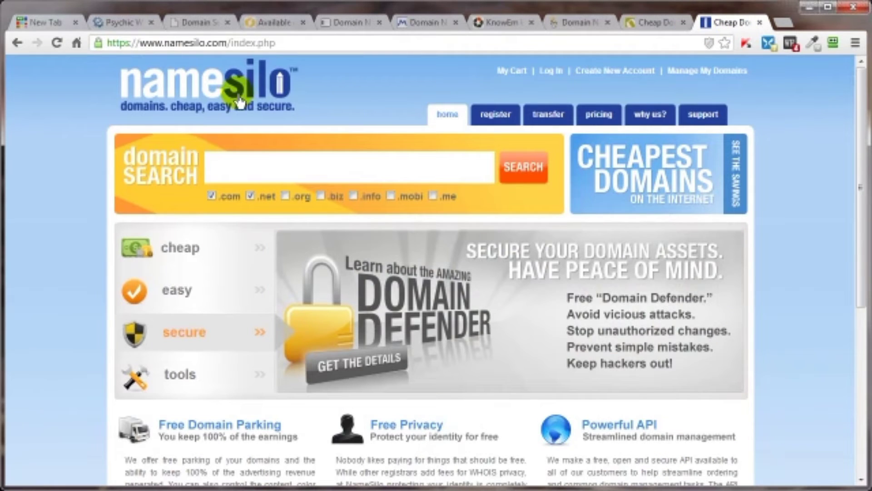
mouse_move(364, 92)
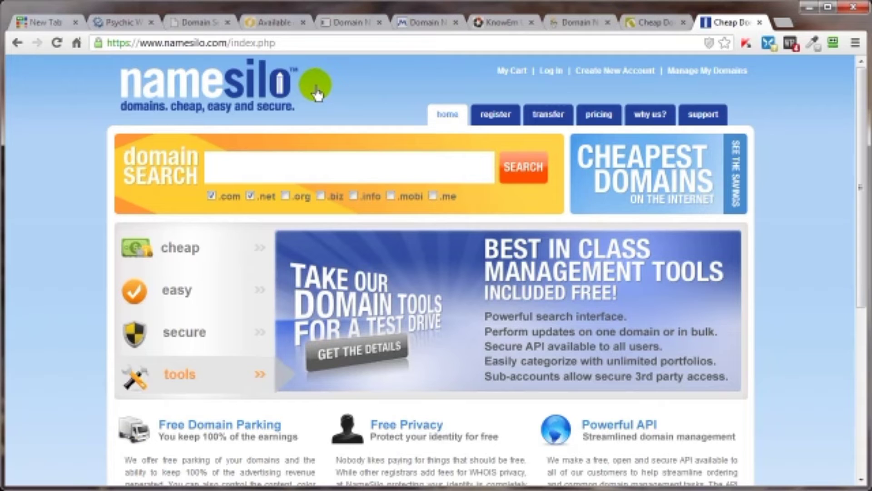
mouse_move(350, 109)
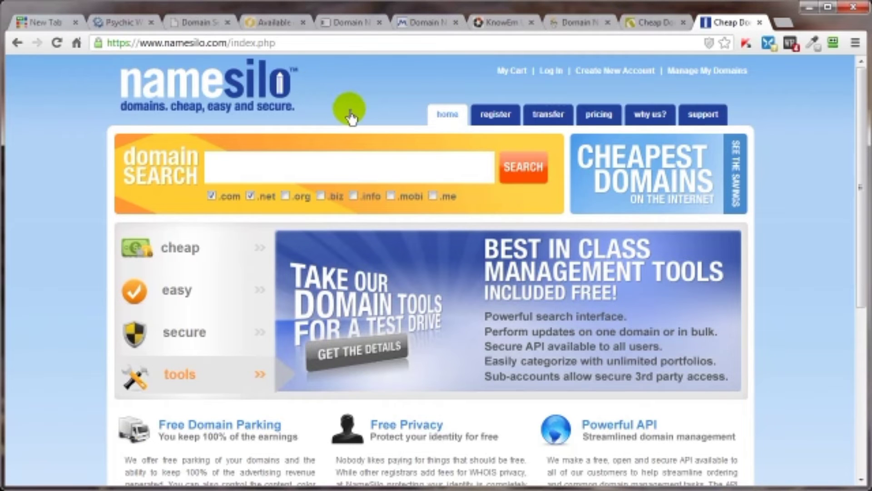
mouse_move(350, 97)
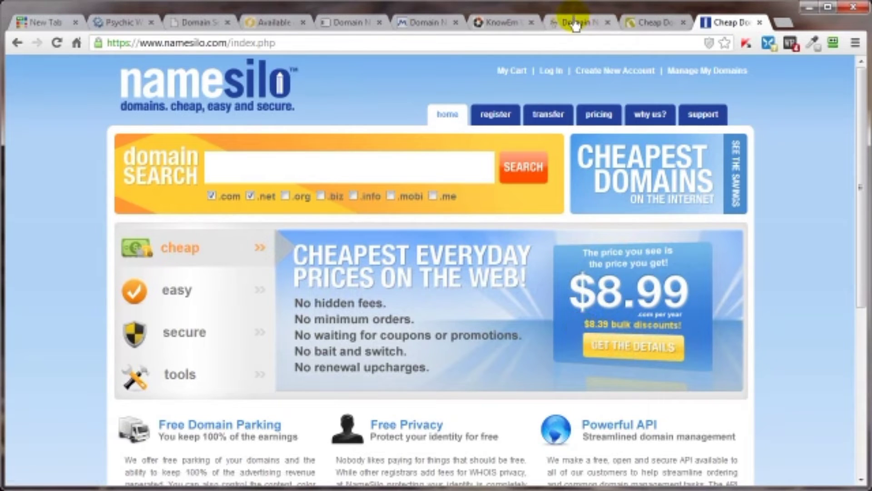
- Switch to the GoDaddy 'Domain N...' tab
click(579, 22)
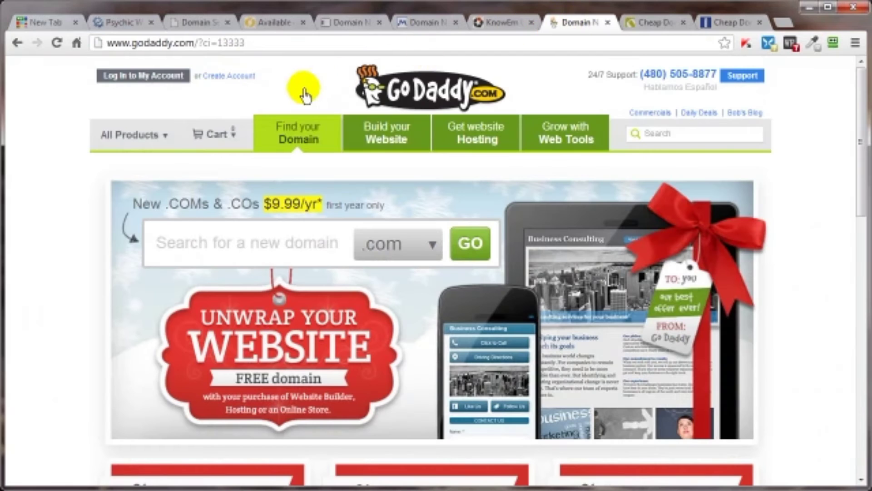
mouse_move(293, 94)
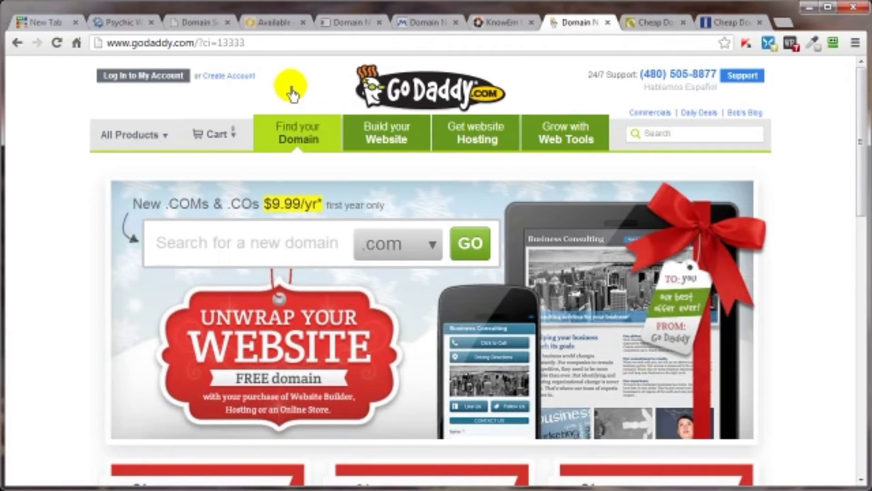
mouse_move(282, 90)
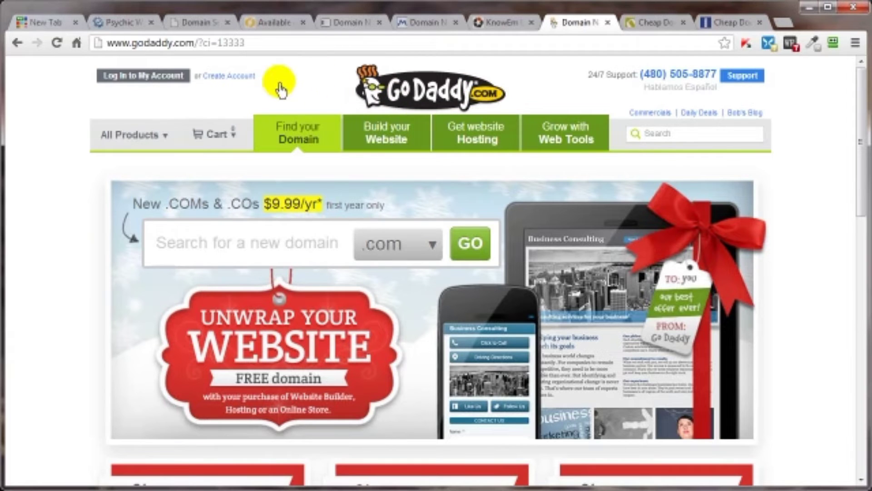
mouse_move(300, 86)
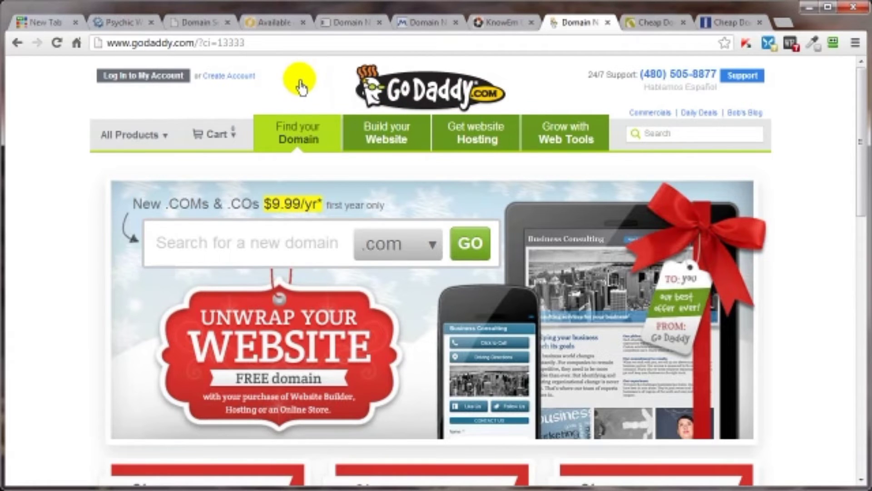
mouse_move(674, 55)
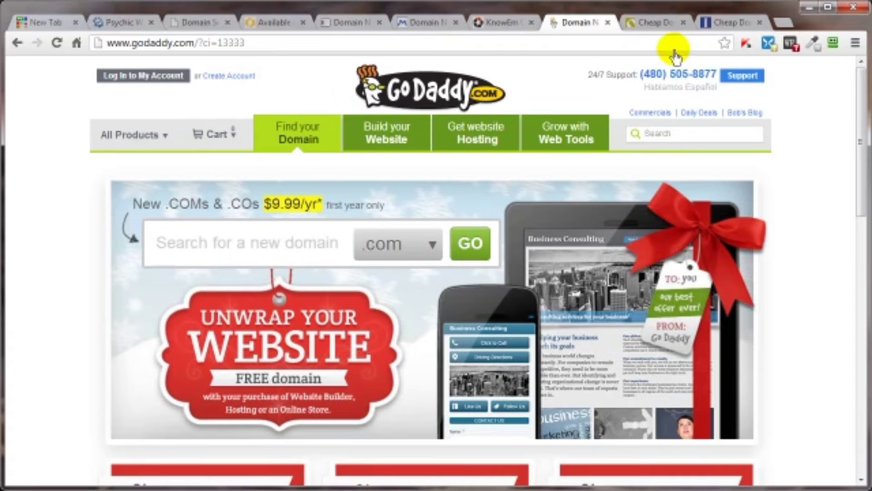
- Return to the NameSilo 'Cheap Do...' tab
click(724, 22)
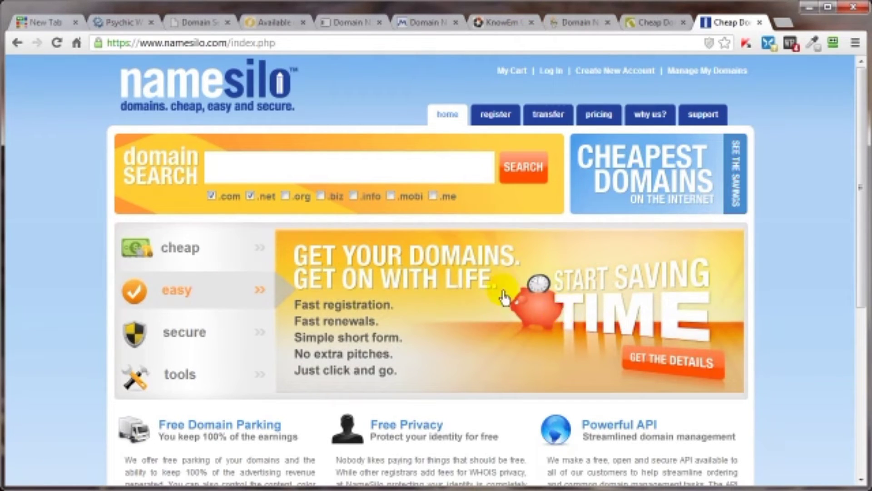
mouse_move(480, 309)
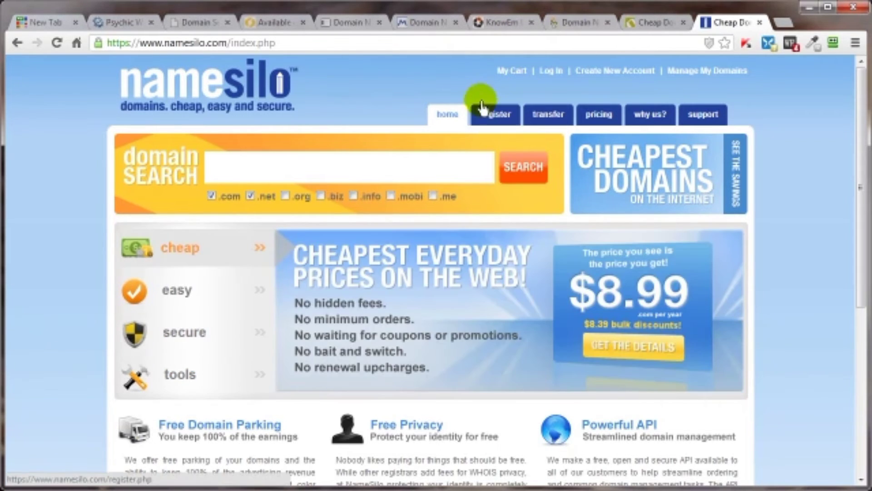
mouse_move(379, 96)
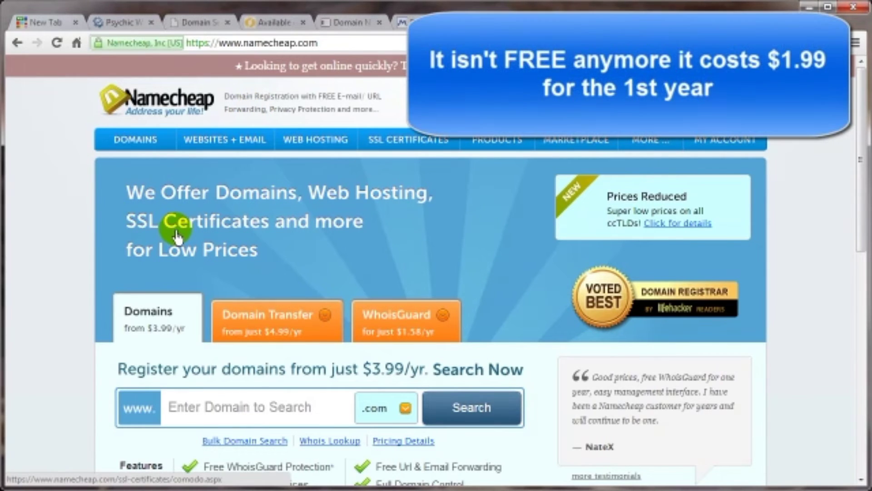
mouse_move(317, 247)
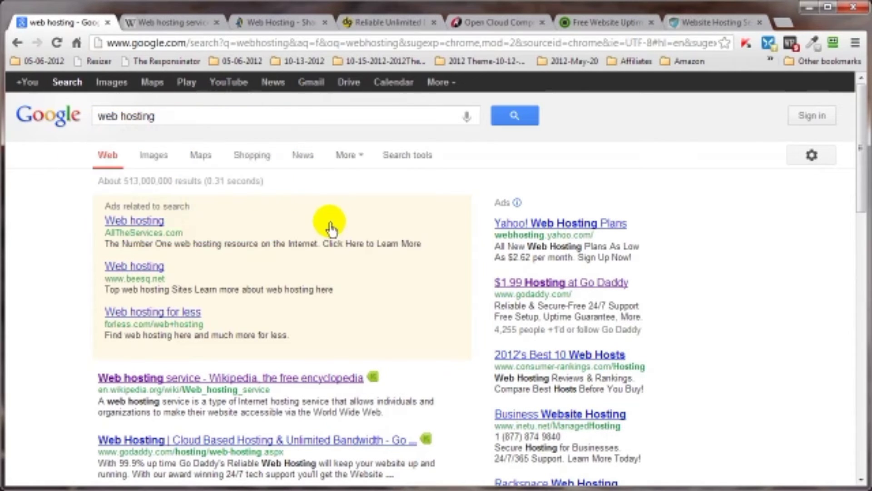
mouse_move(310, 254)
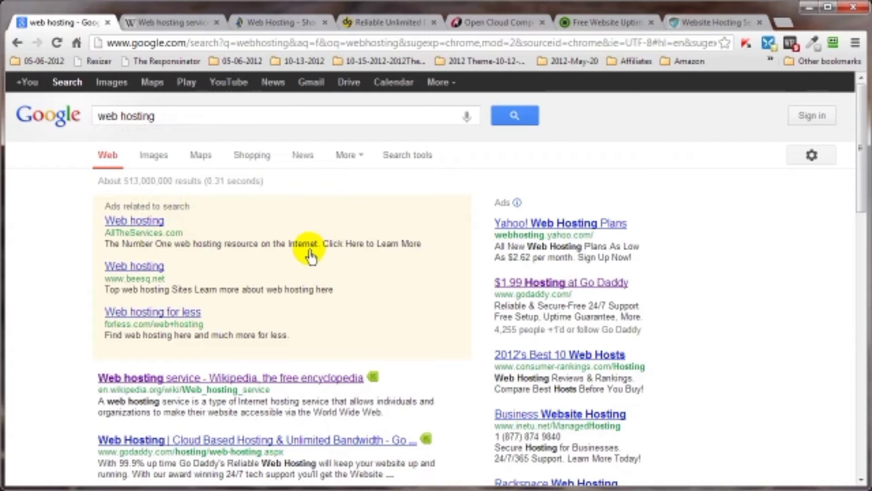
mouse_move(300, 275)
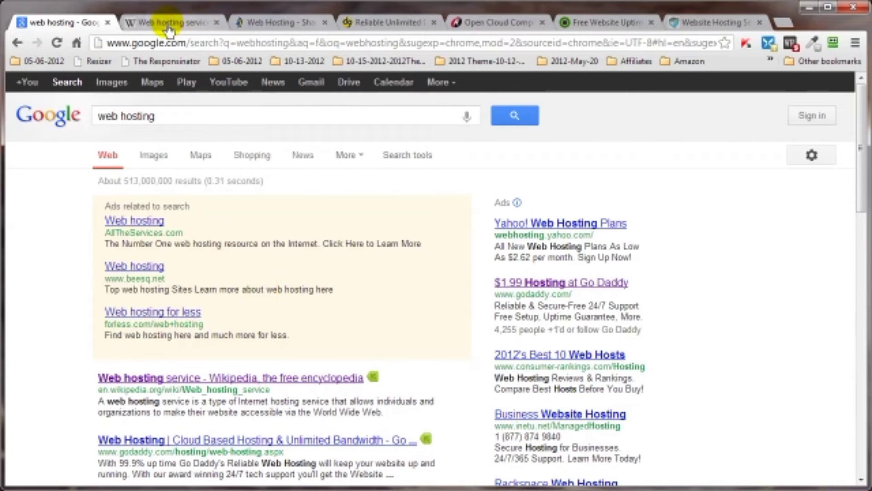
- Switch to the Wikipedia 'Web hosting service' article tab
click(174, 22)
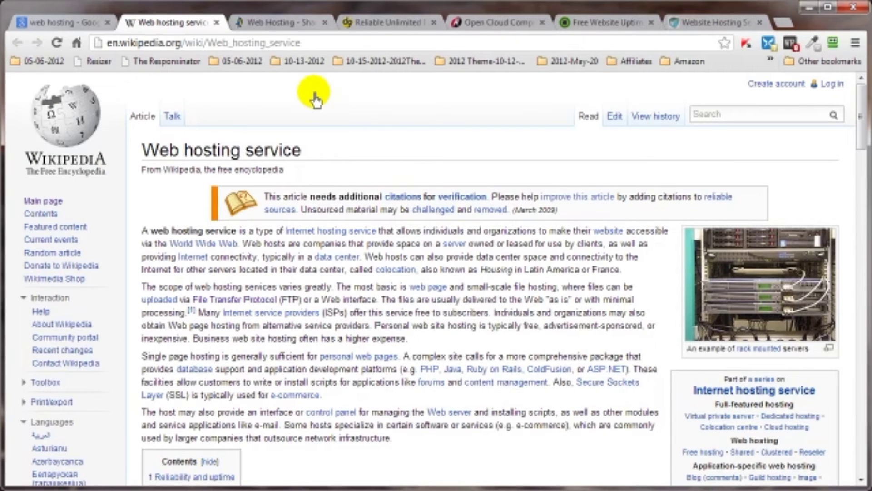
mouse_move(161, 62)
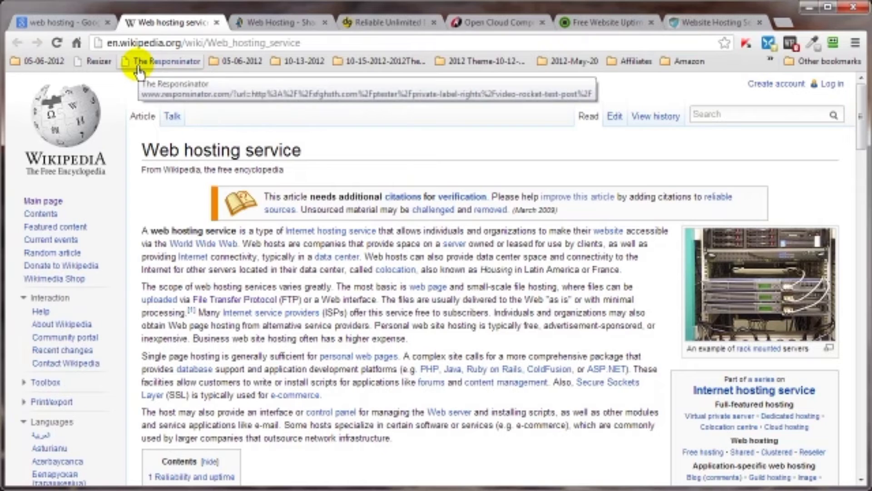
mouse_move(355, 167)
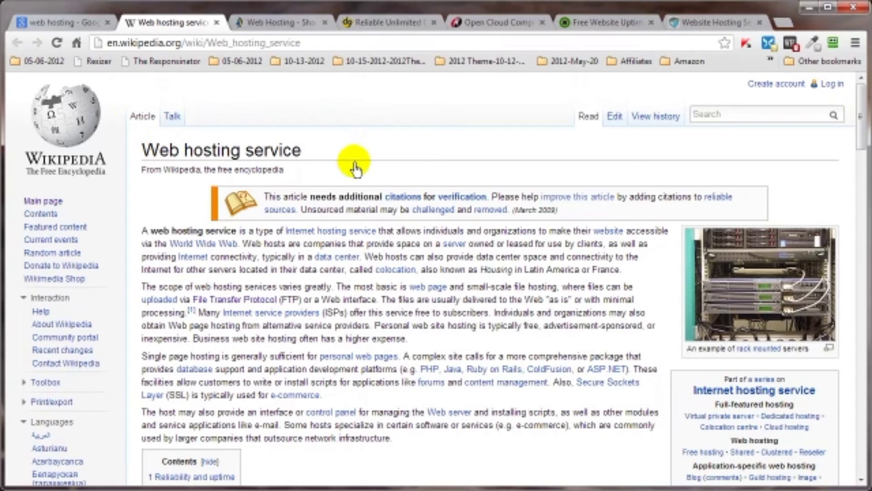
mouse_move(483, 324)
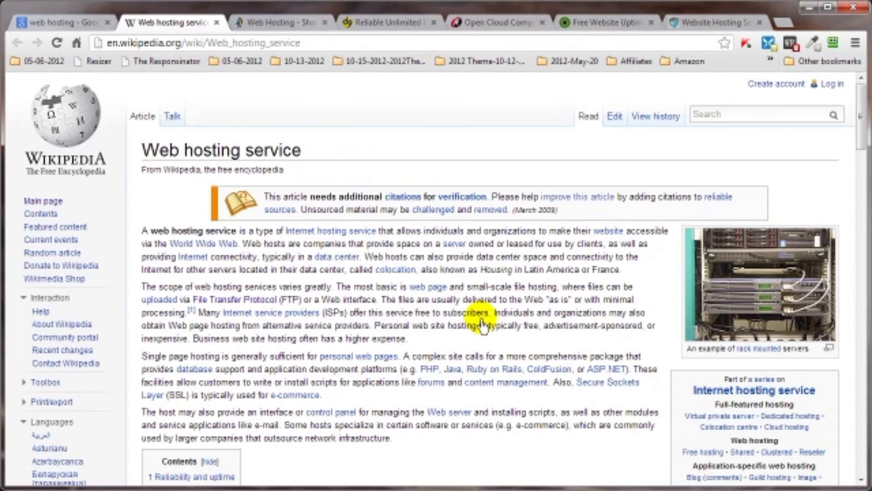
- Scroll through Wikipedia's hosting types list, then switch to the HostGator shared hosting tab
scroll(down, 3)
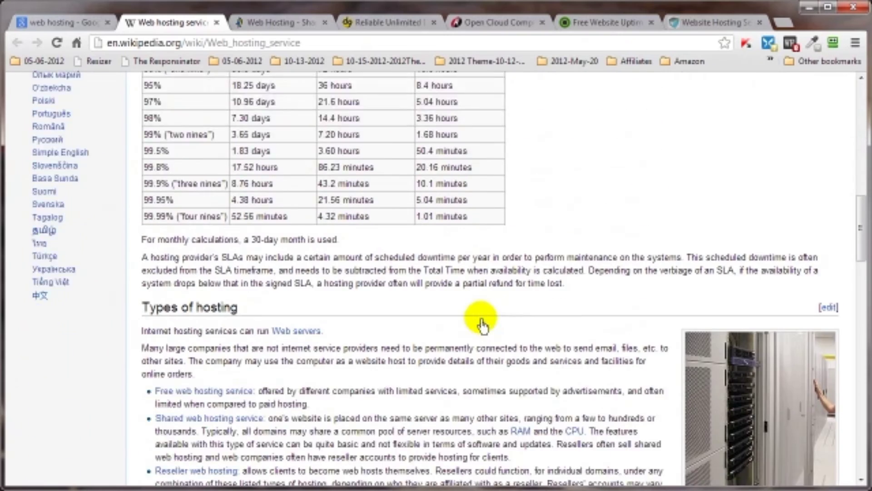
scroll(down, 3)
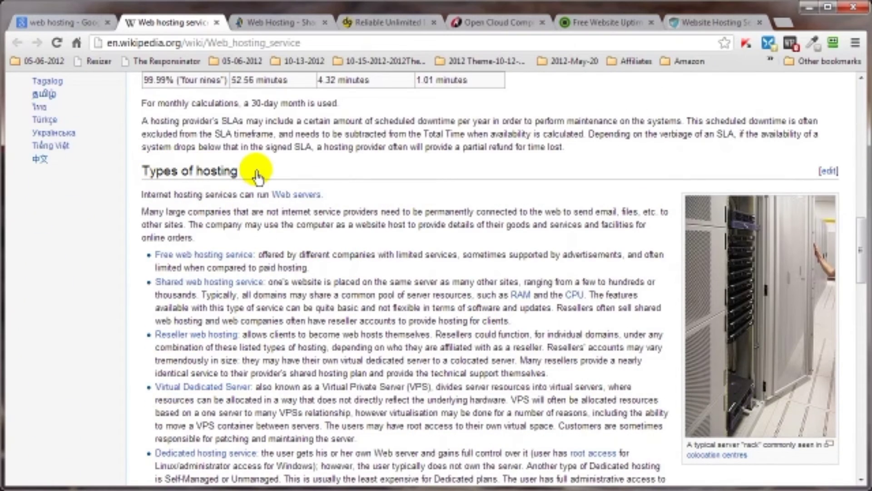
mouse_move(357, 279)
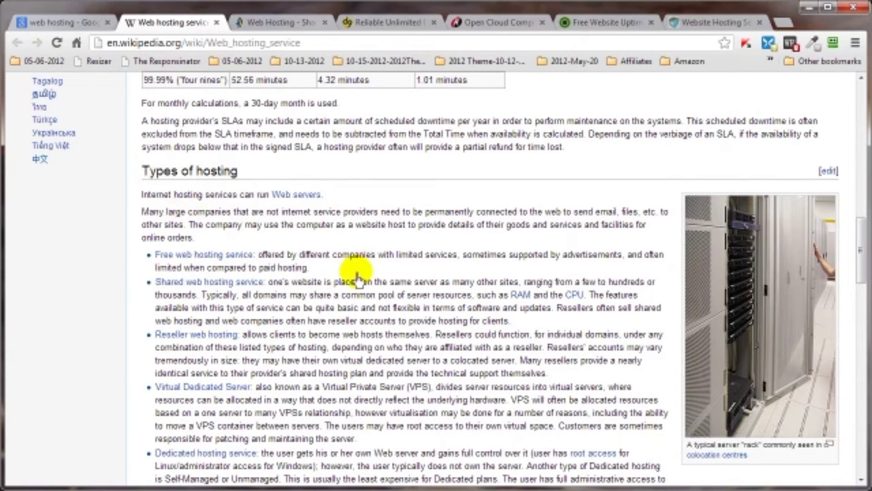
scroll(down, 3)
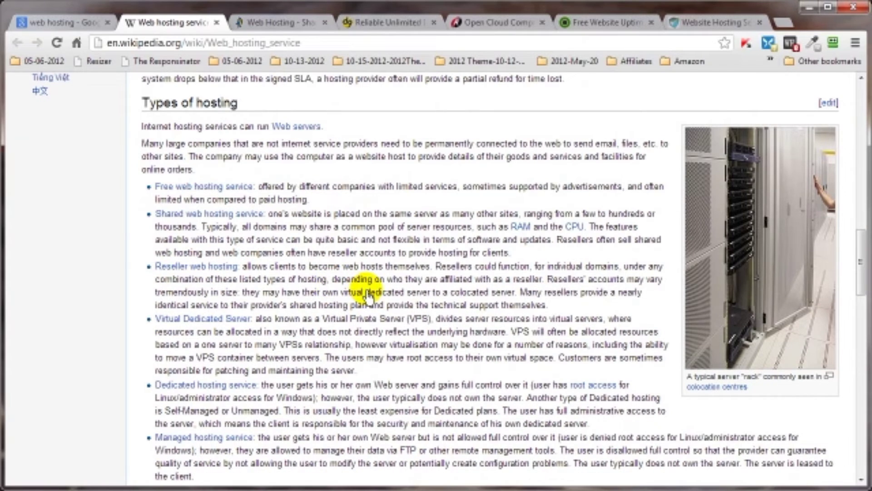
mouse_move(359, 273)
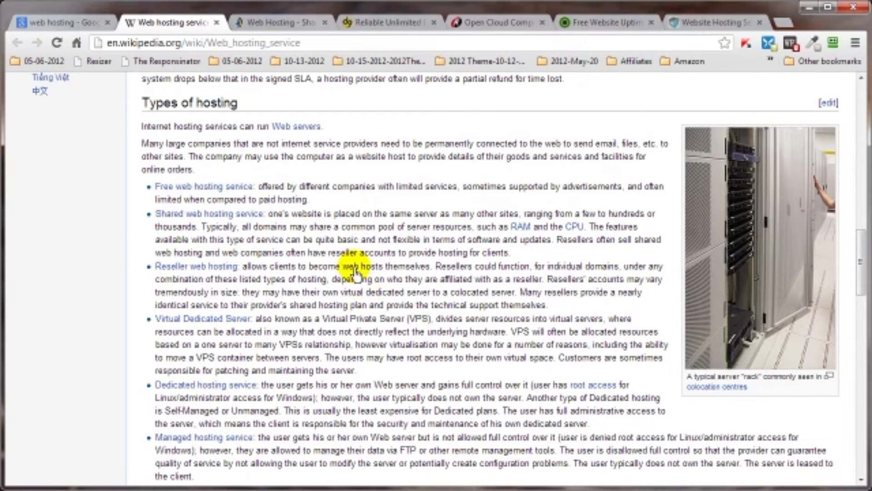
mouse_move(283, 192)
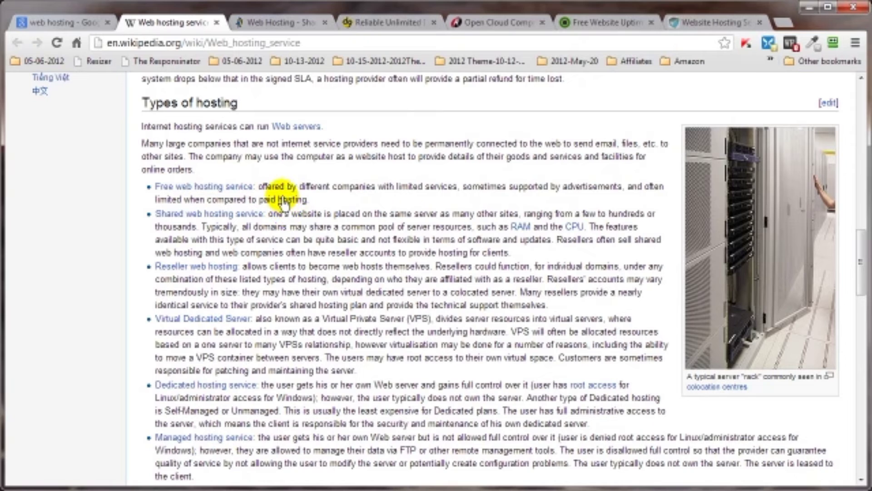
mouse_move(199, 251)
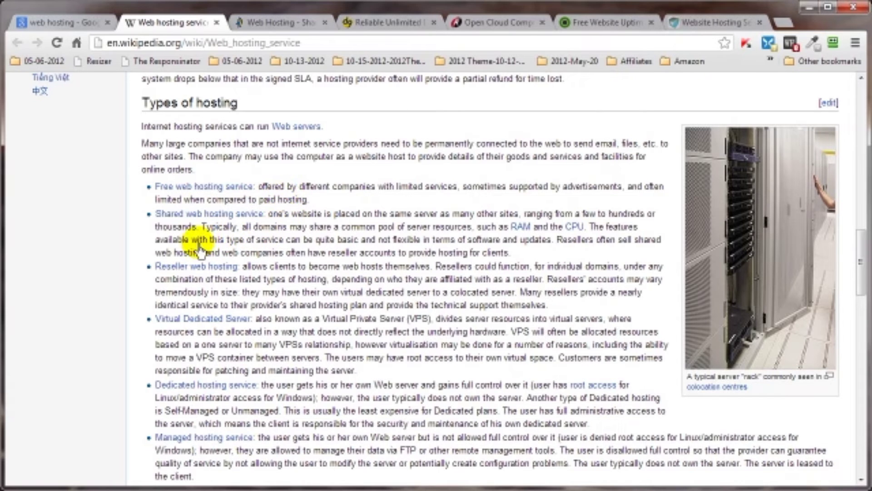
mouse_move(255, 217)
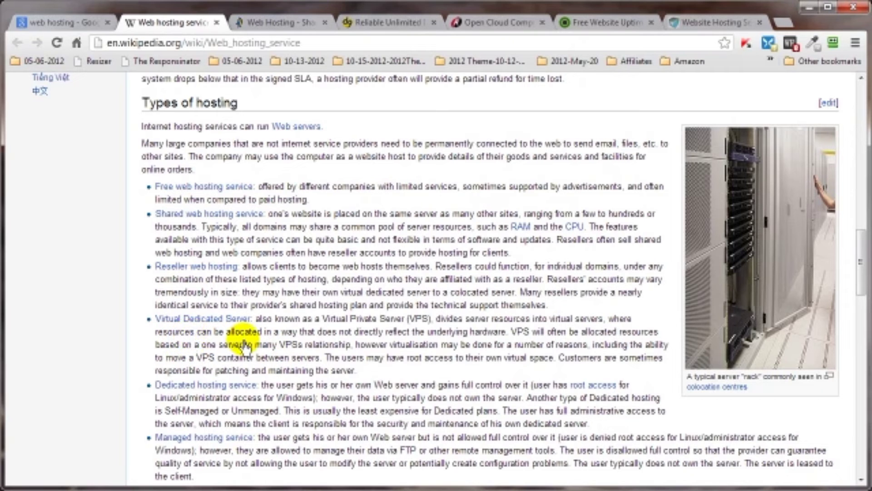
scroll(down, 3)
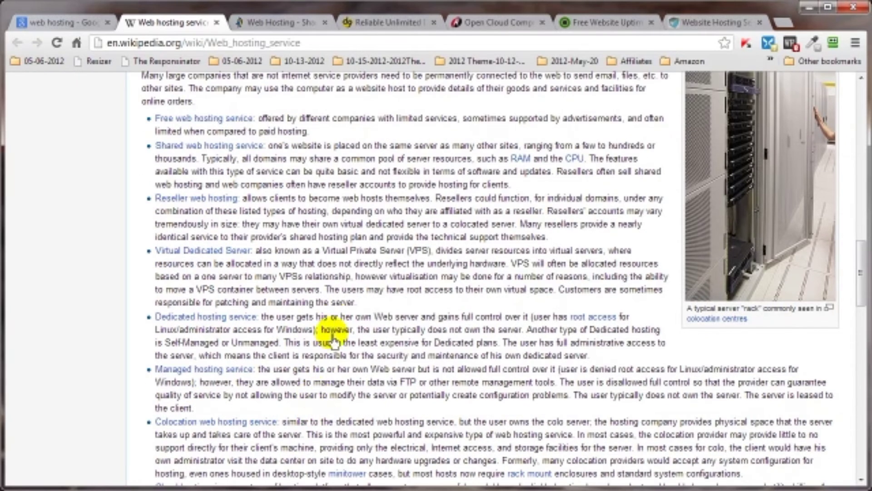
mouse_move(275, 439)
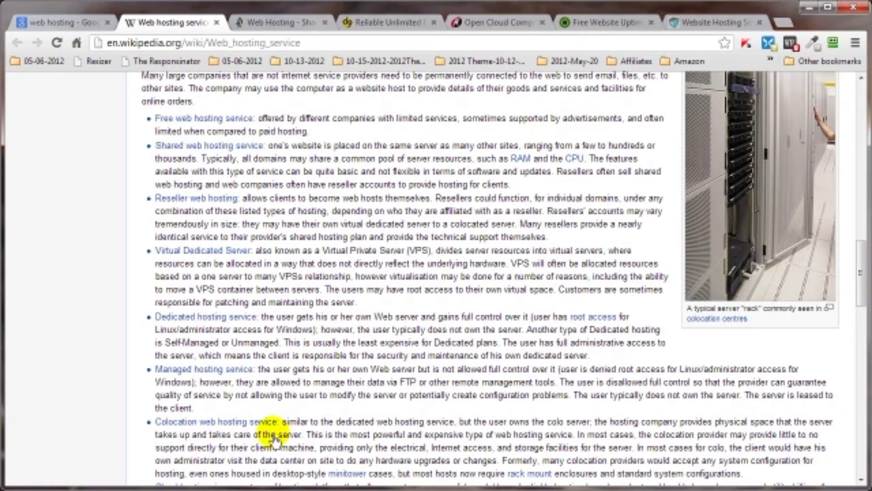
mouse_move(149, 125)
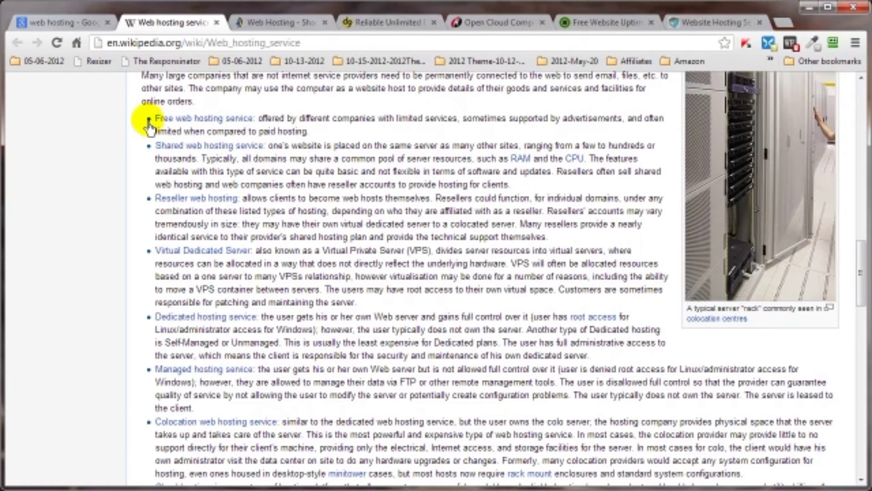
scroll(down, 3)
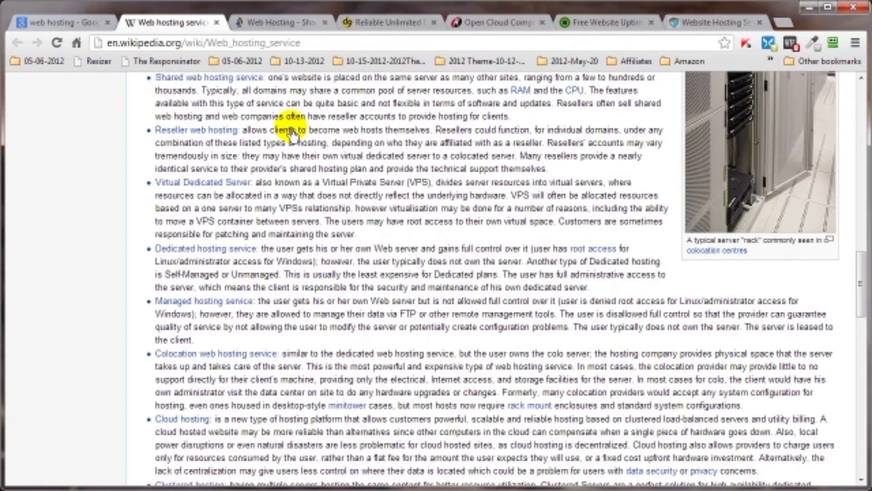
scroll(down, 3)
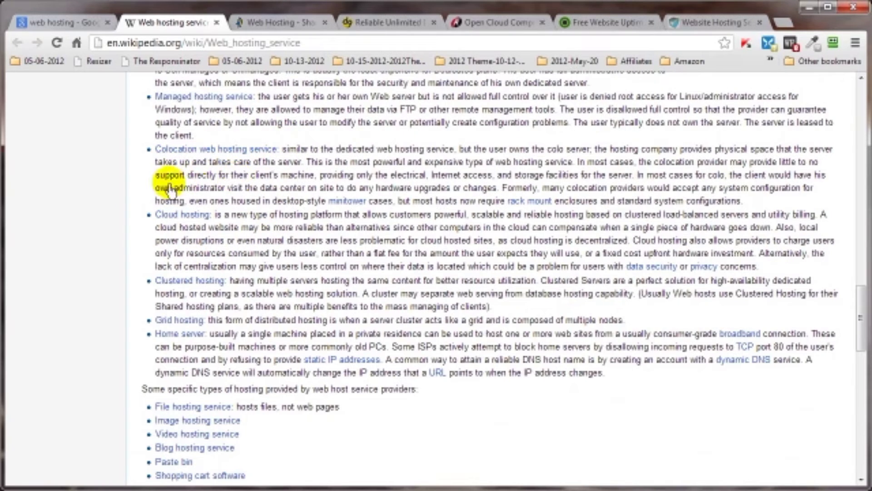
mouse_move(213, 250)
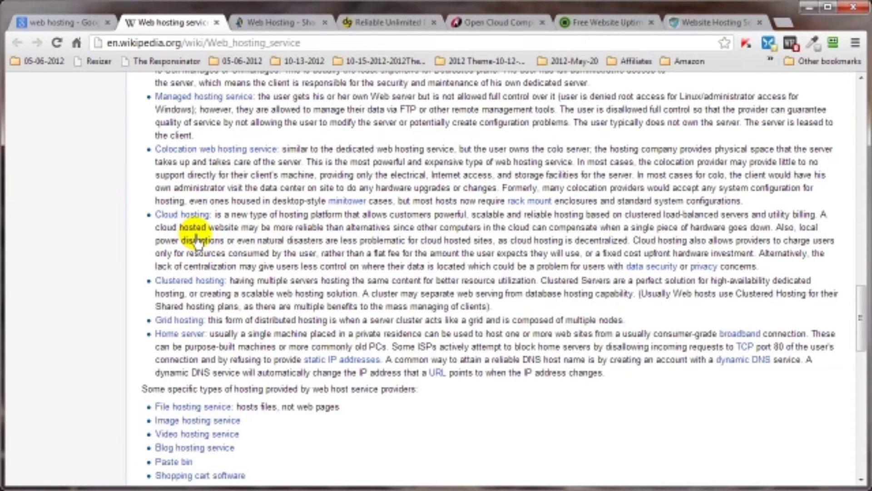
click(281, 23)
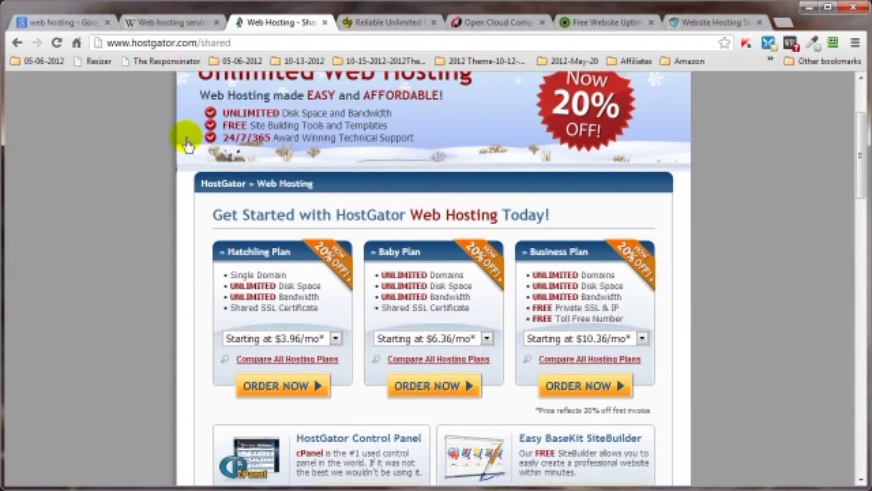
- Toggle between the d9hosting and HostGator tabs, ending on d9hosting's $7.95 offer
scroll(up, 3)
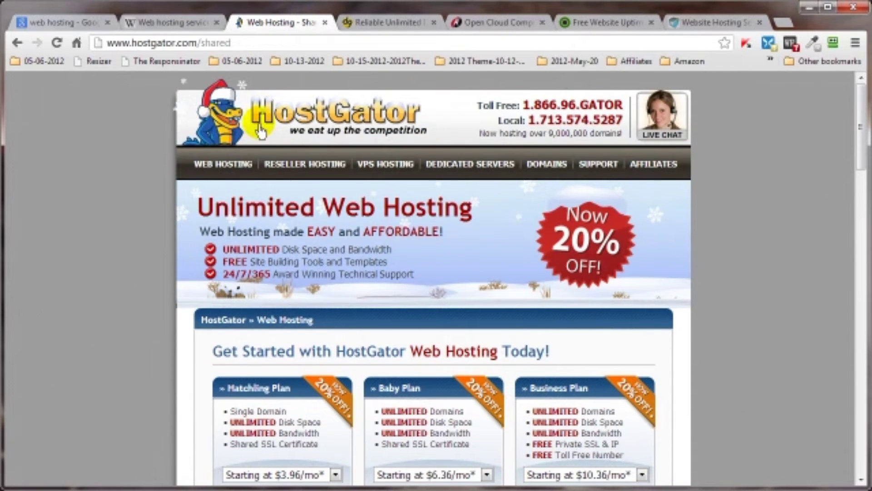
mouse_move(378, 233)
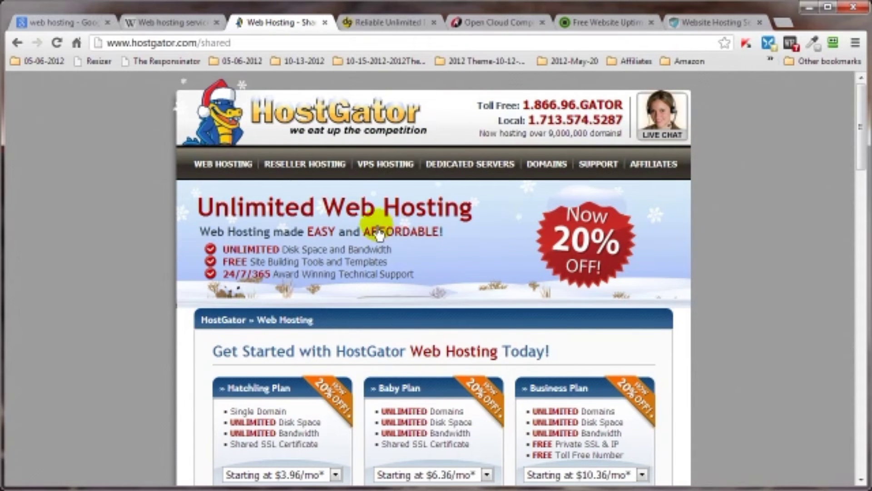
mouse_move(239, 217)
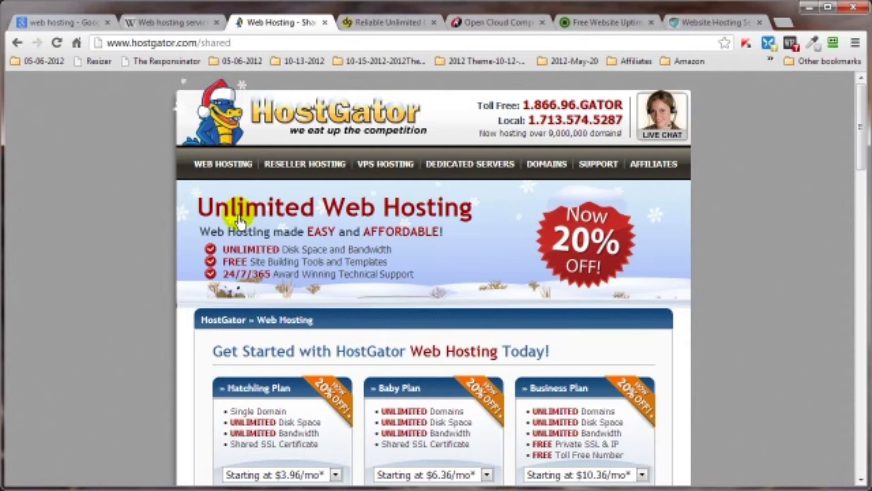
mouse_move(232, 209)
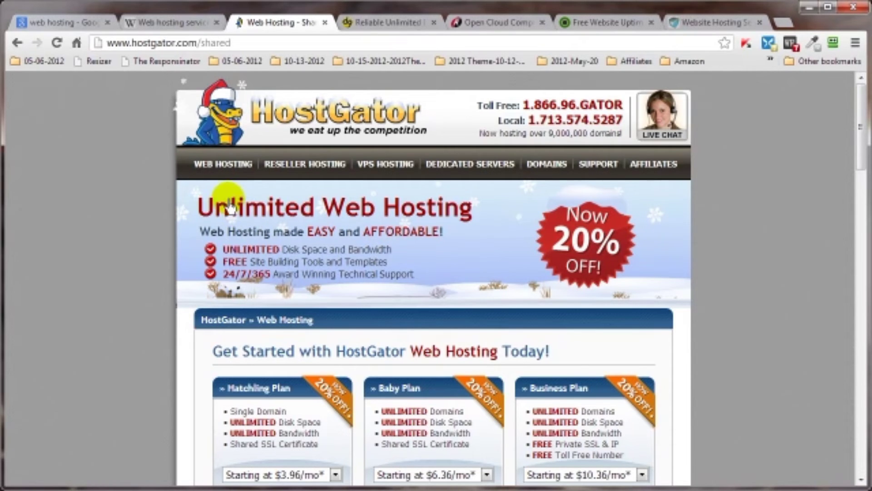
mouse_move(361, 230)
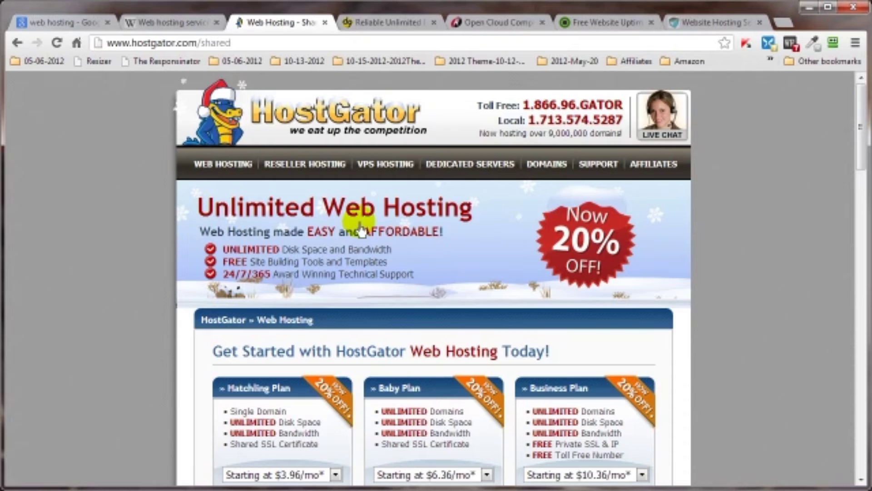
mouse_move(262, 214)
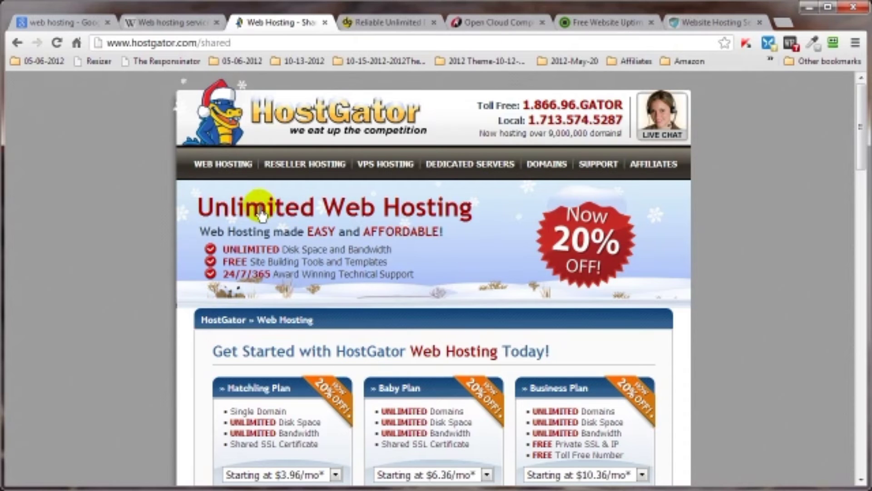
mouse_move(266, 219)
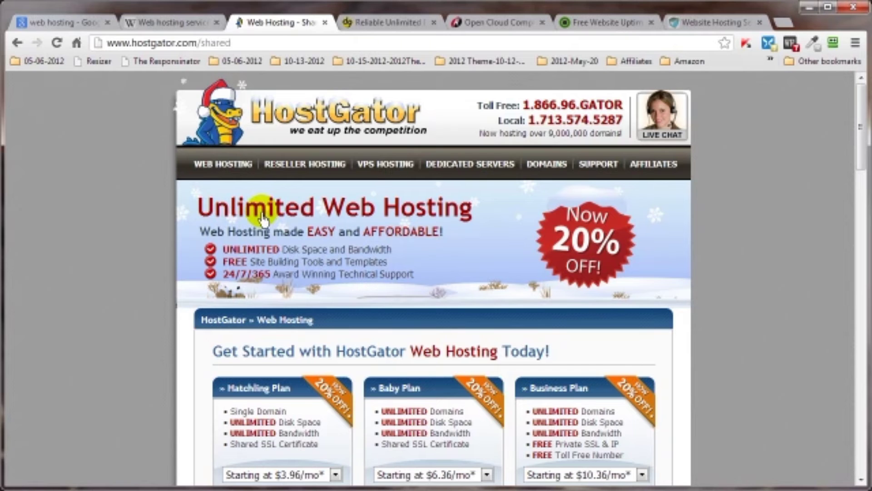
mouse_move(381, 47)
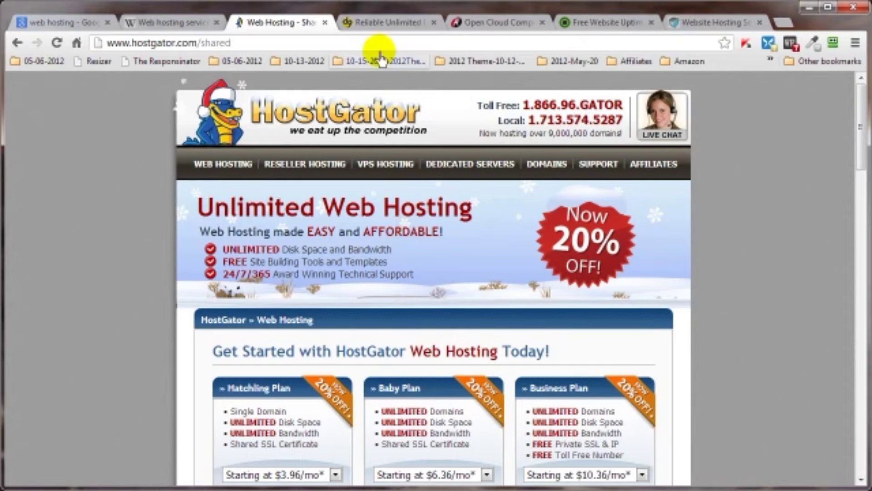
click(387, 22)
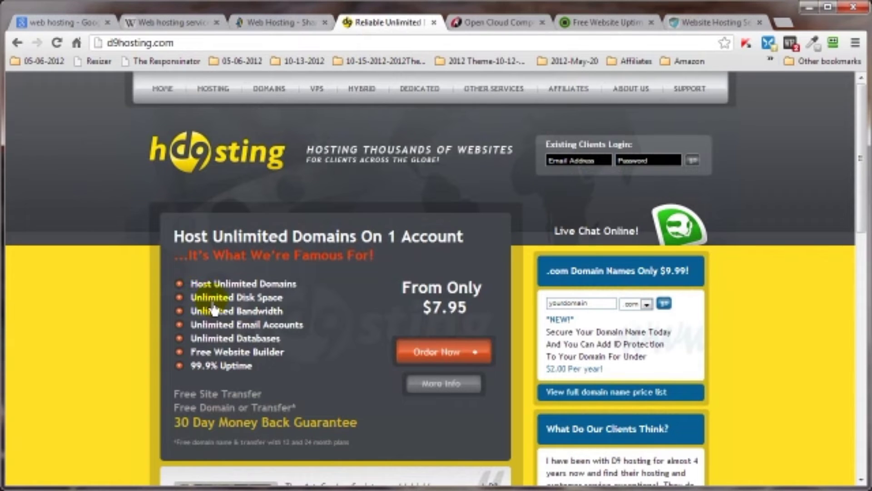
mouse_move(240, 328)
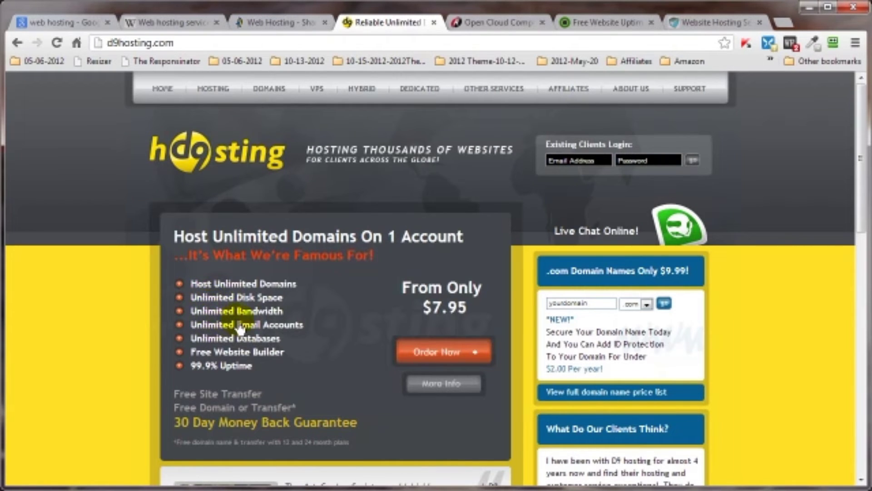
mouse_move(265, 370)
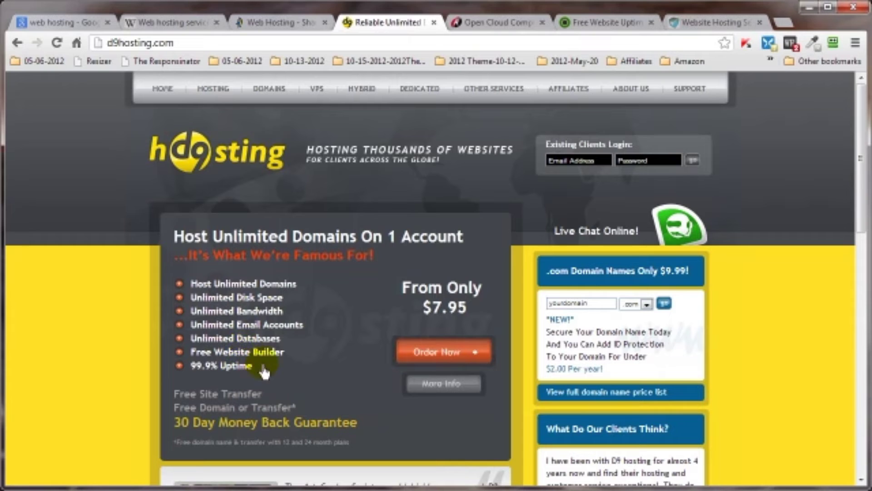
click(280, 22)
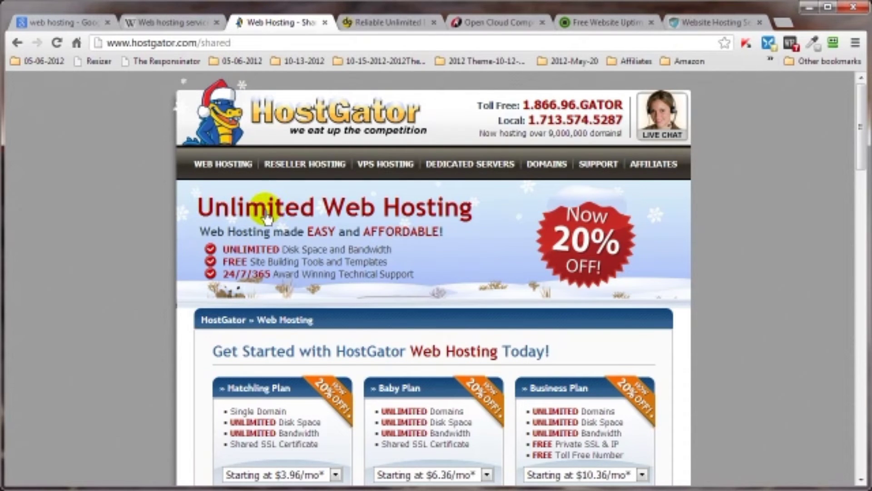
mouse_move(408, 249)
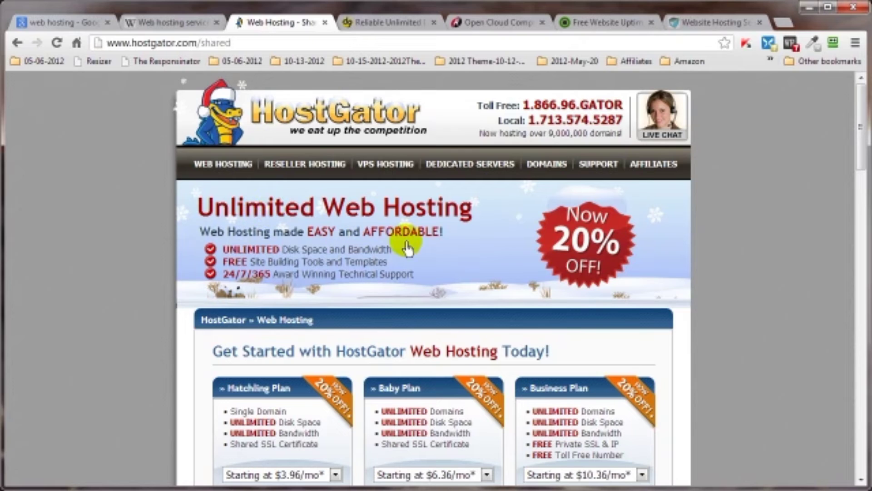
mouse_move(471, 250)
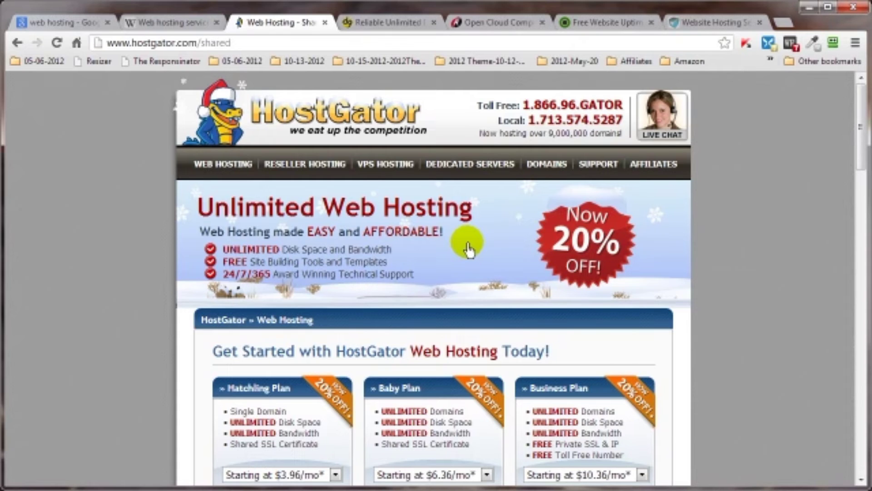
mouse_move(211, 203)
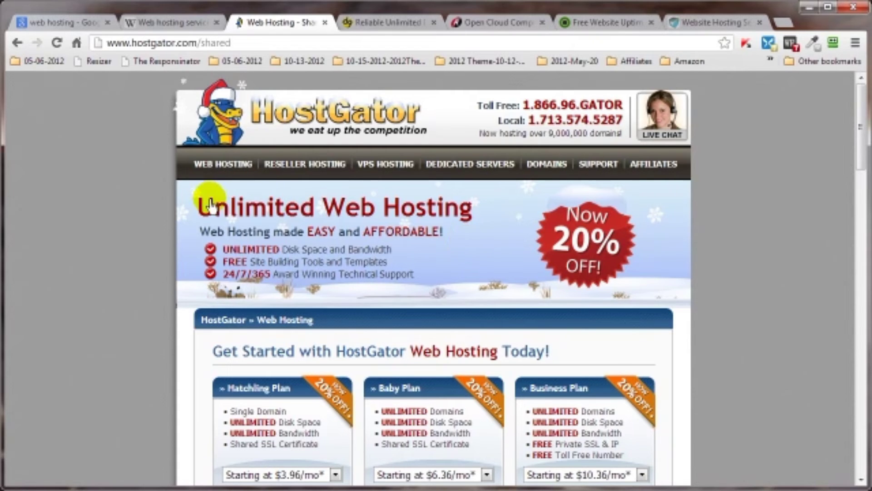
mouse_move(241, 219)
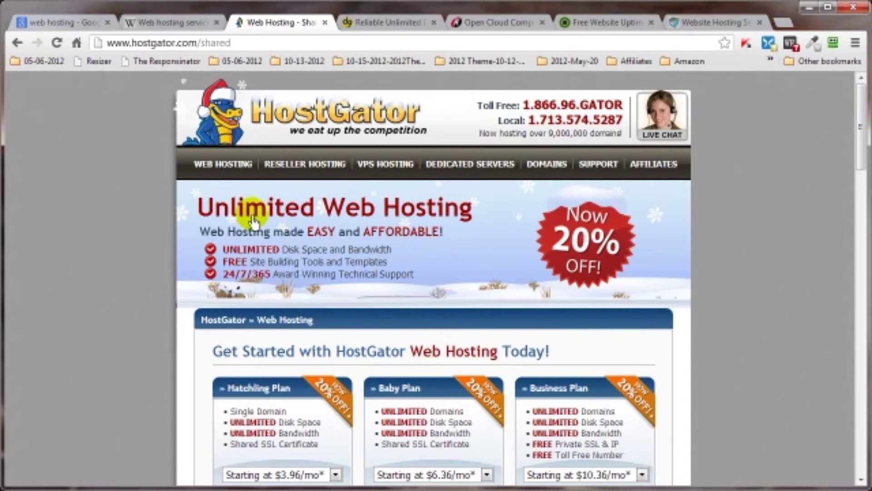
click(387, 22)
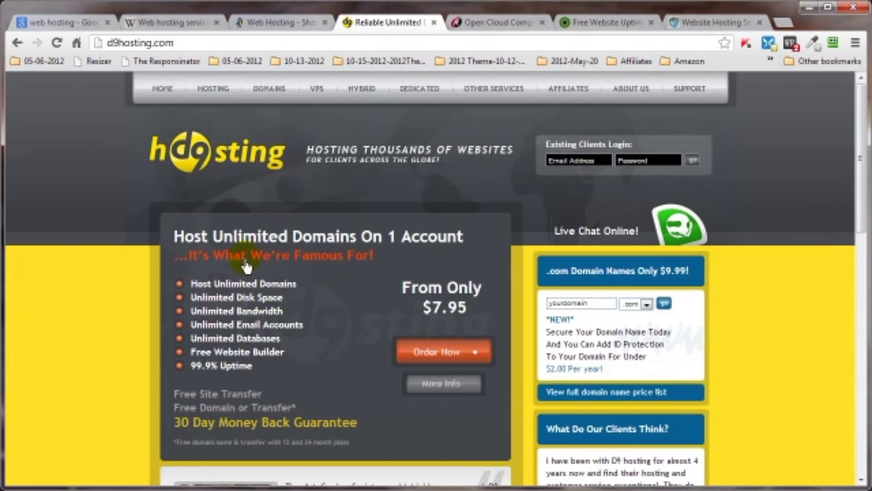
mouse_move(99, 242)
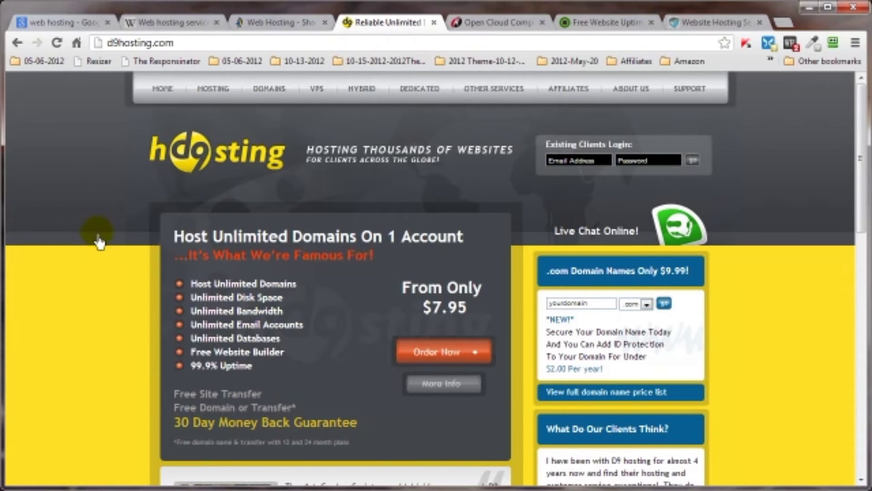
mouse_move(217, 296)
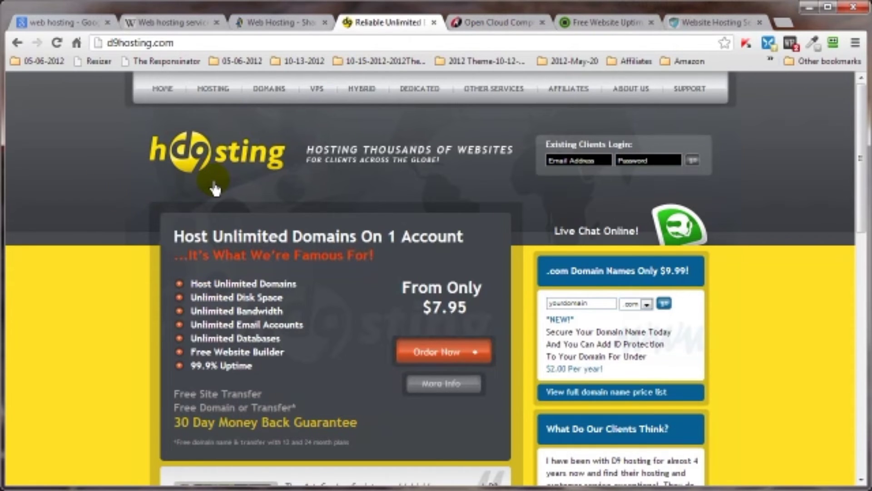
mouse_move(210, 201)
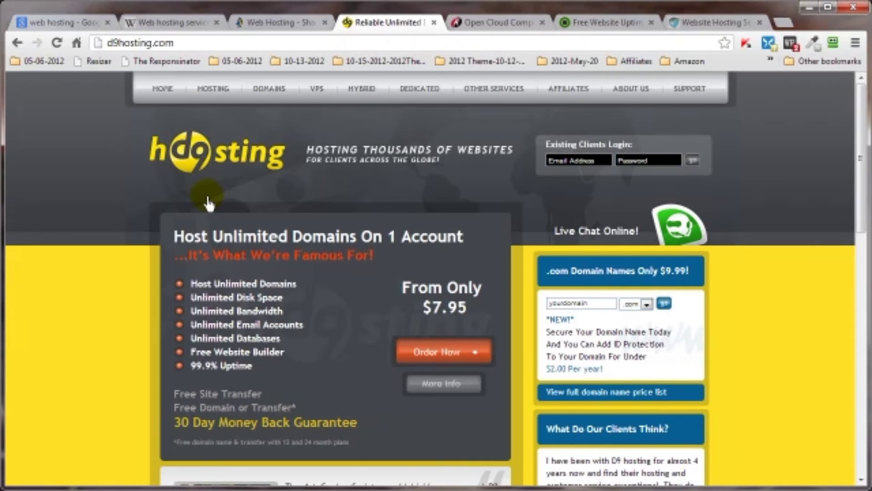
mouse_move(177, 416)
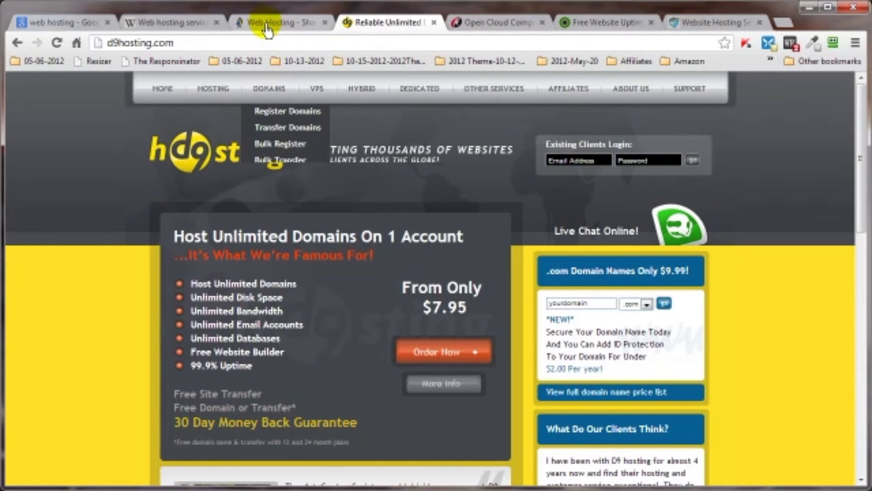
- Revisit the HostGator and d9hosting tabs, then switch to the Rackspace Open Cloud tab
click(278, 22)
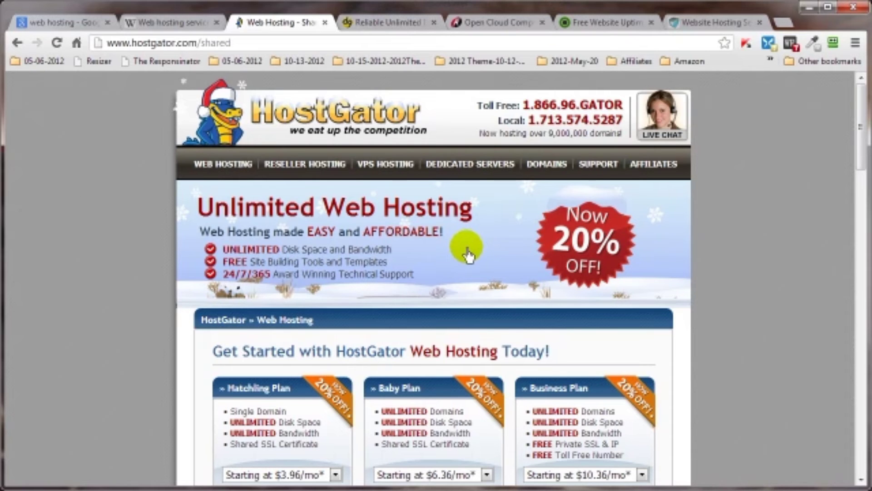
click(389, 23)
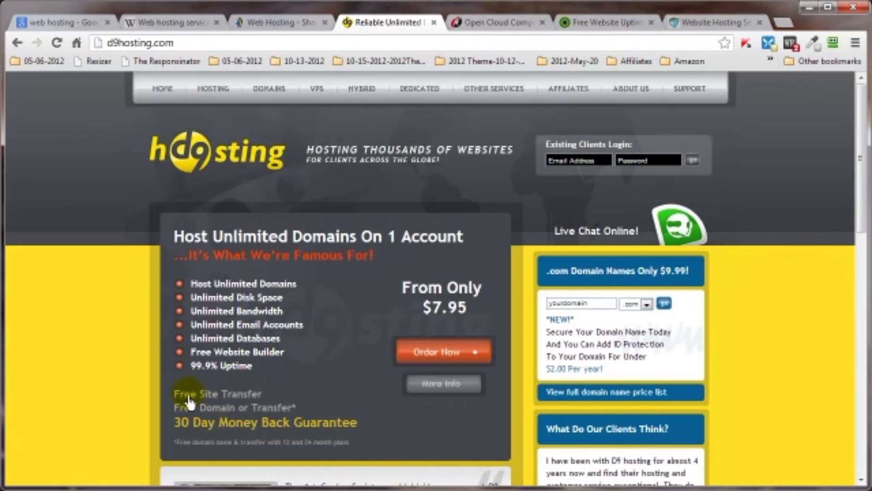
mouse_move(264, 401)
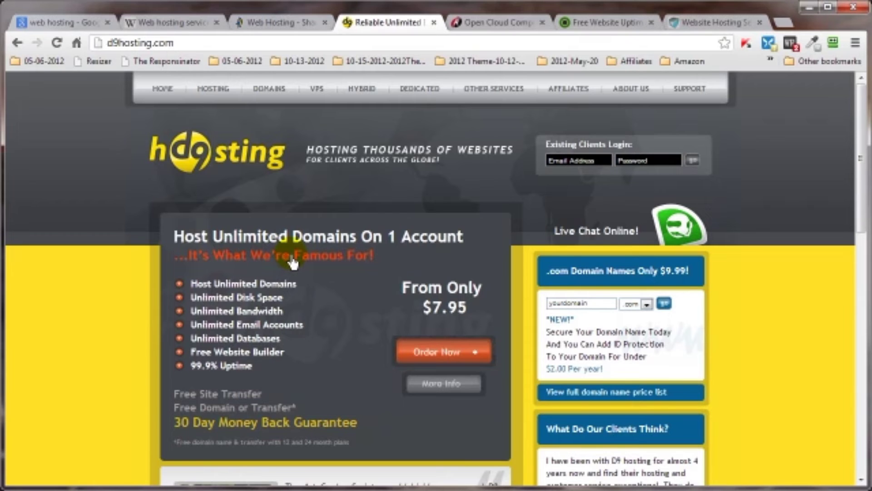
click(496, 22)
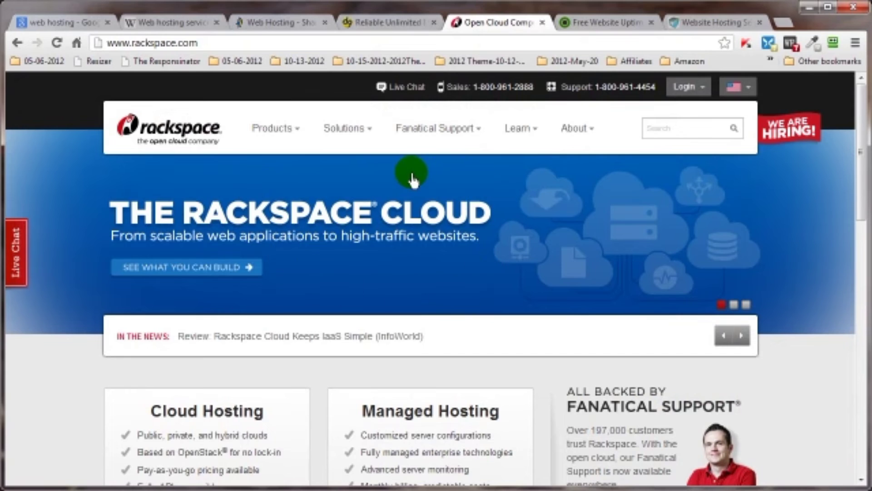
mouse_move(428, 259)
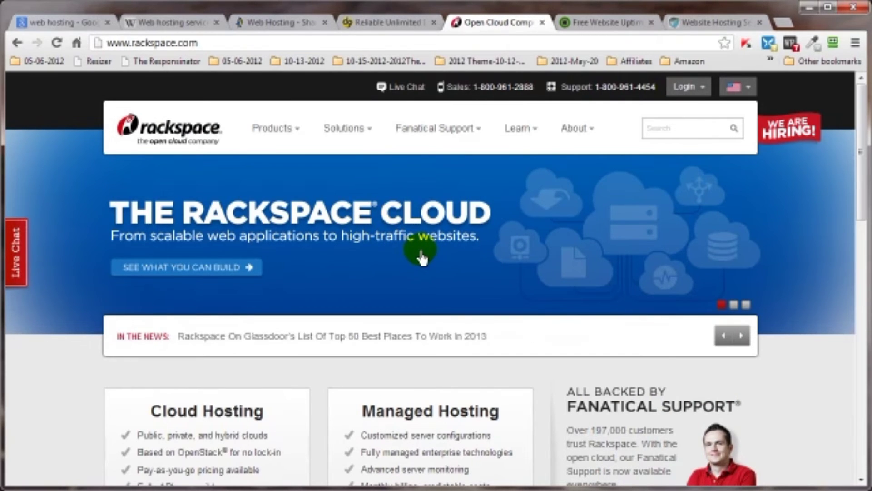
mouse_move(369, 22)
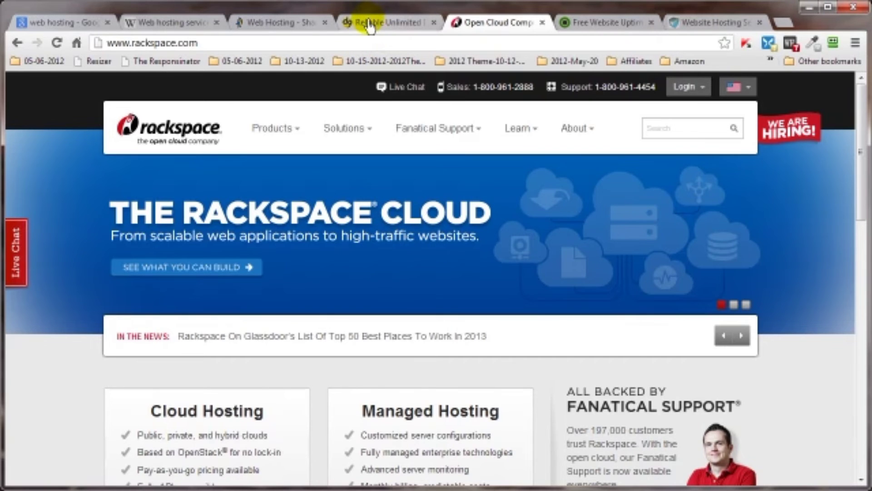
- Revisit the d9hosting, HostGator and Rackspace tabs, then switch to the UptimeRobot tab
click(384, 22)
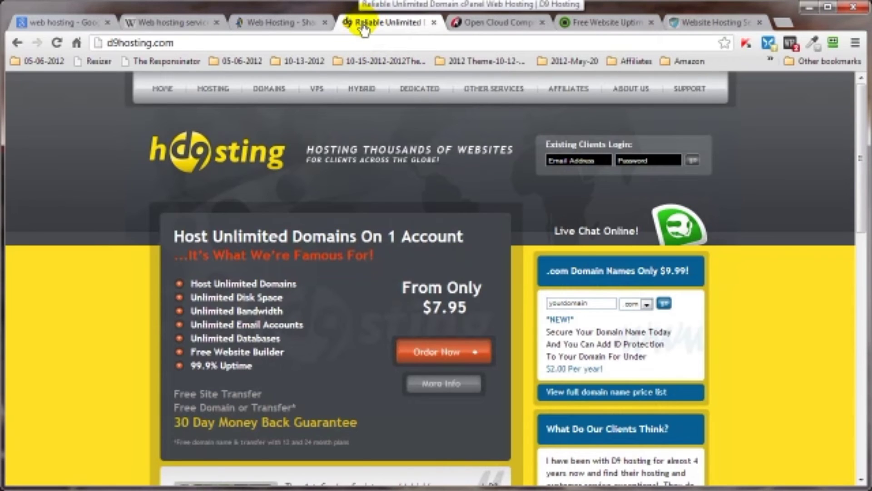
mouse_move(384, 176)
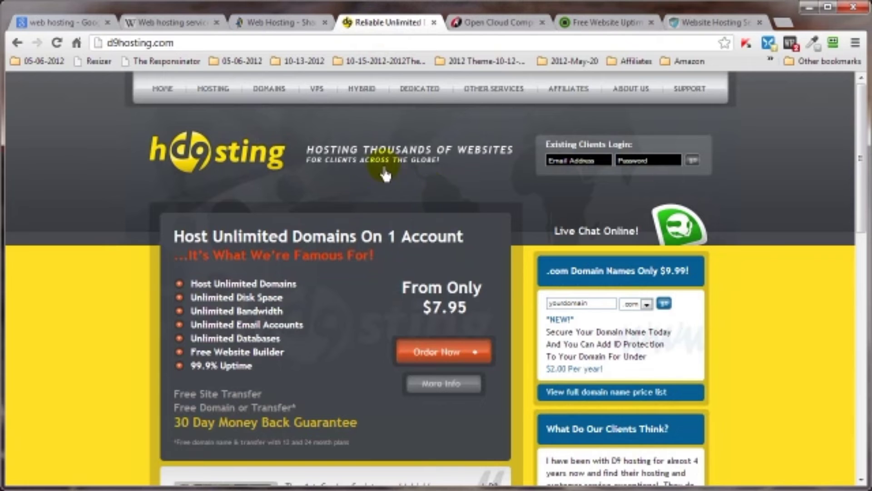
click(280, 22)
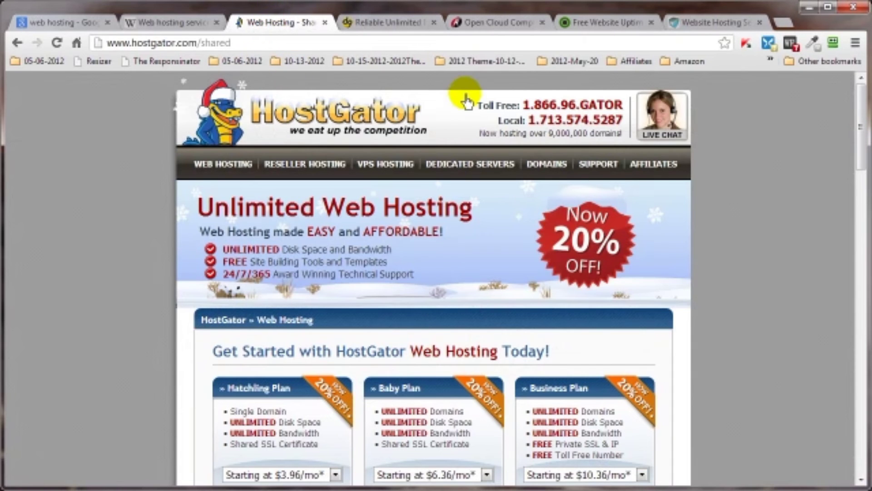
click(496, 23)
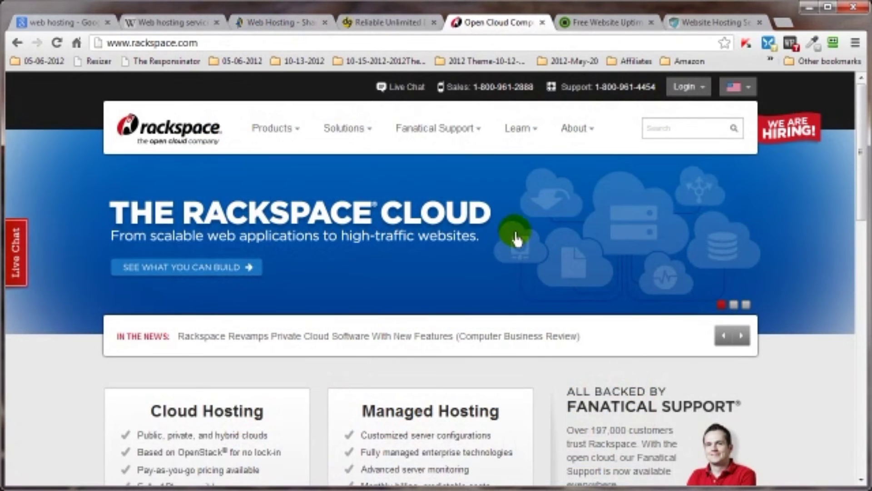
mouse_move(392, 262)
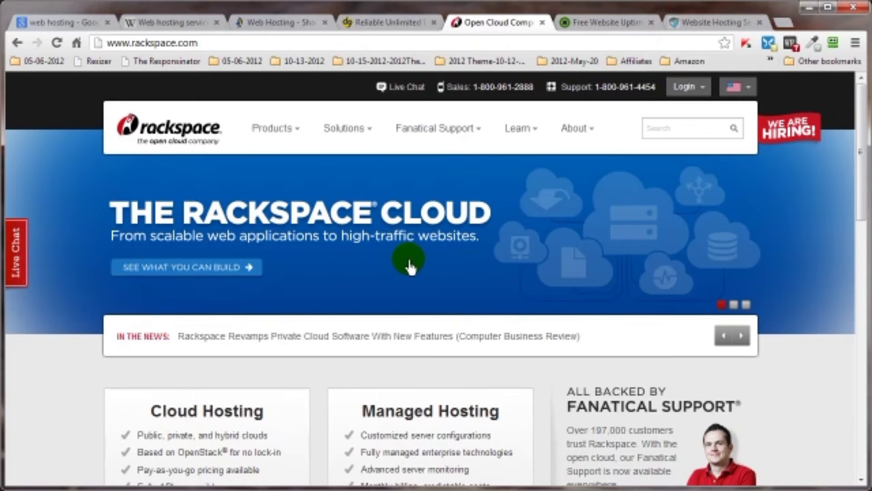
mouse_move(651, 183)
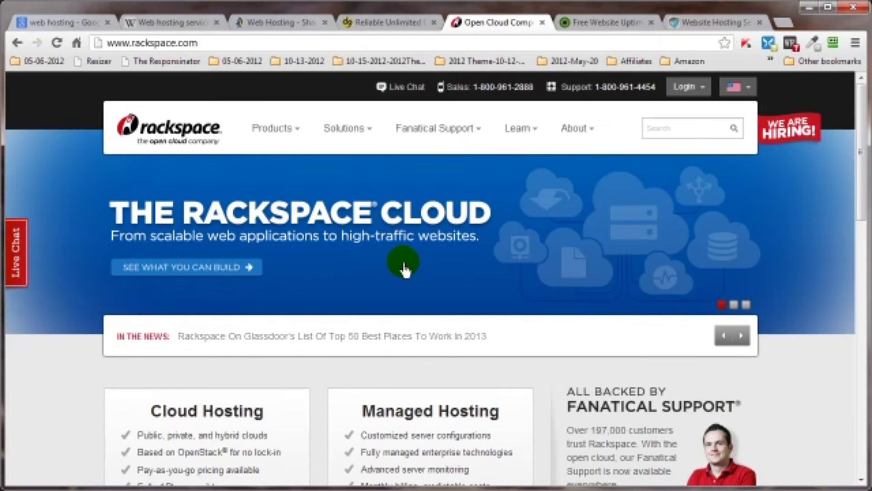
click(608, 22)
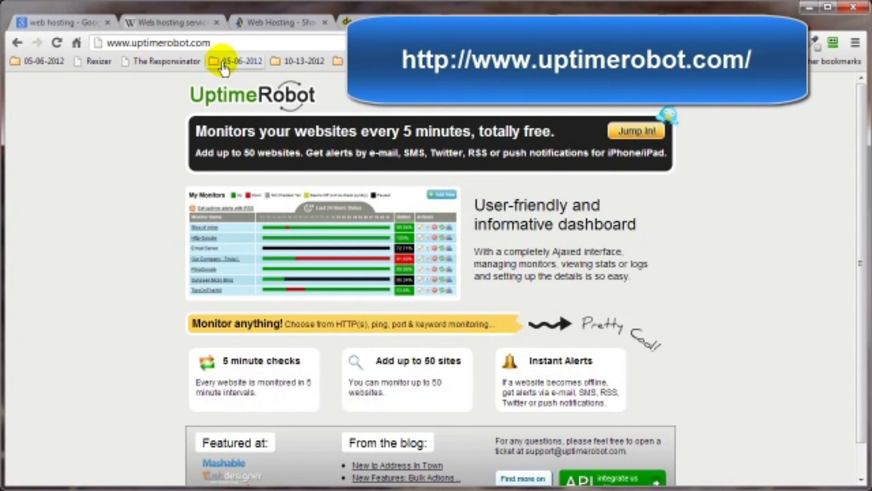
mouse_move(113, 257)
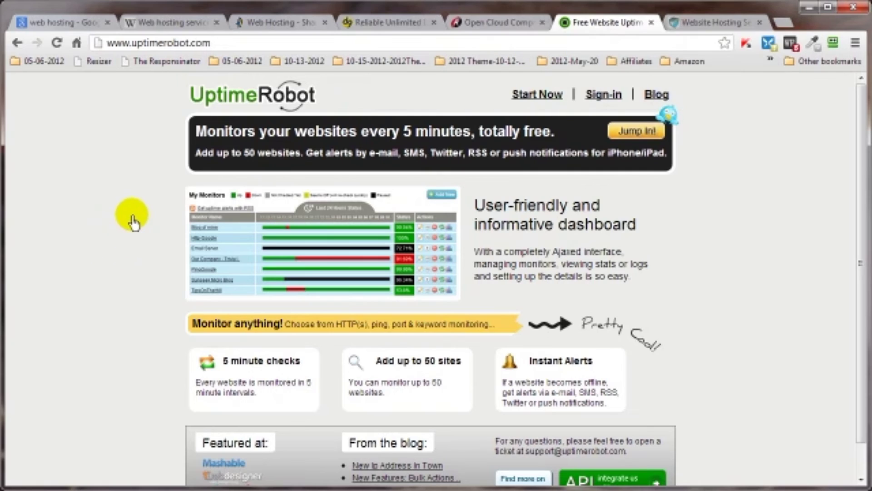
mouse_move(129, 218)
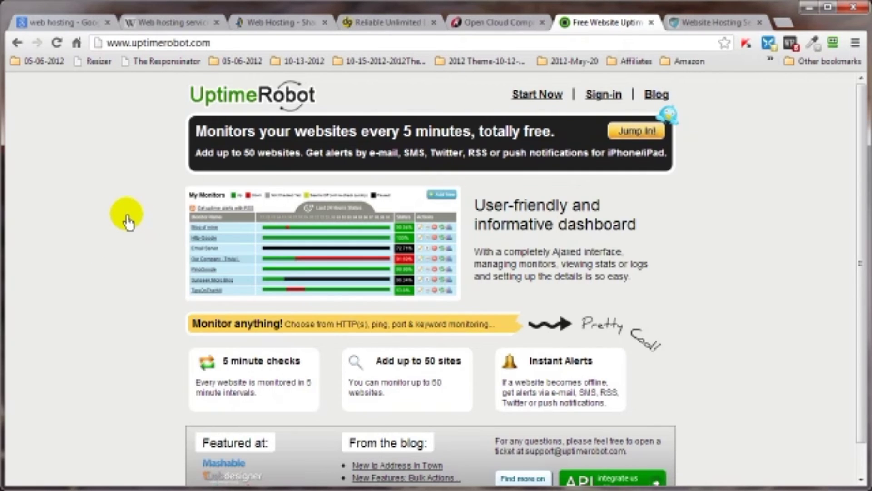
mouse_move(121, 217)
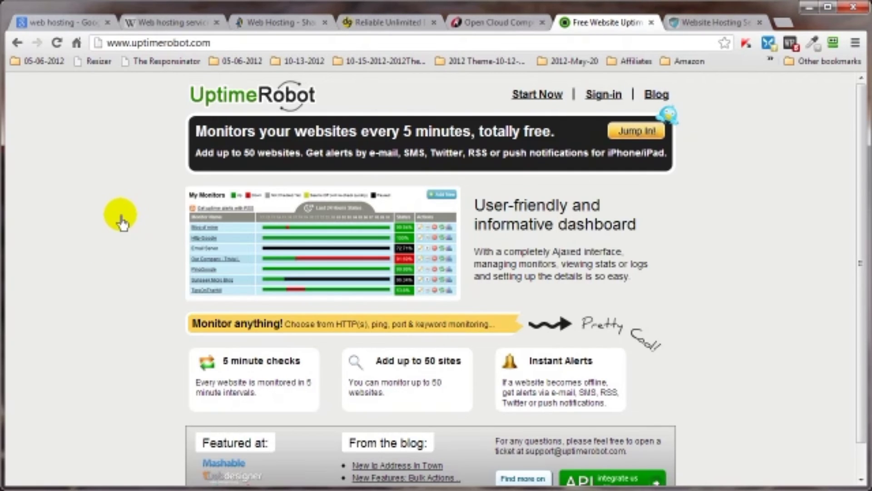
mouse_move(121, 227)
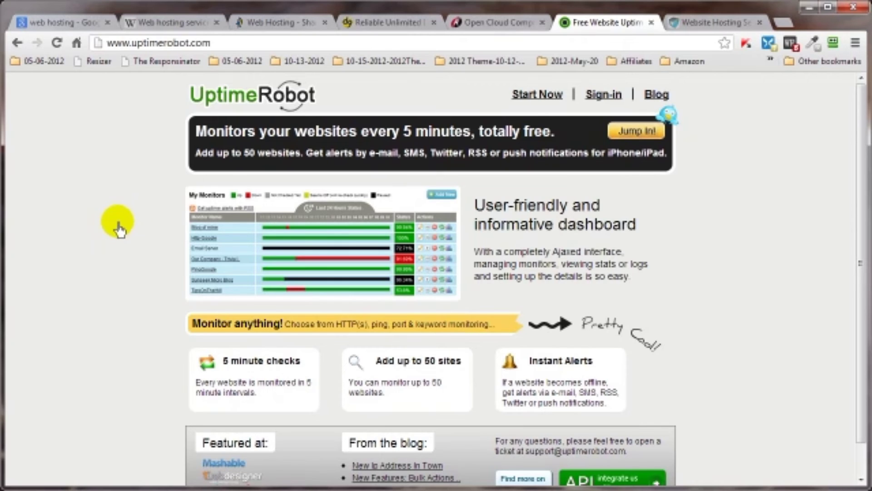
mouse_move(115, 219)
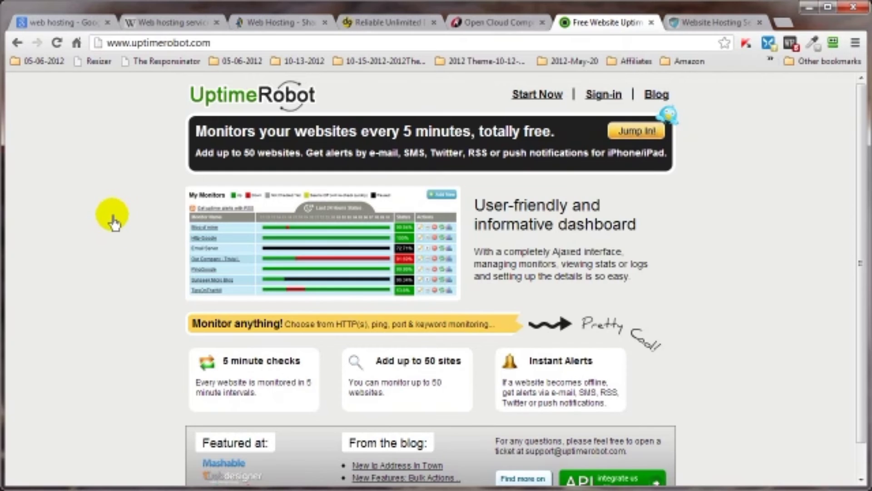
- Switch to the 'Website Hosting' WhoIsHostingThis tab at the right of the tab strip
click(714, 22)
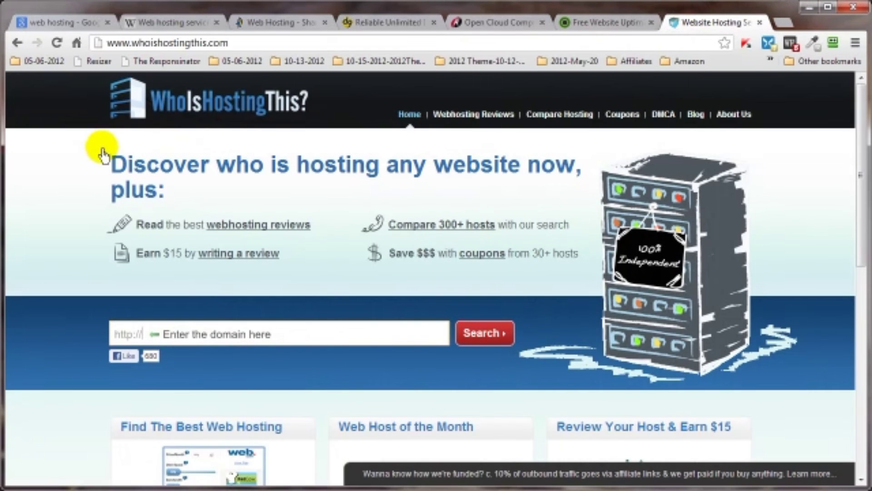
mouse_move(56, 245)
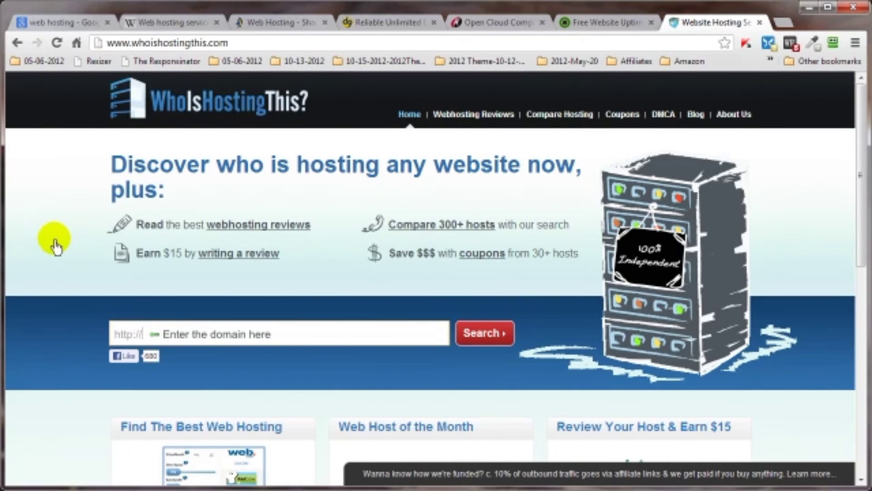
mouse_move(42, 244)
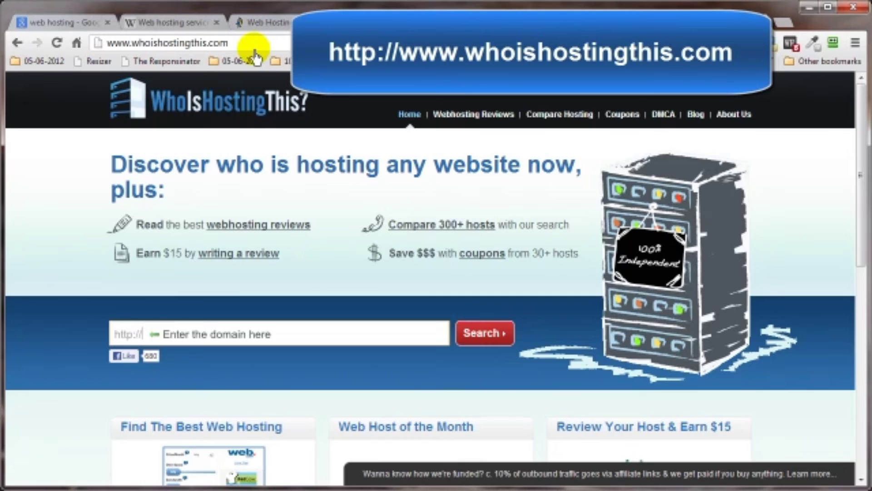
mouse_move(323, 340)
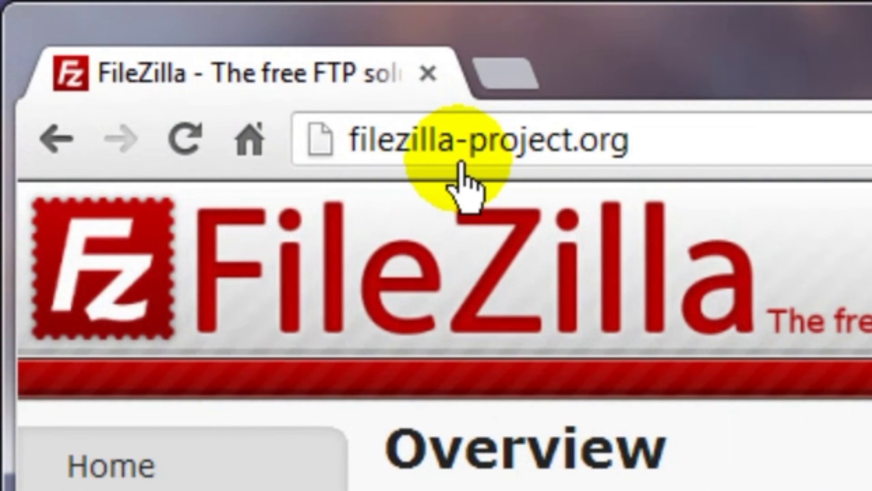
mouse_move(595, 217)
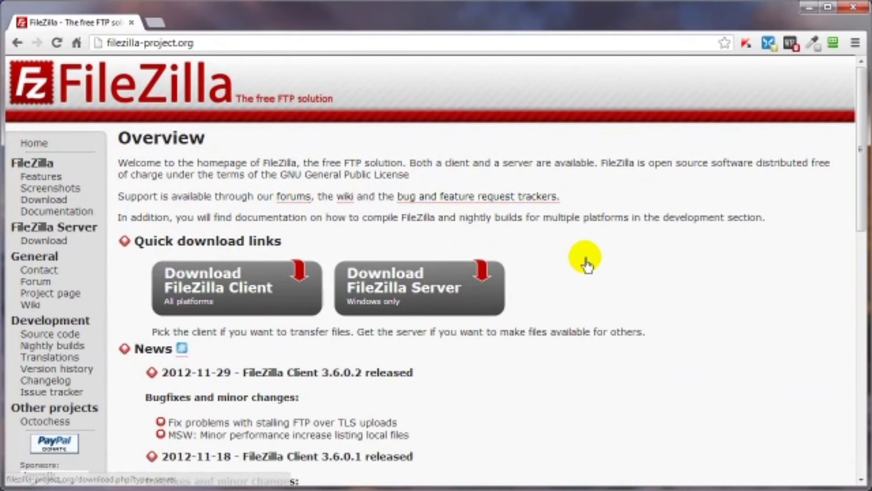
mouse_move(195, 303)
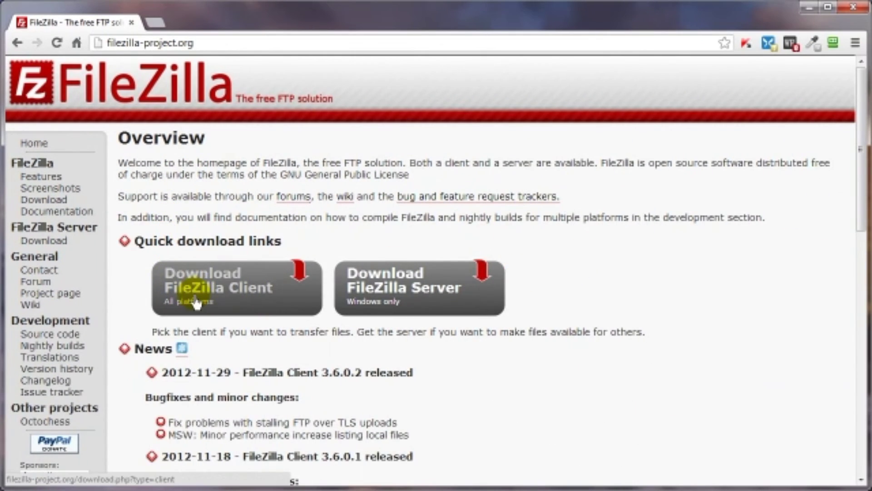
mouse_move(523, 298)
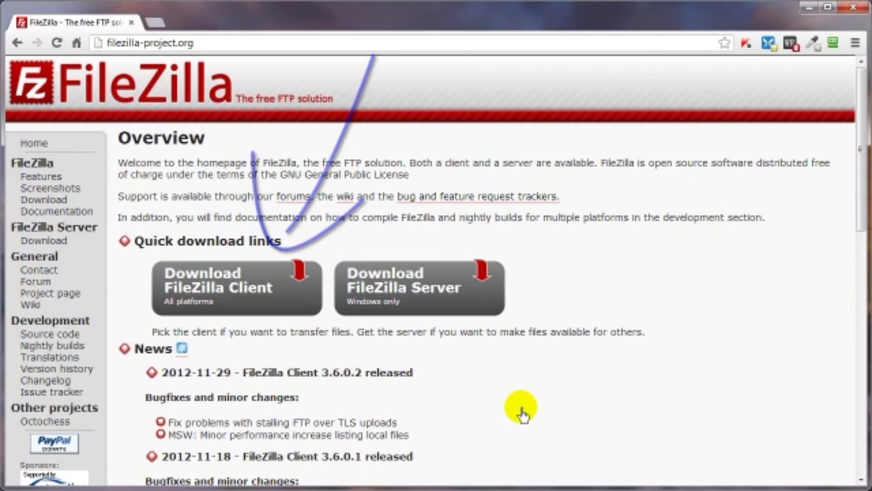
mouse_move(217, 290)
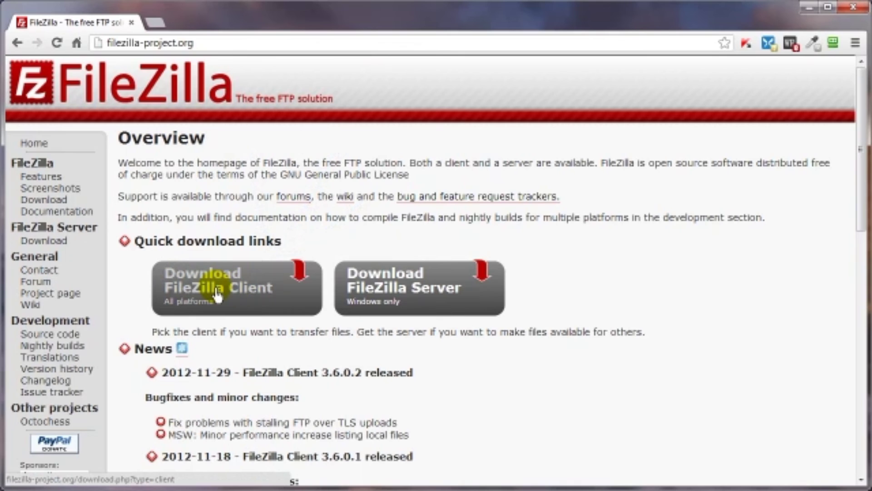
mouse_move(192, 293)
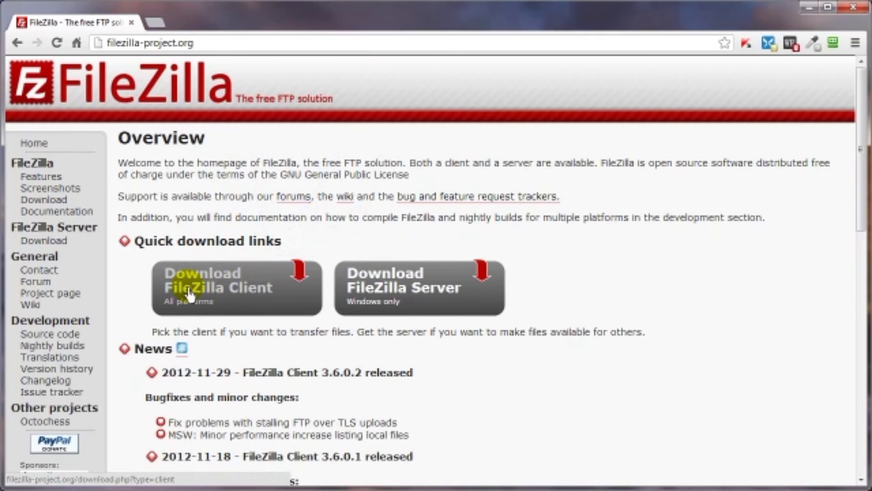
mouse_move(208, 205)
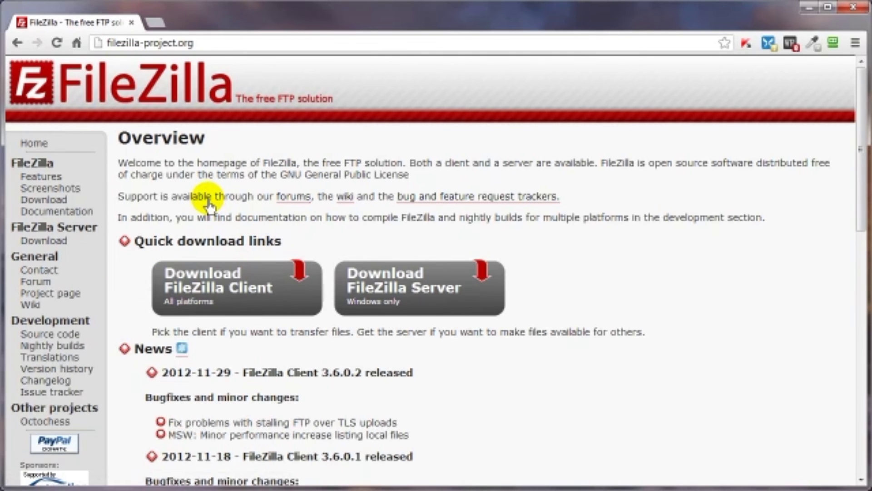
mouse_move(35, 282)
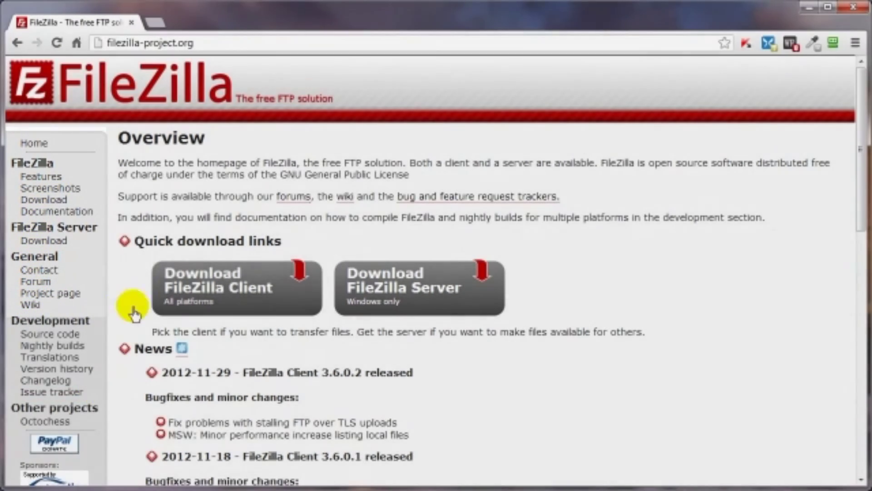
- Use the homepage's 'Download FileZilla Client' quick download button
click(245, 288)
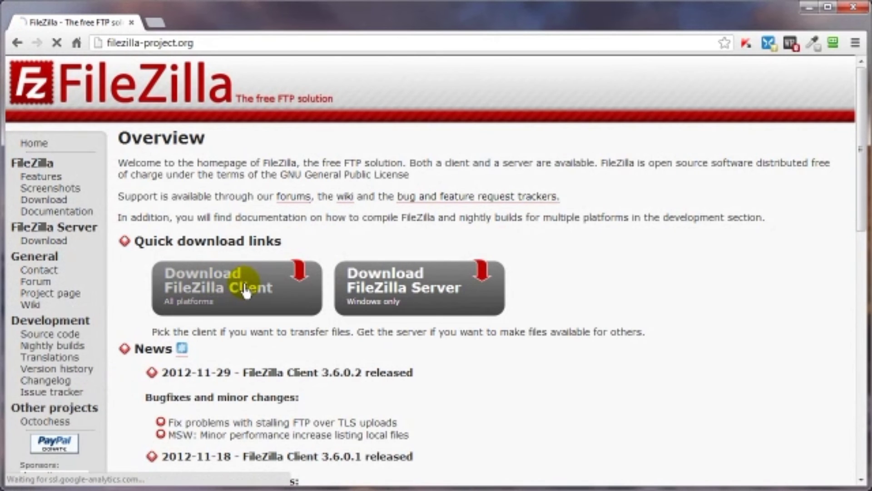
- Browse the platform options and download the recommended FileZilla 3.6.0.2 Windows installer
click(233, 287)
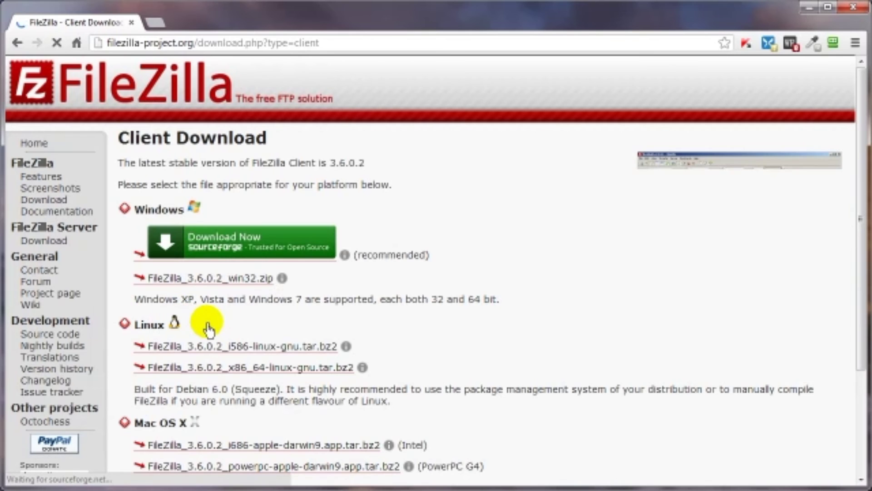
scroll(down, 3)
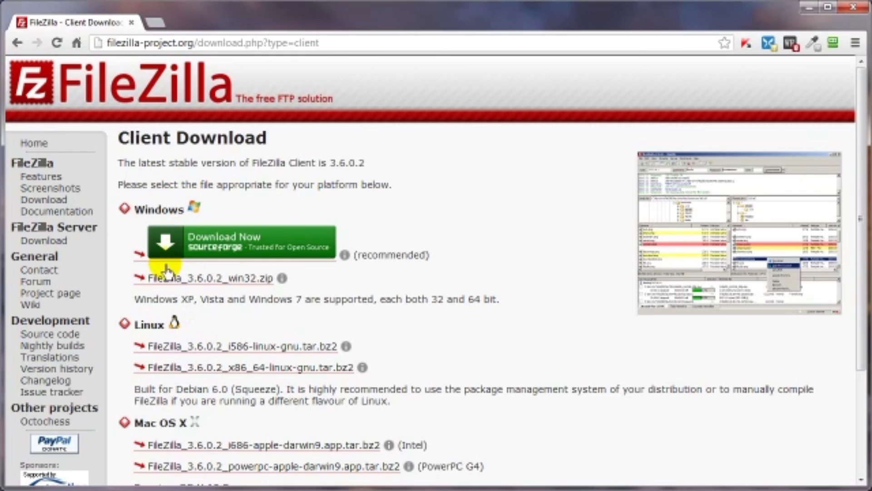
mouse_move(392, 264)
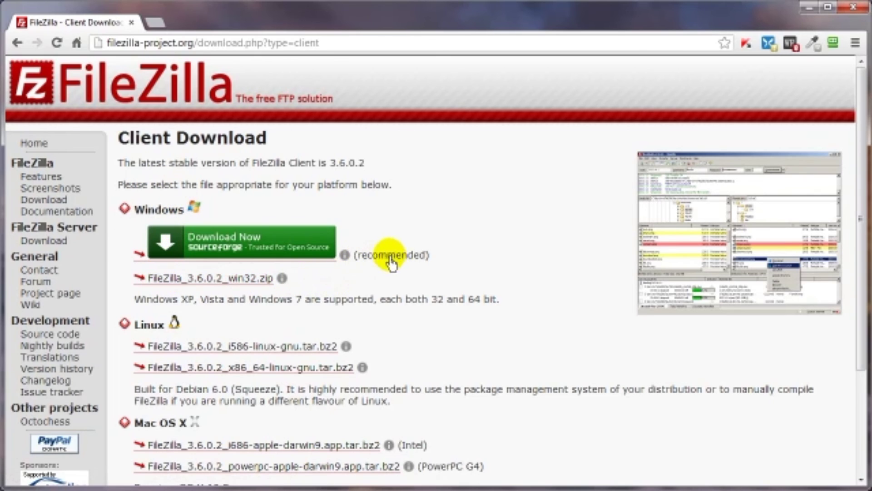
mouse_move(399, 270)
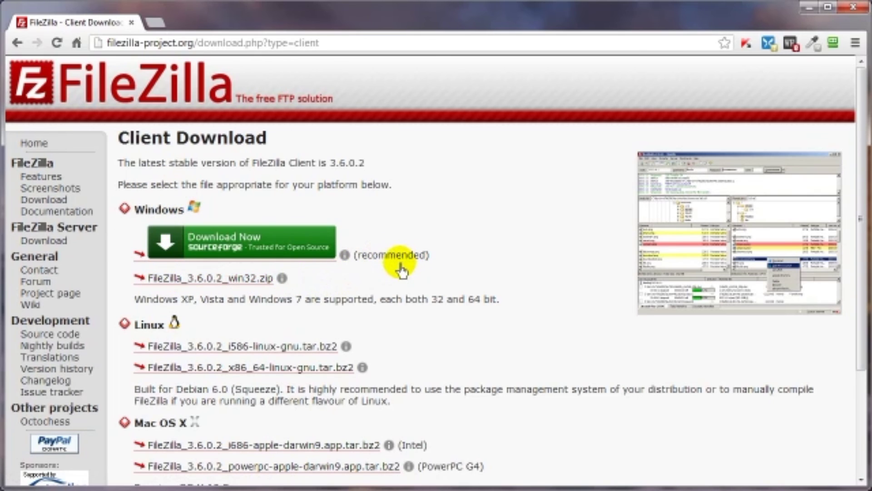
scroll(down, 3)
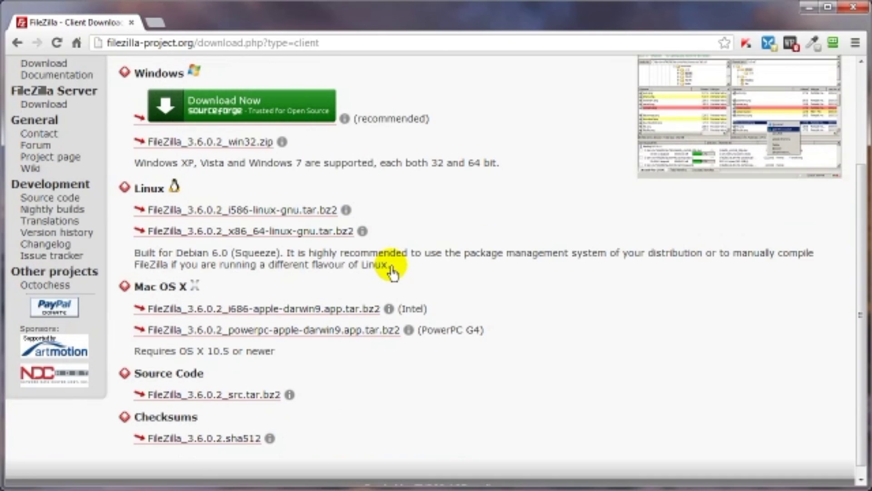
mouse_move(232, 298)
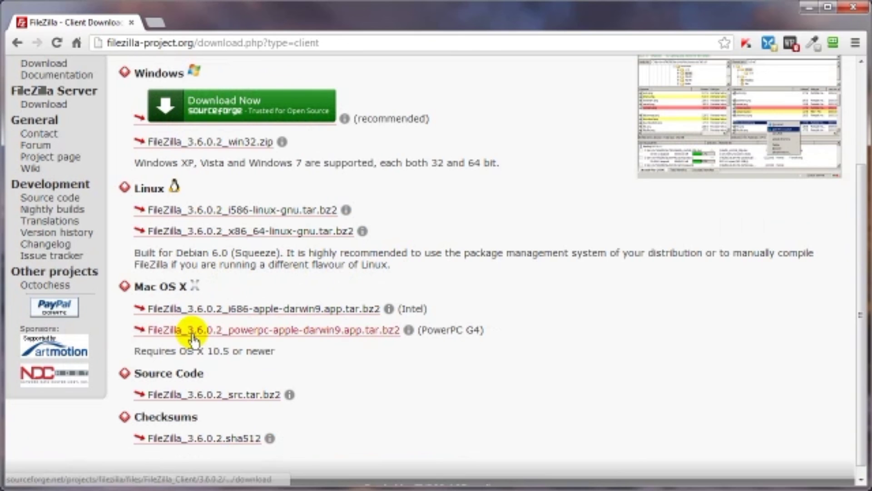
scroll(up, 3)
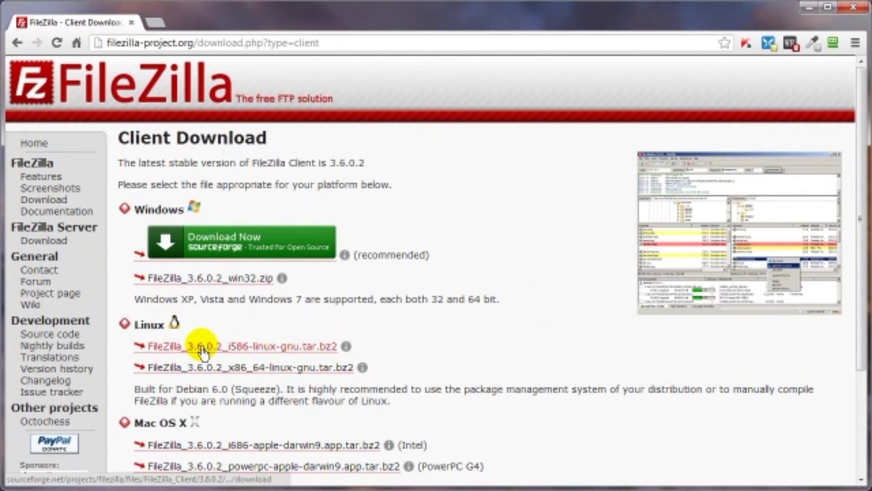
mouse_move(161, 283)
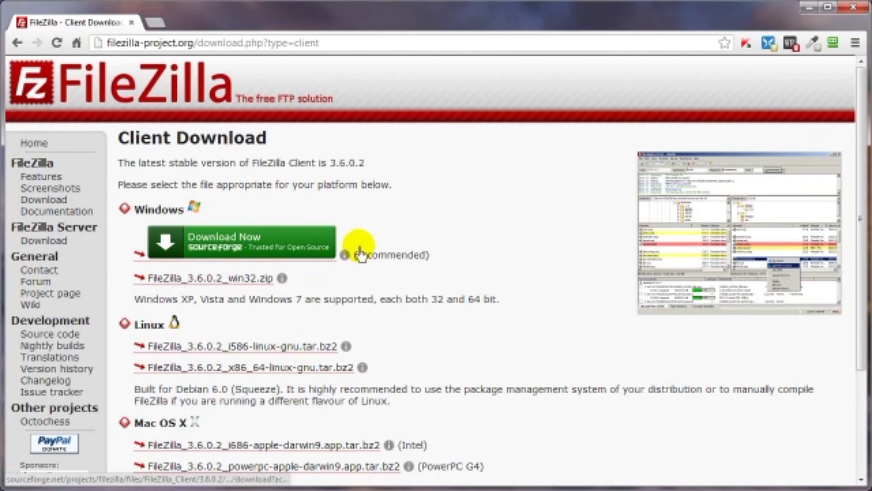
click(220, 247)
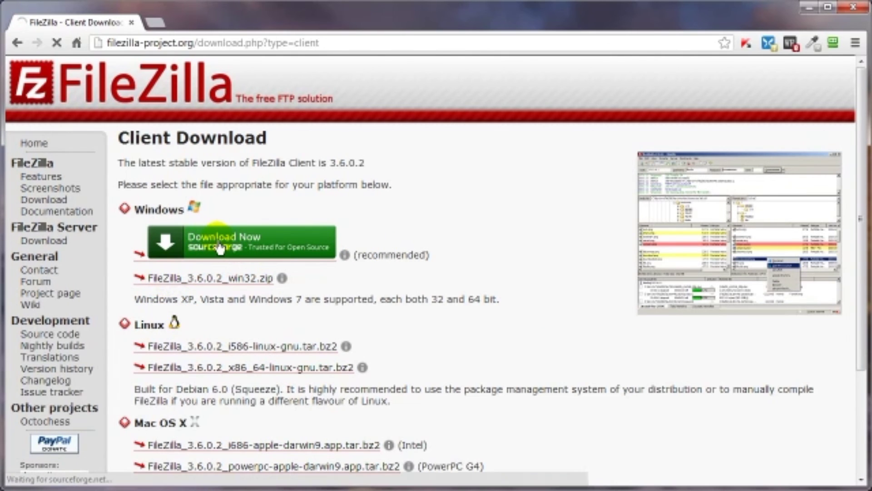
- Save the FileZilla 3.6.0.2 setup file into the Downloads folder
click(238, 241)
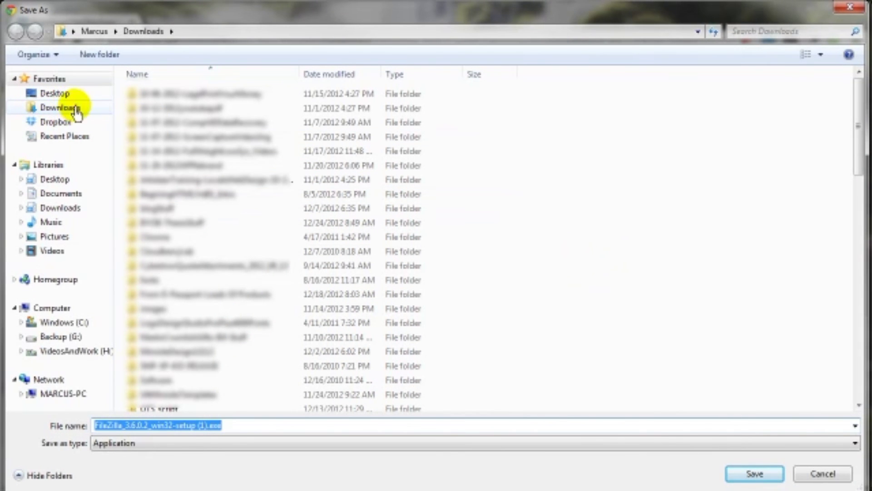
mouse_move(630, 267)
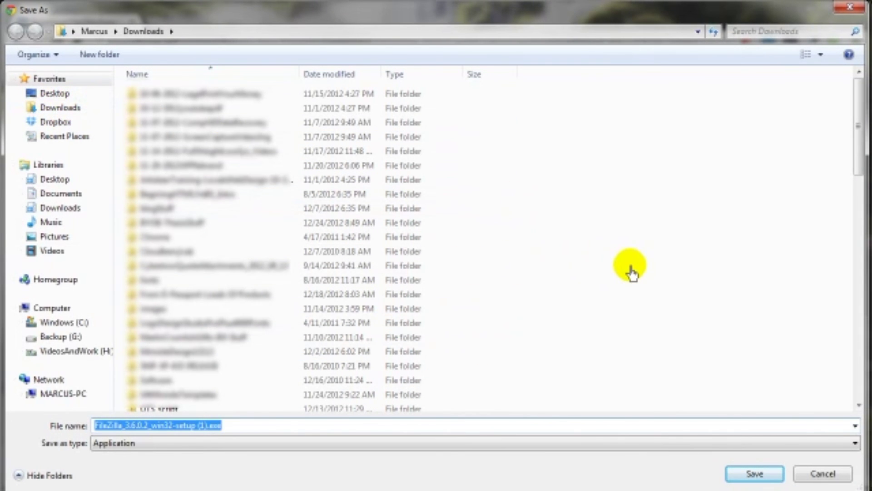
mouse_move(236, 433)
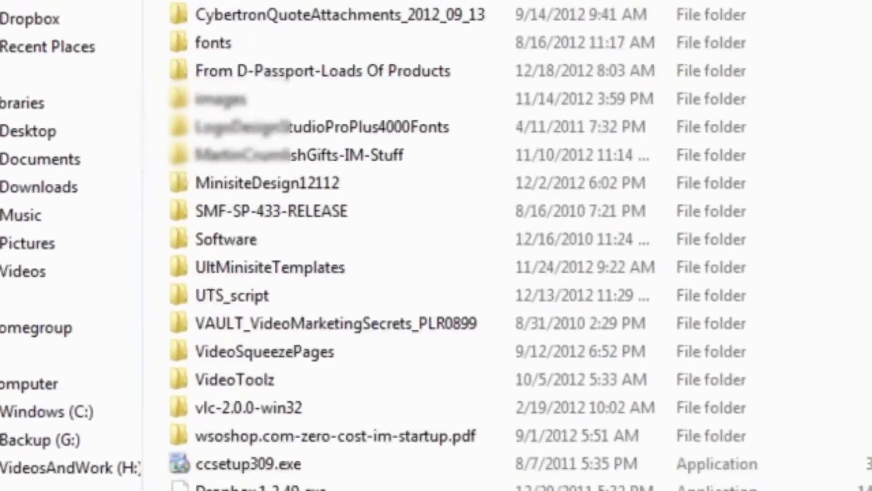
scroll(down, 3)
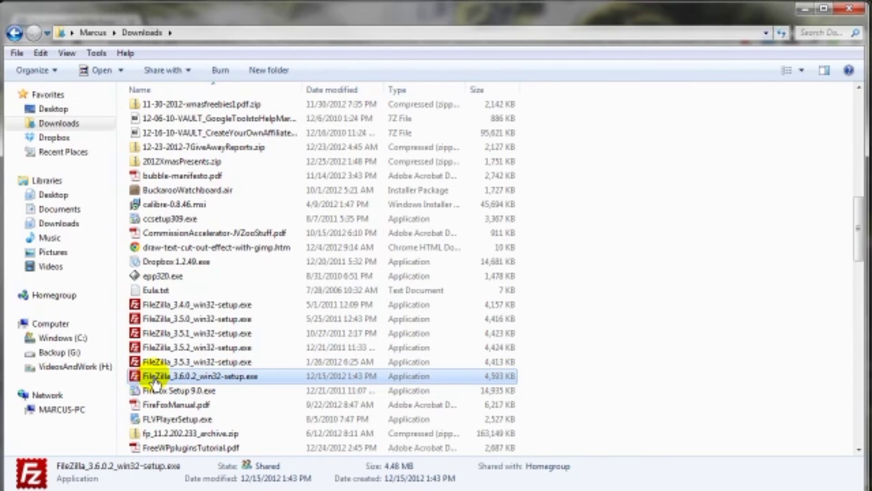
mouse_move(233, 385)
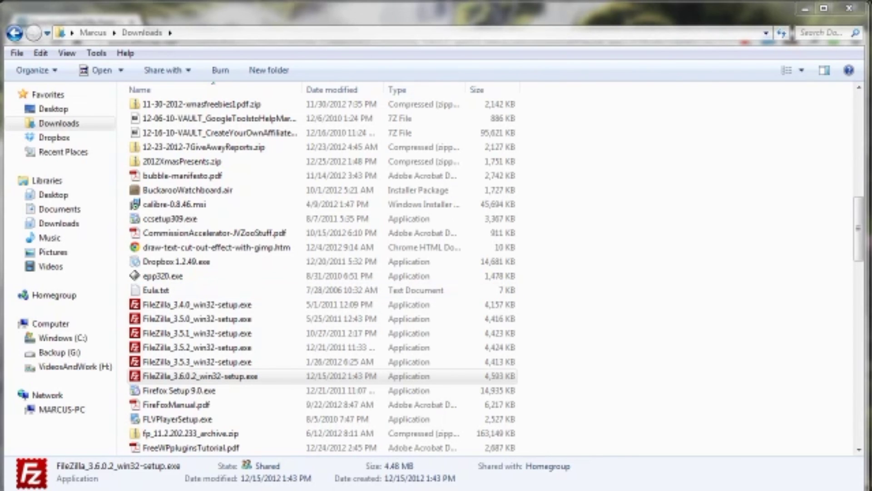
- Launch the FileZilla 3.6.0.2 installer, accept the license, and install for all users
double_click(192, 375)
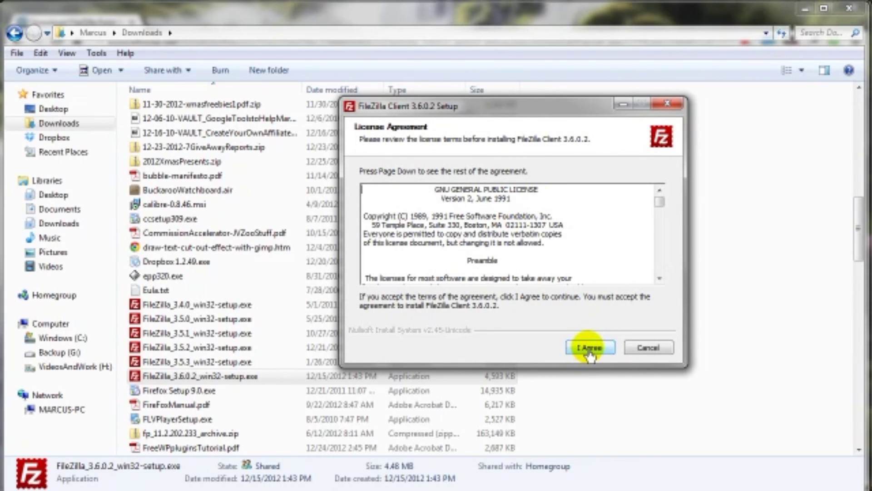
click(590, 347)
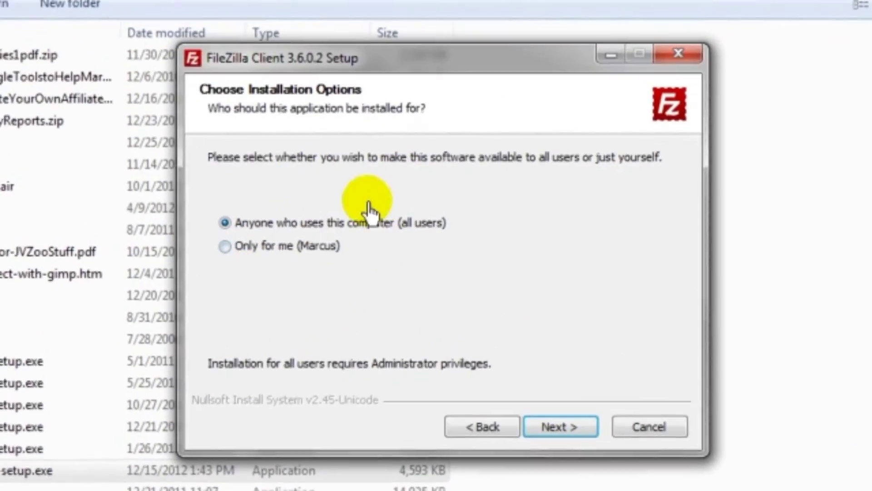
click(561, 426)
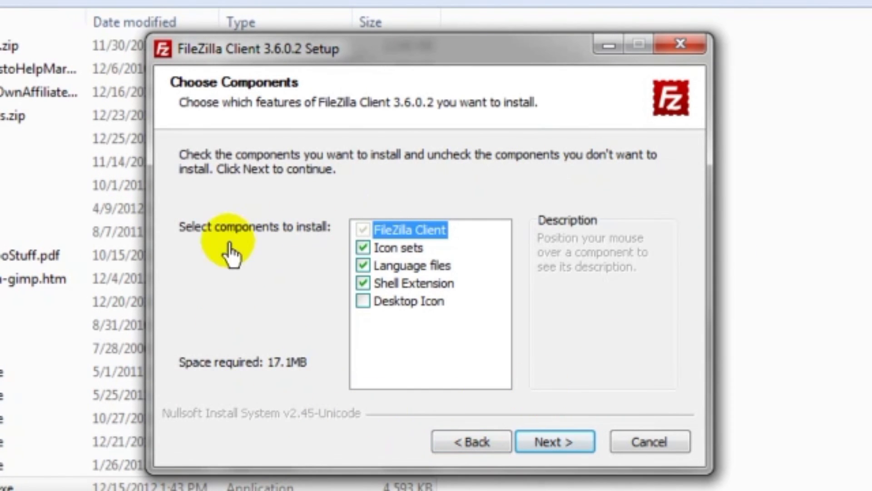
mouse_move(426, 337)
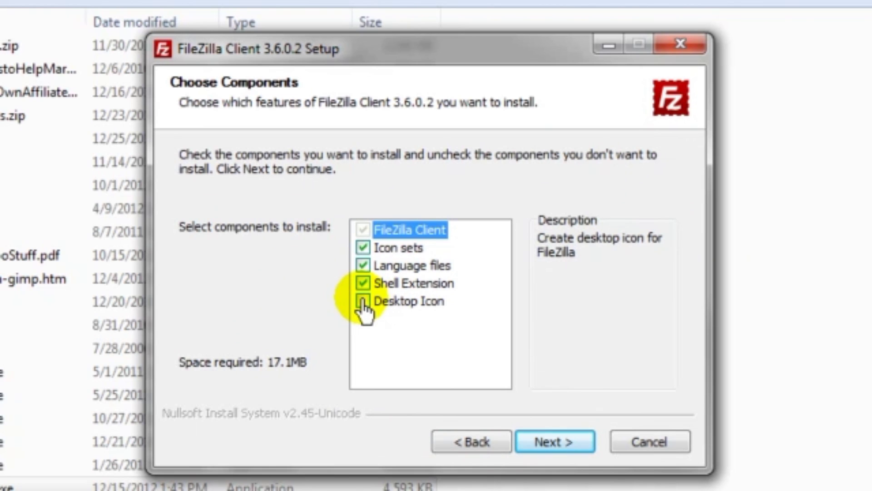
- Add the desktop icon, keep the default folder, and run the installation
click(362, 300)
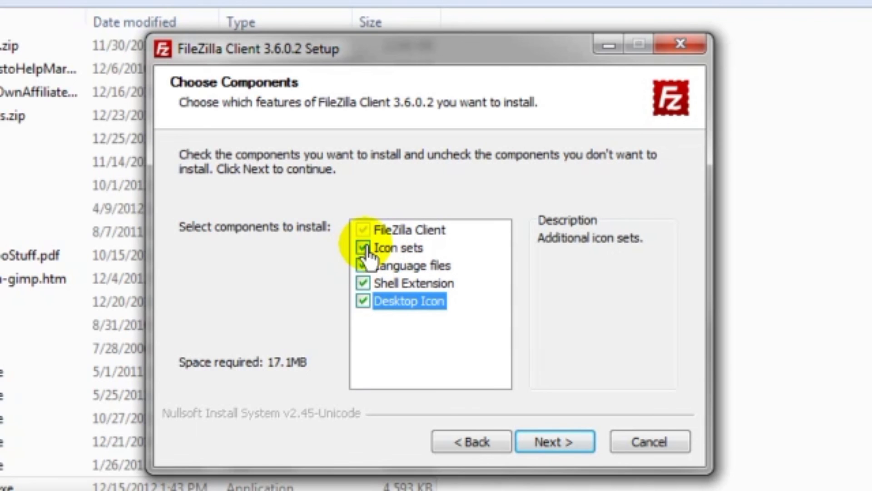
mouse_move(389, 289)
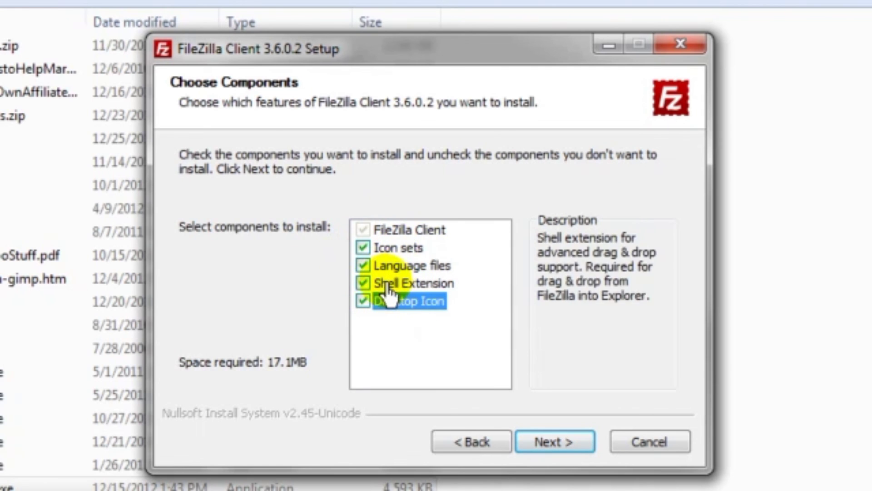
click(555, 441)
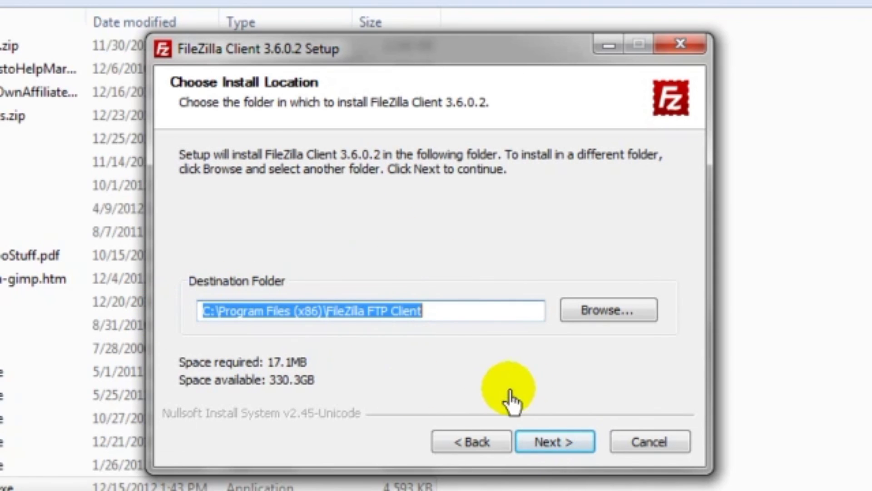
mouse_move(223, 289)
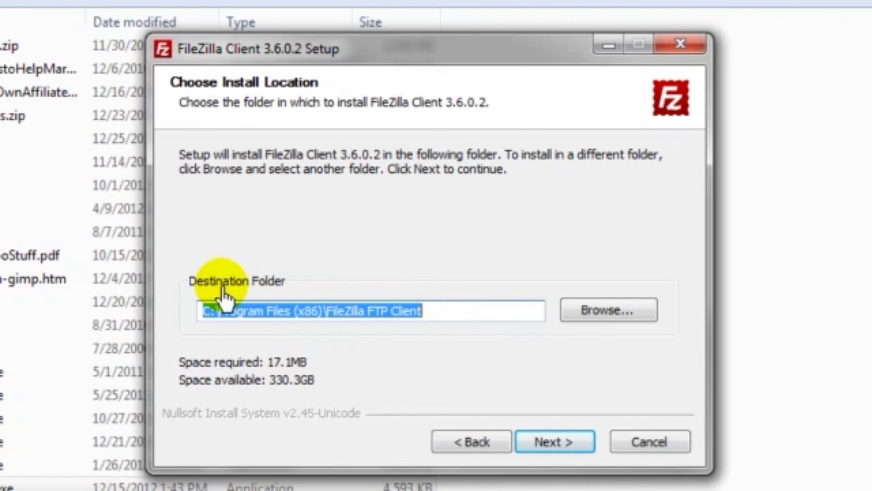
click(555, 441)
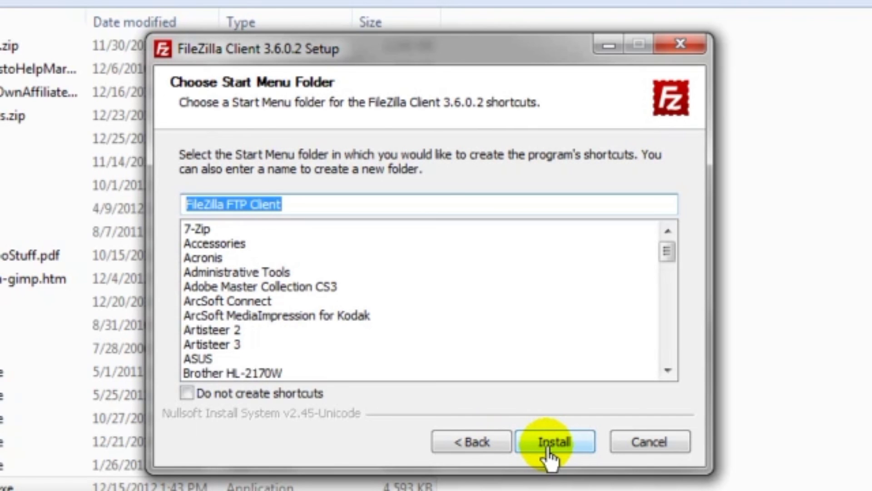
click(555, 441)
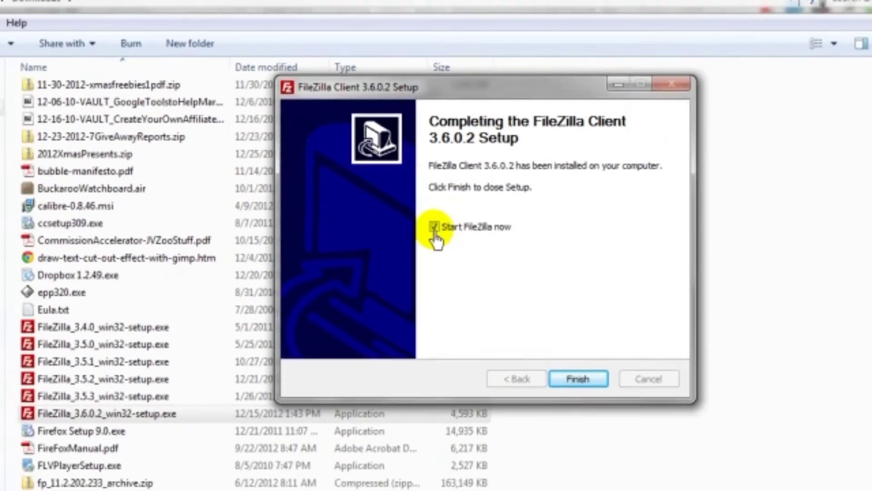
- Finish setup so FileZilla launches showing the local Desktop and no server connection
click(577, 378)
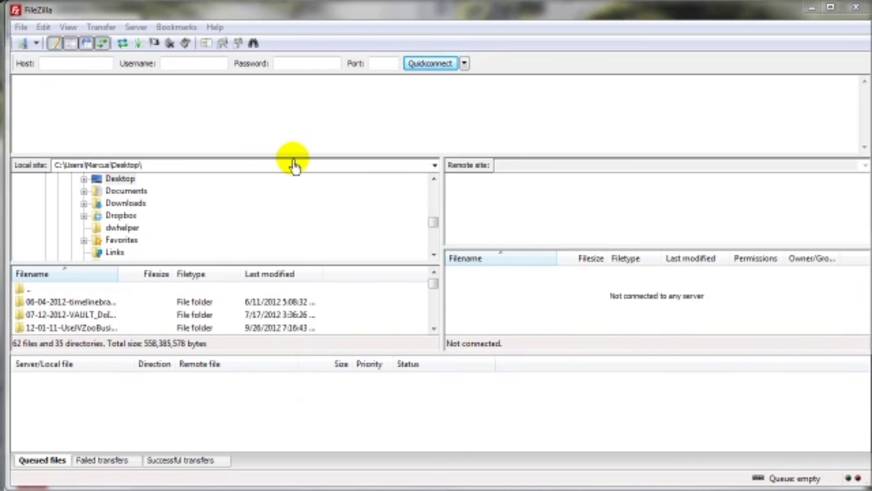
mouse_move(300, 200)
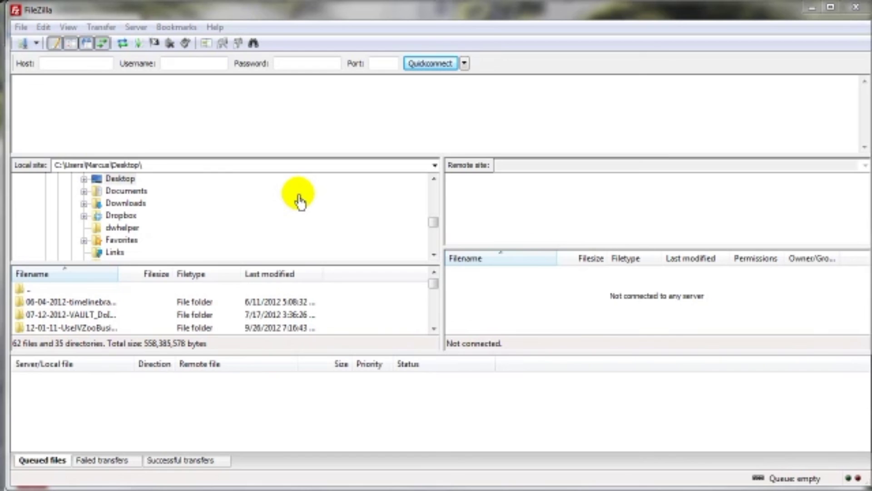
mouse_move(374, 231)
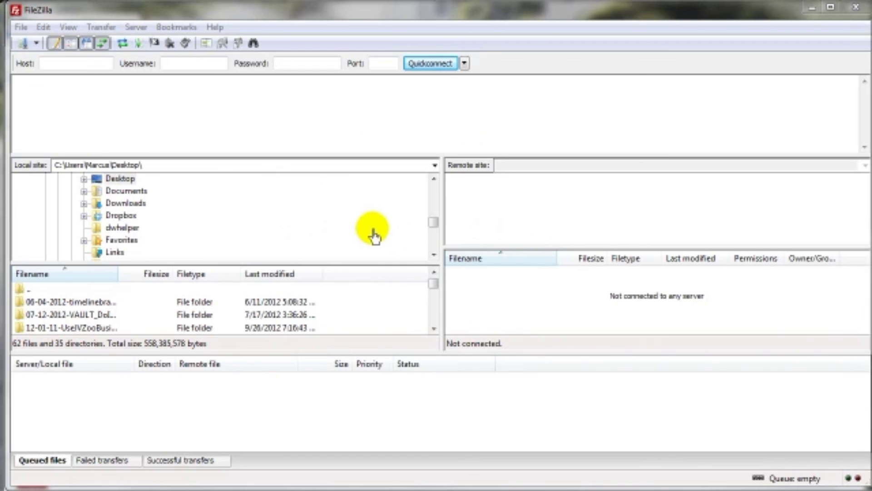
mouse_move(369, 234)
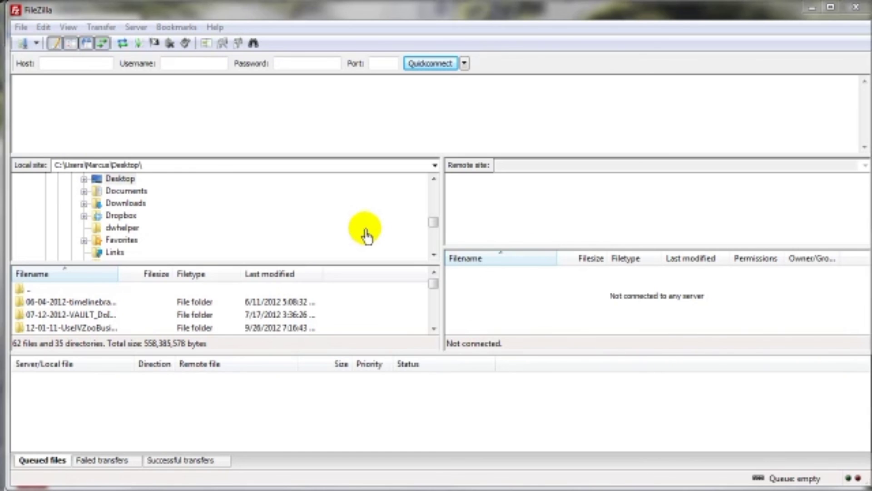
mouse_move(324, 235)
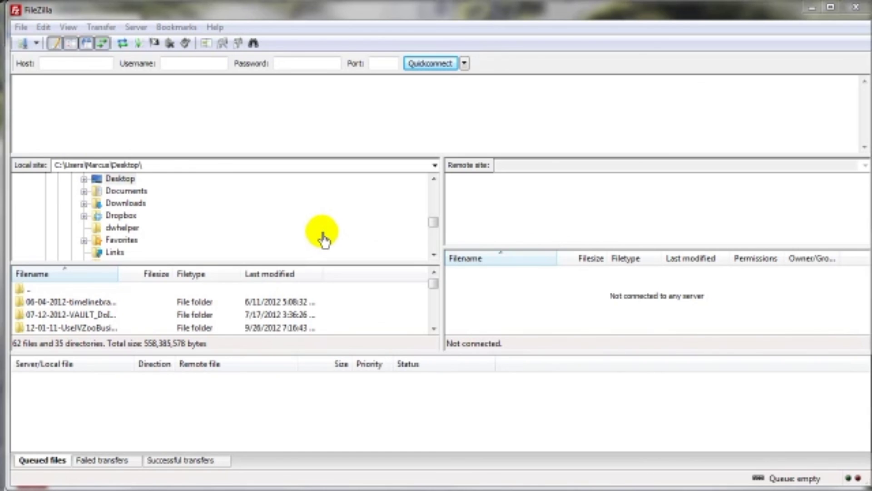